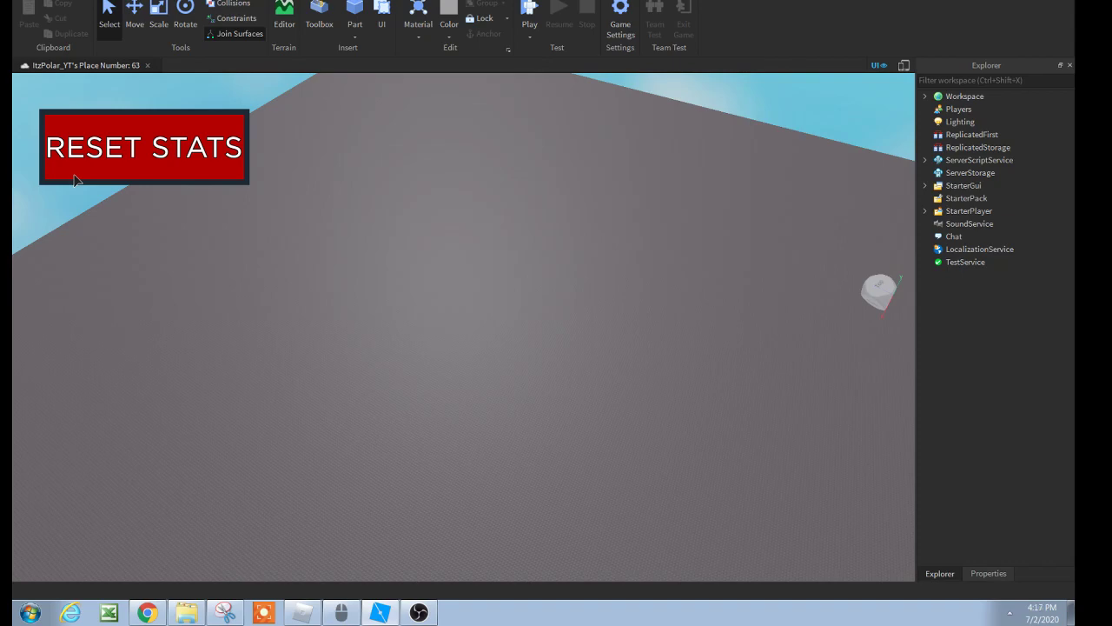
mouse_move(273, 175)
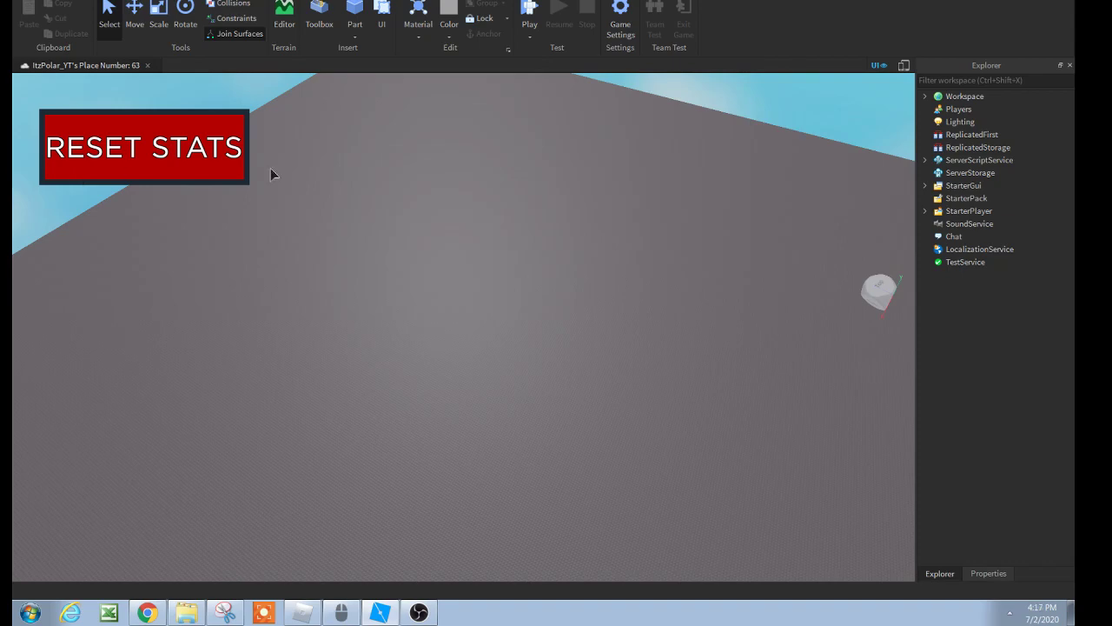
mouse_move(621, 191)
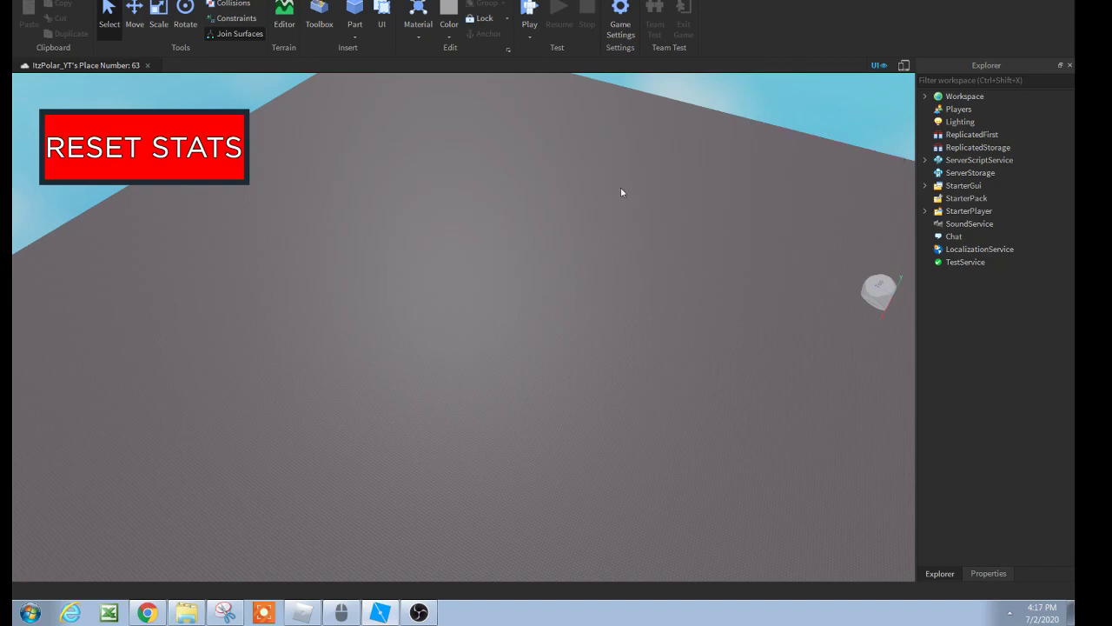
mouse_move(252, 187)
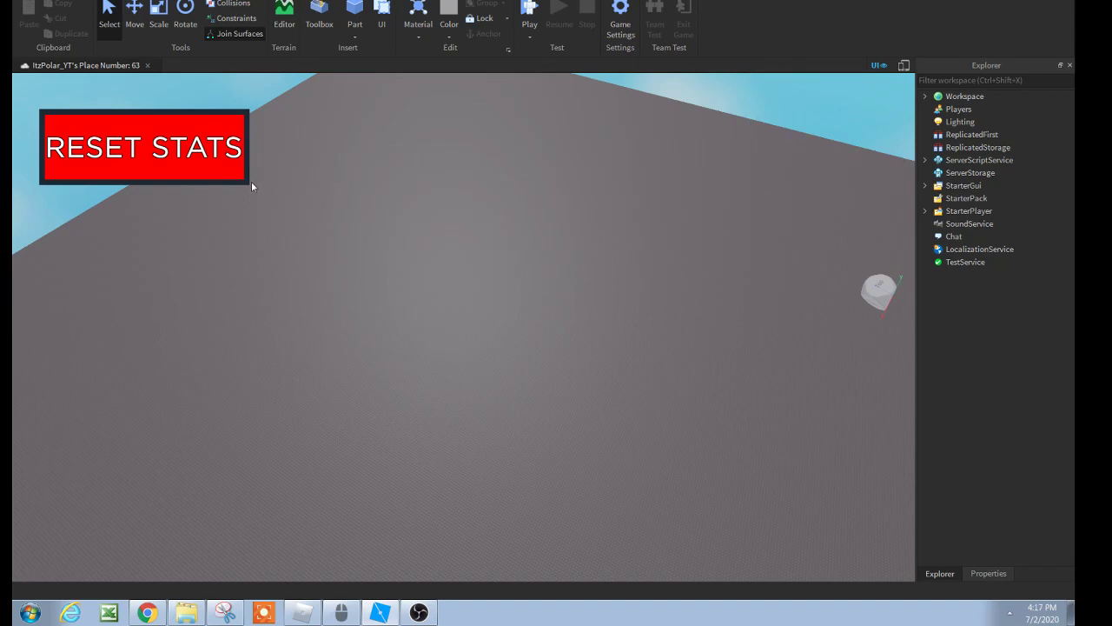
mouse_move(44, 392)
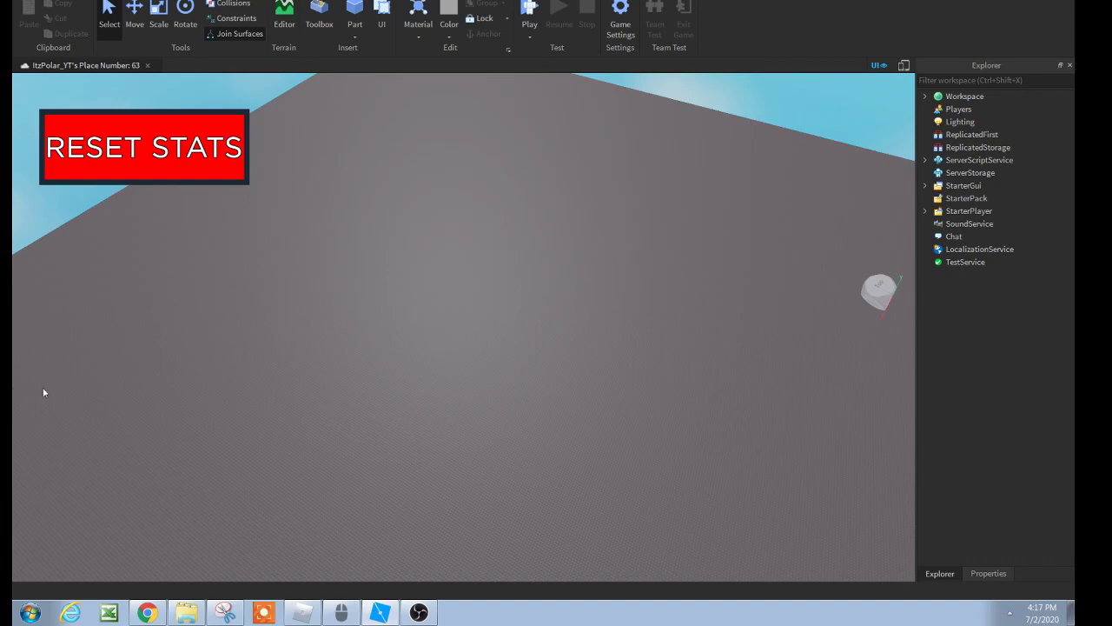
mouse_move(170, 170)
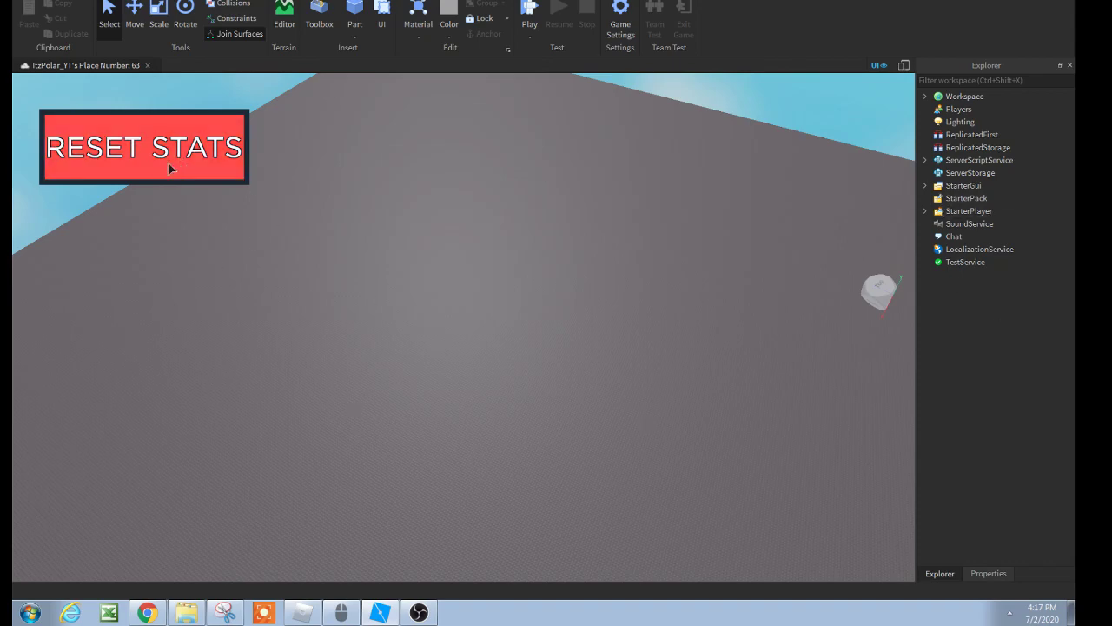
Step: Expand StarterGui, insert a new ScreenGui via Insert Object, and select it
left_click(925, 160)
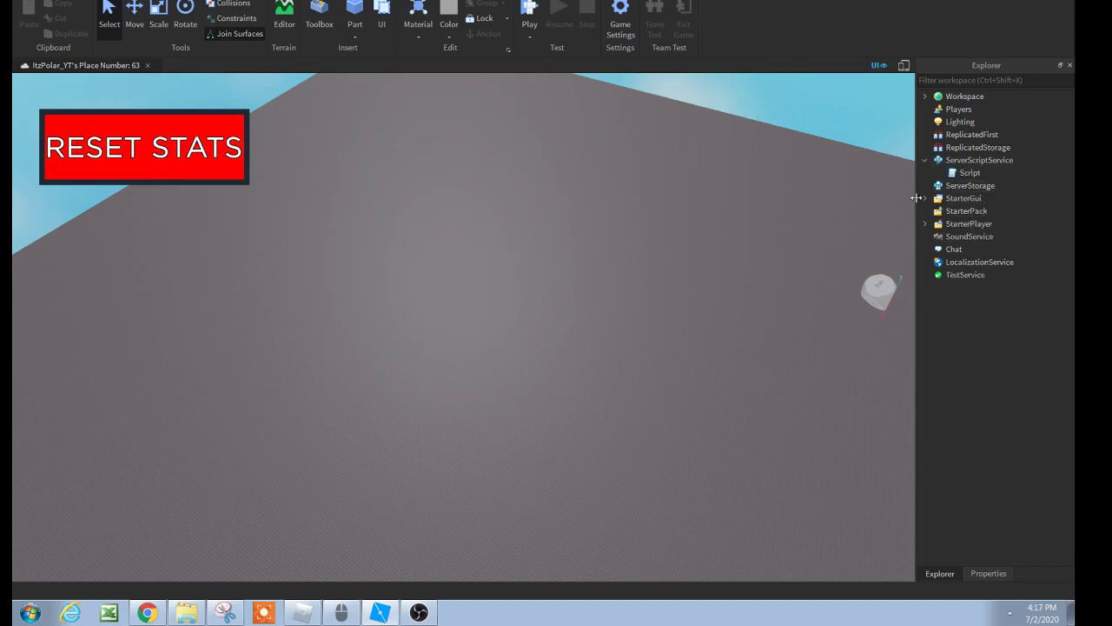
left_click(925, 160)
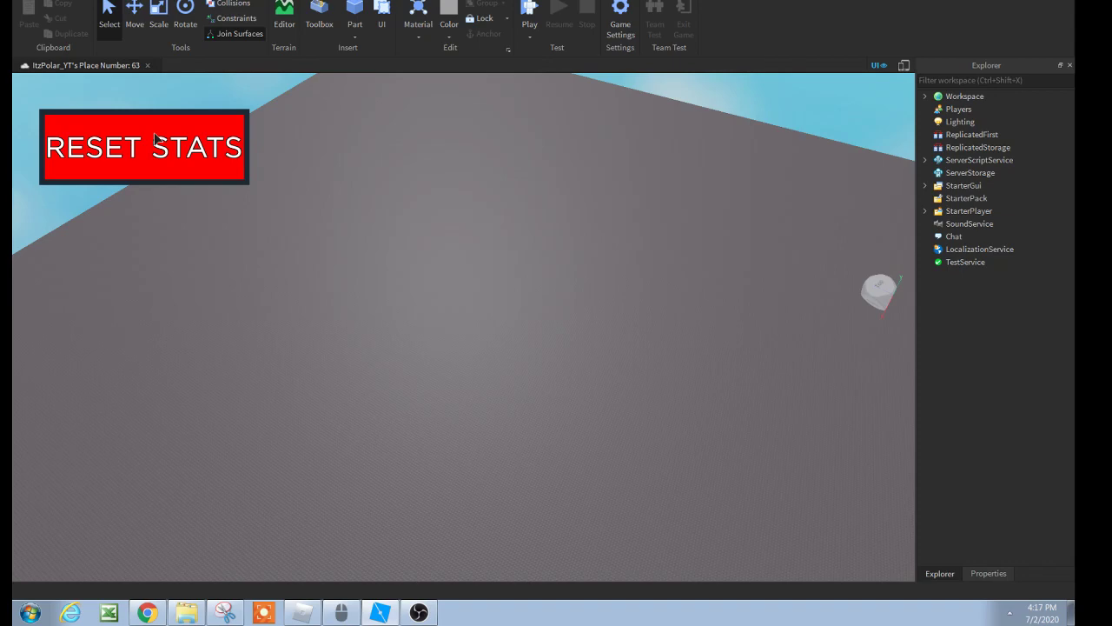
mouse_move(217, 132)
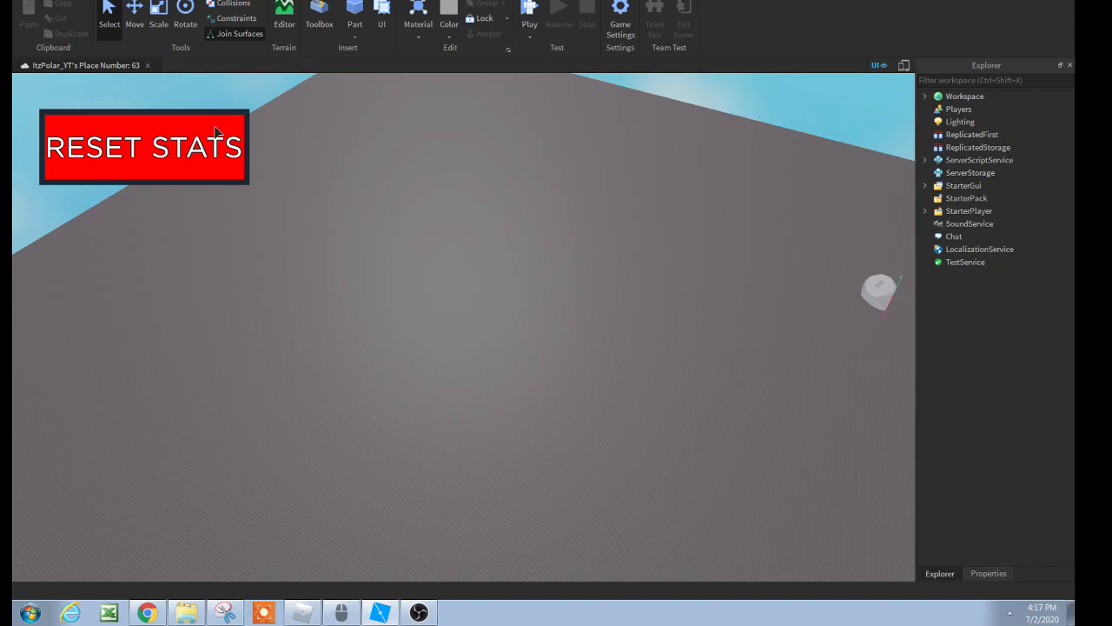
mouse_move(80, 222)
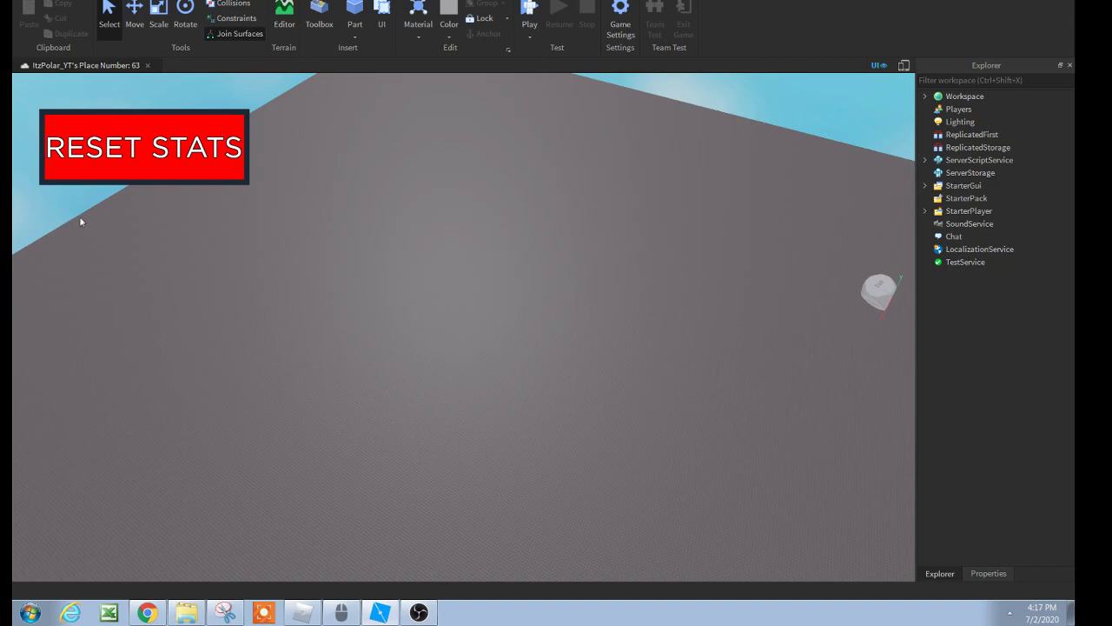
mouse_move(914, 199)
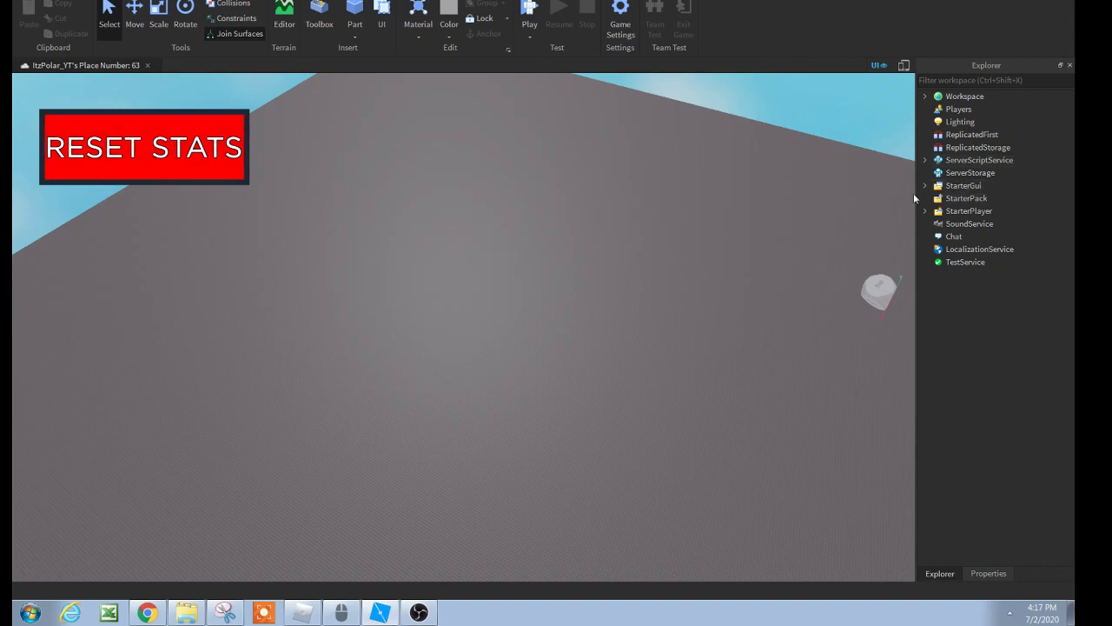
left_click(925, 186)
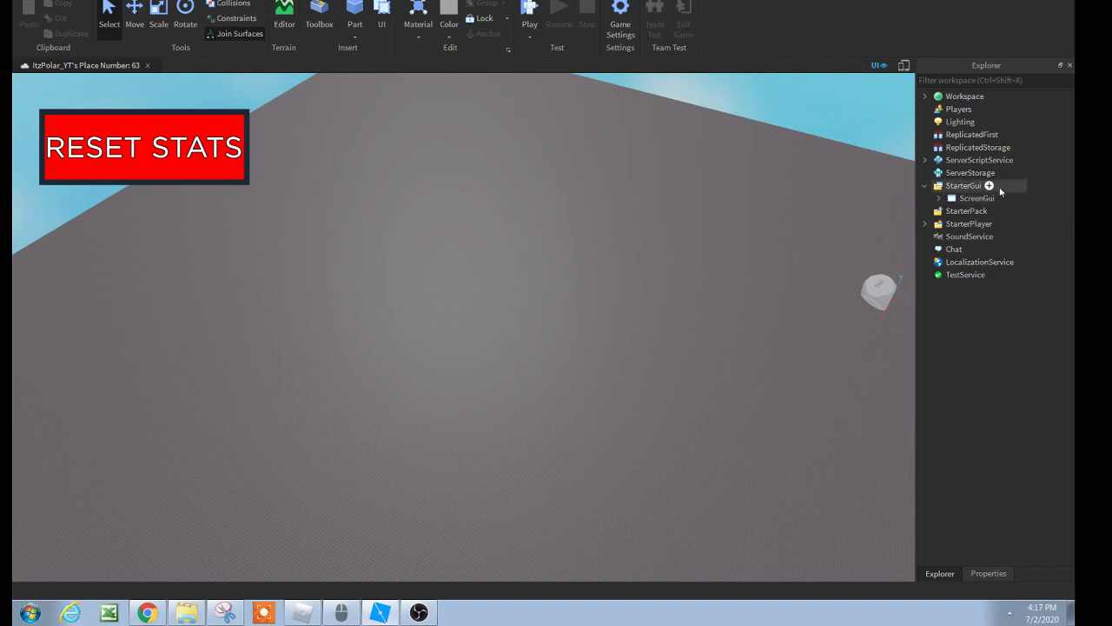
left_click(965, 185)
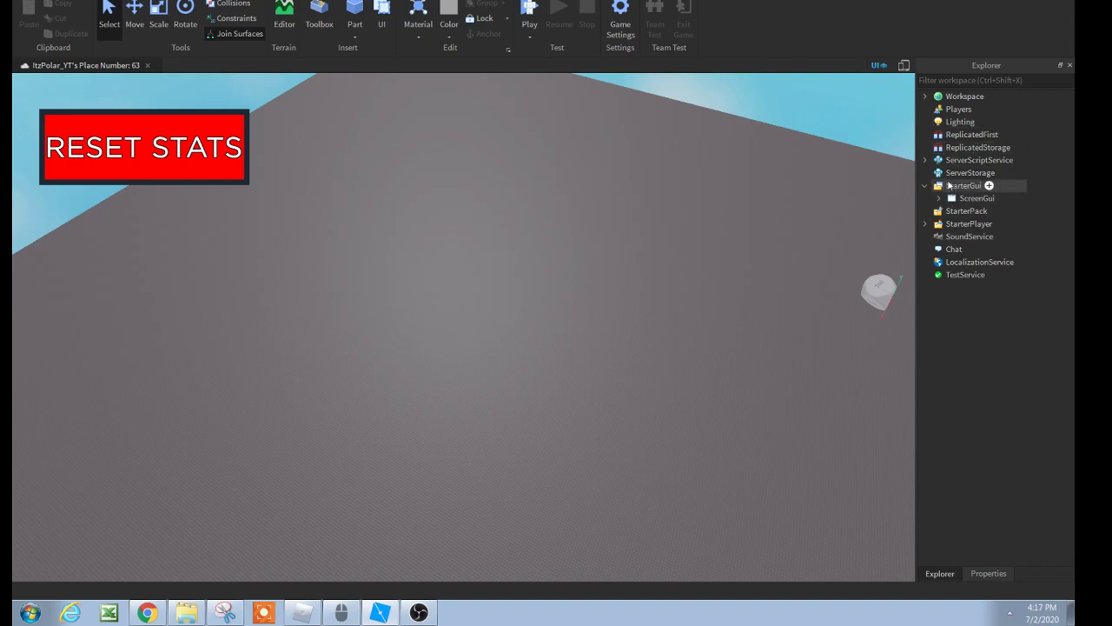
mouse_move(971, 193)
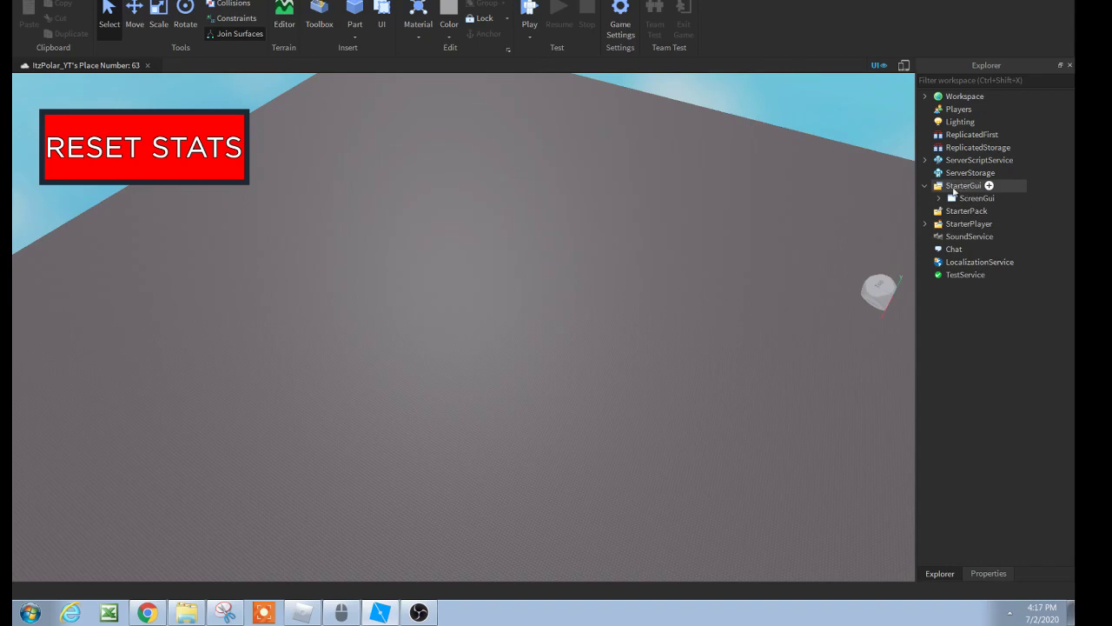
right_click(962, 185)
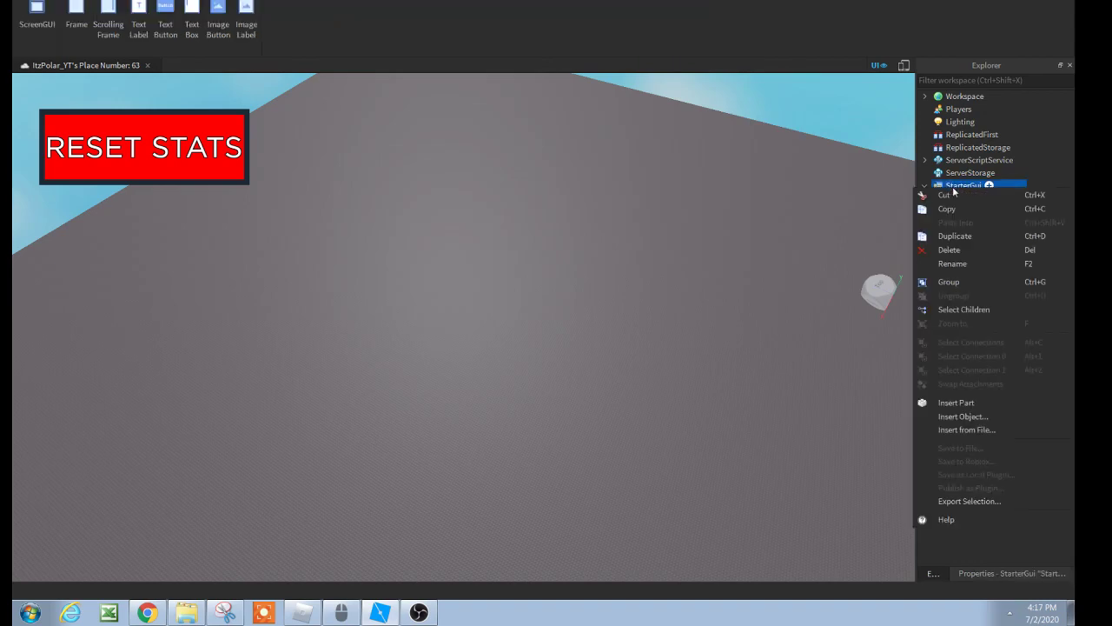
mouse_move(962, 416)
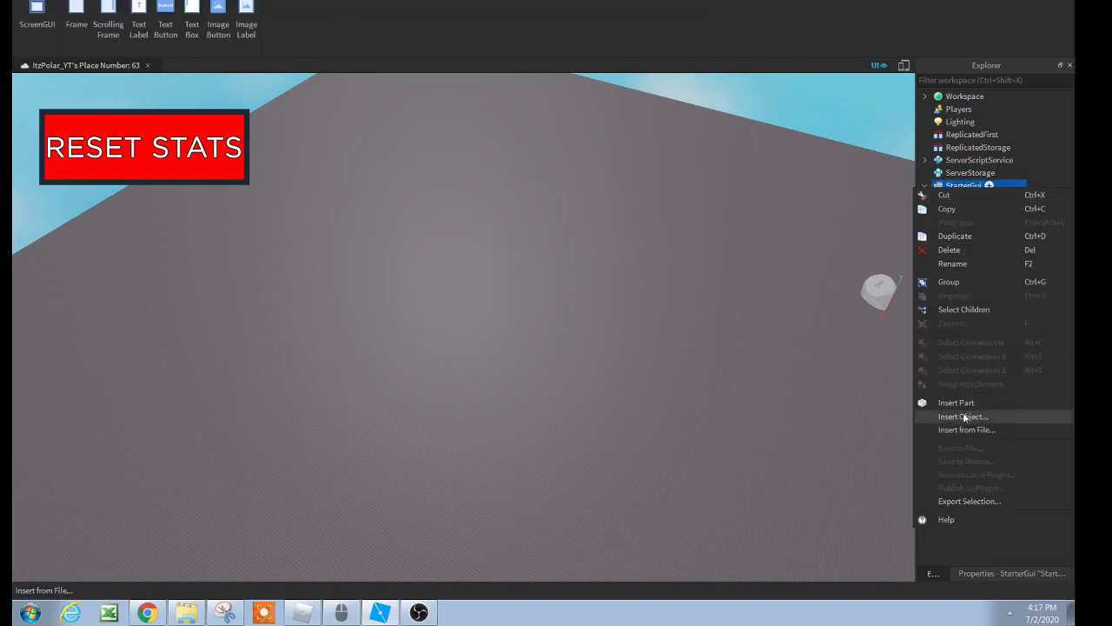
left_click(963, 416)
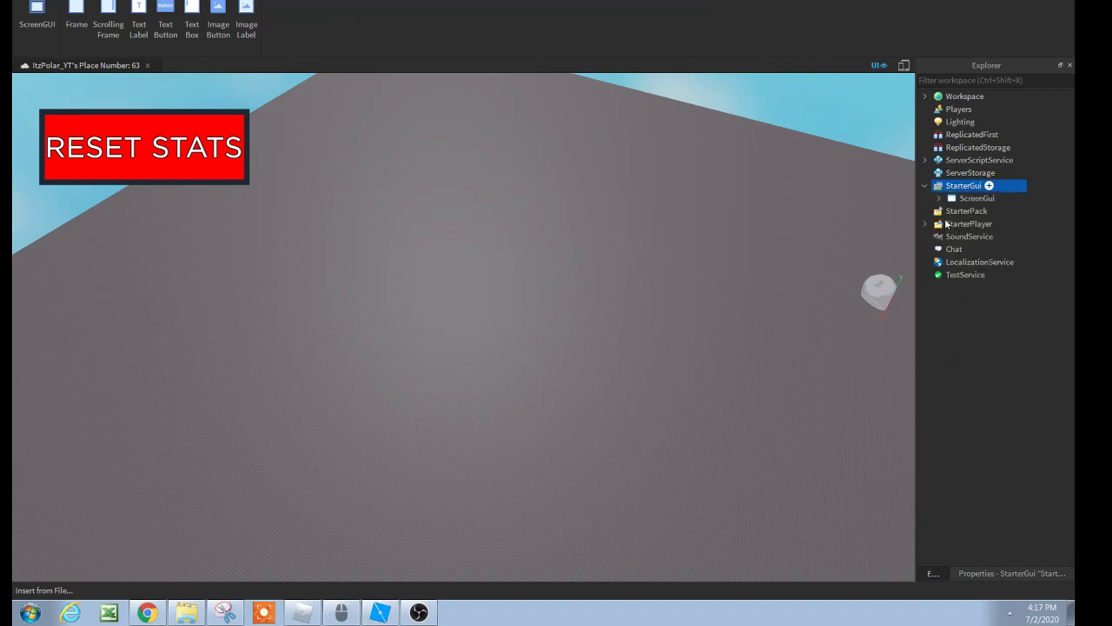
mouse_move(948, 258)
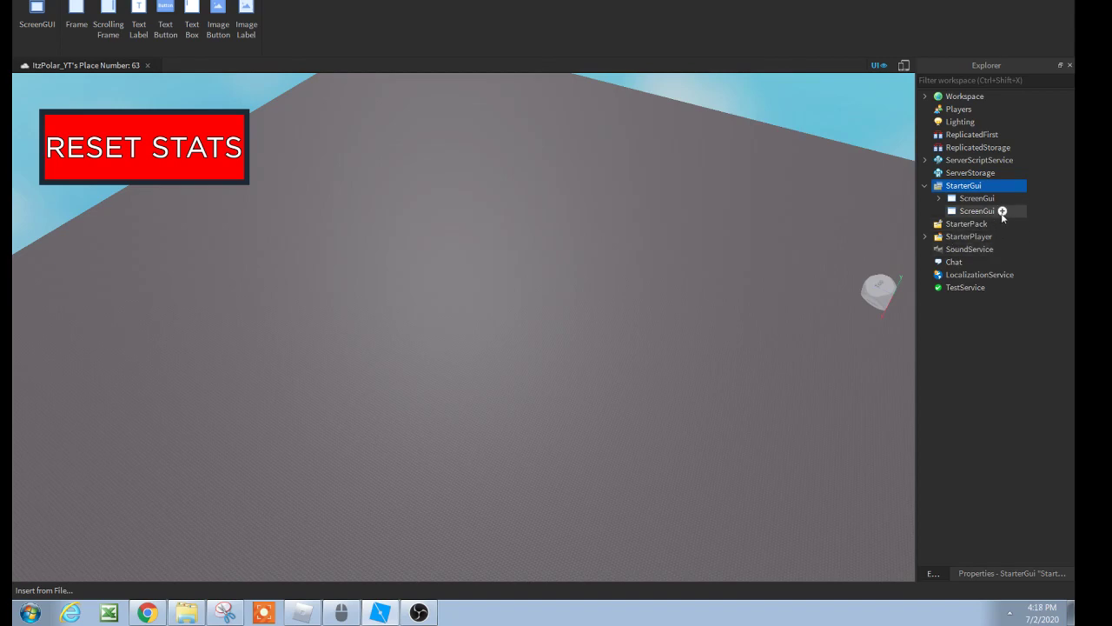
left_click(977, 210)
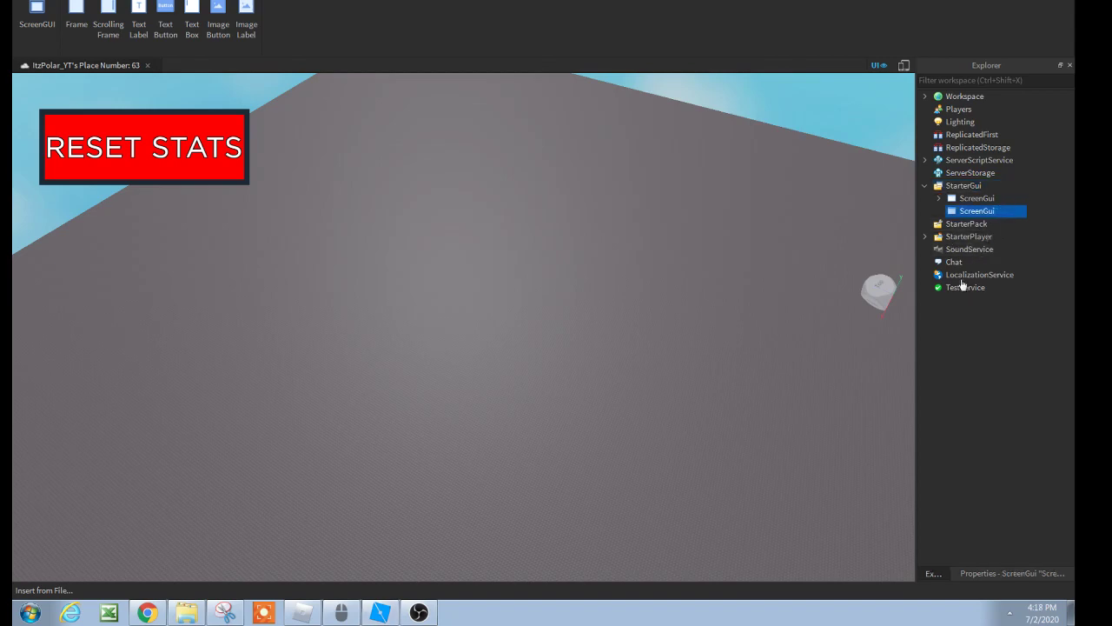
Step: Insert a TextButton, resize it into a square and place it near the right edge
left_click(165, 16)
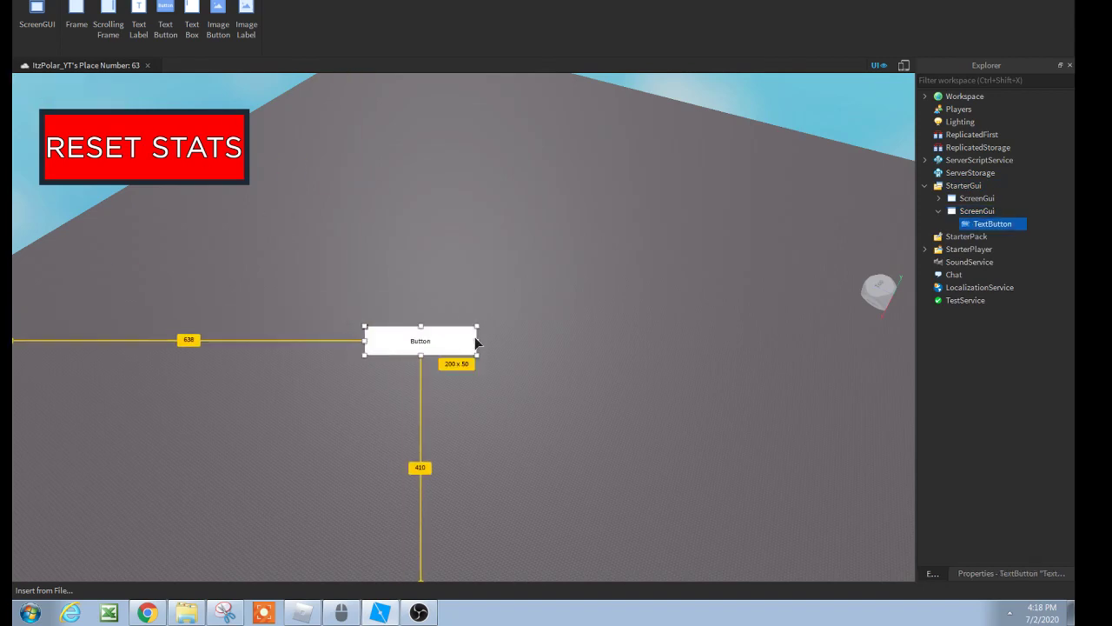
left_click_drag(477, 340, 411, 341)
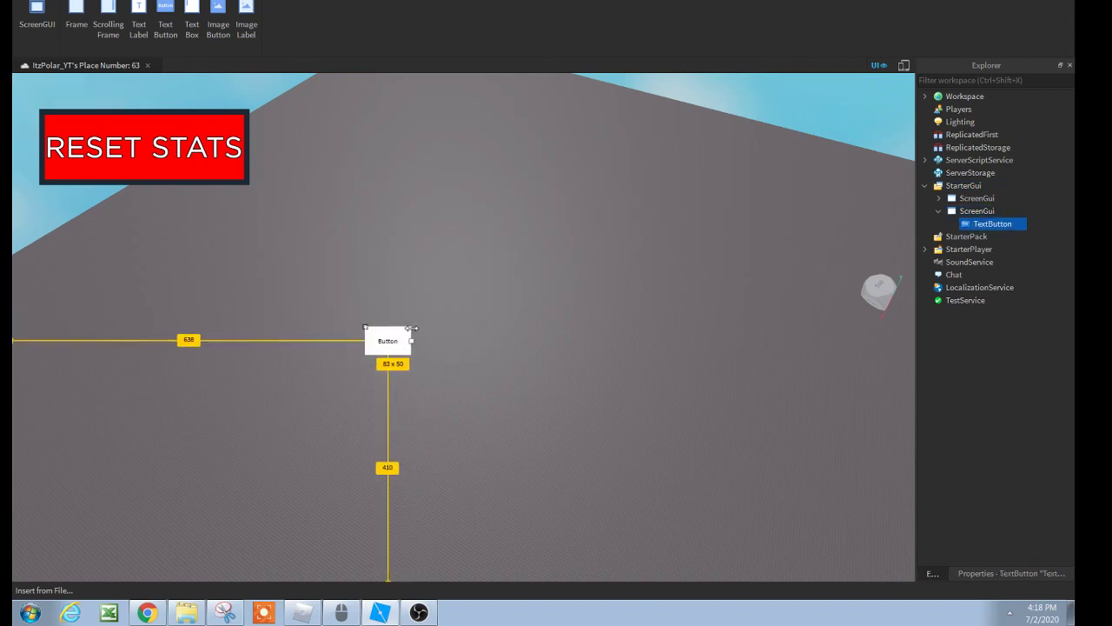
left_click_drag(387, 339, 661, 442)
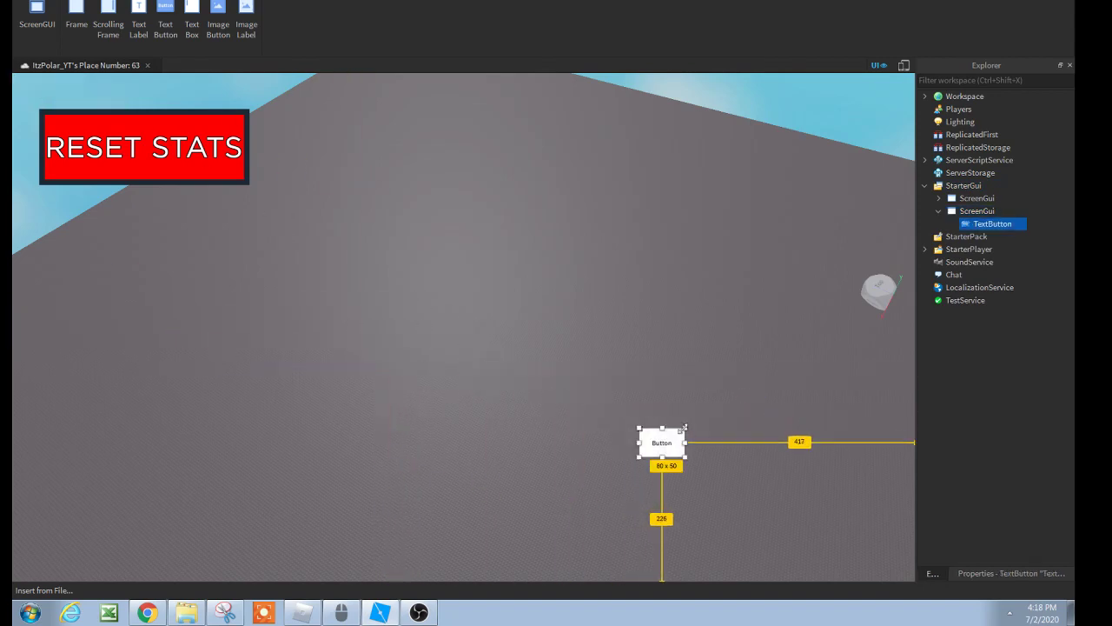
left_click_drag(686, 430, 714, 391)
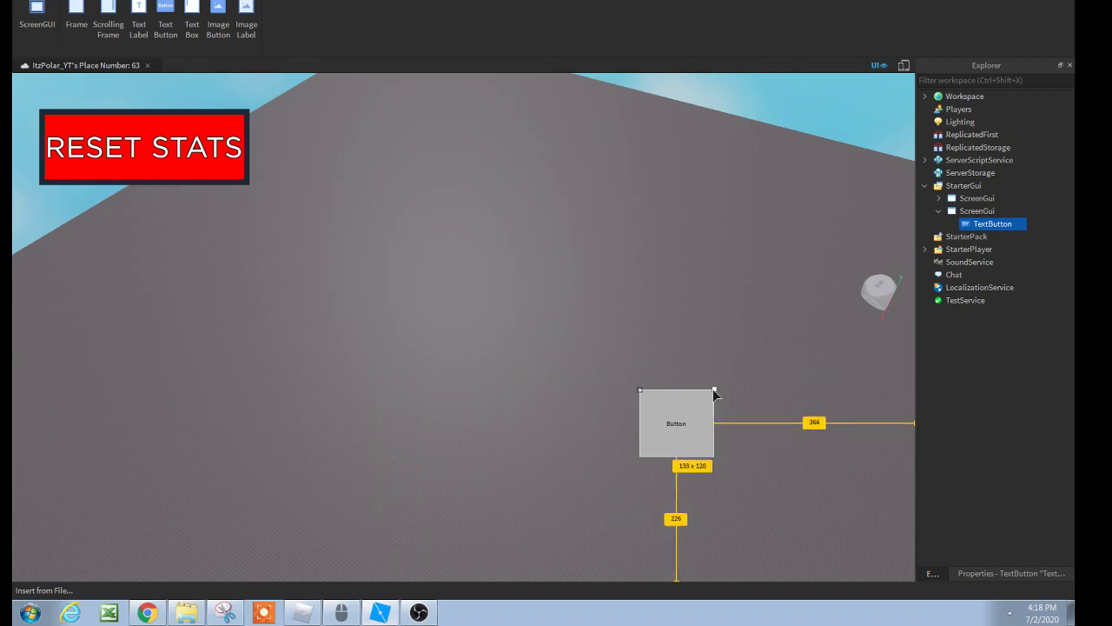
left_click_drag(676, 423, 840, 371)
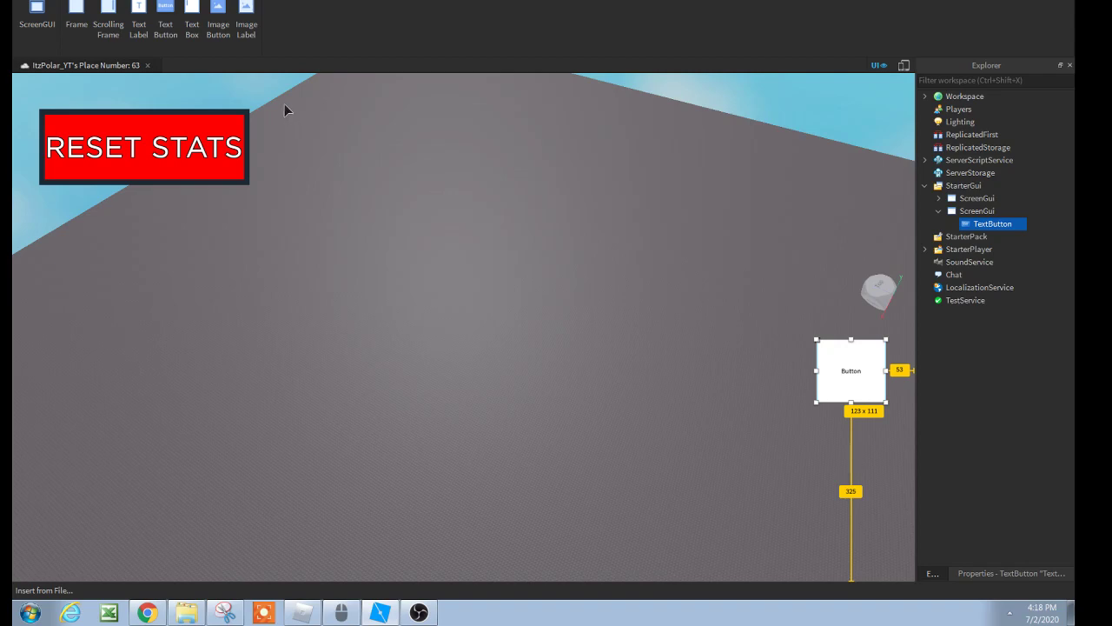
mouse_move(976, 432)
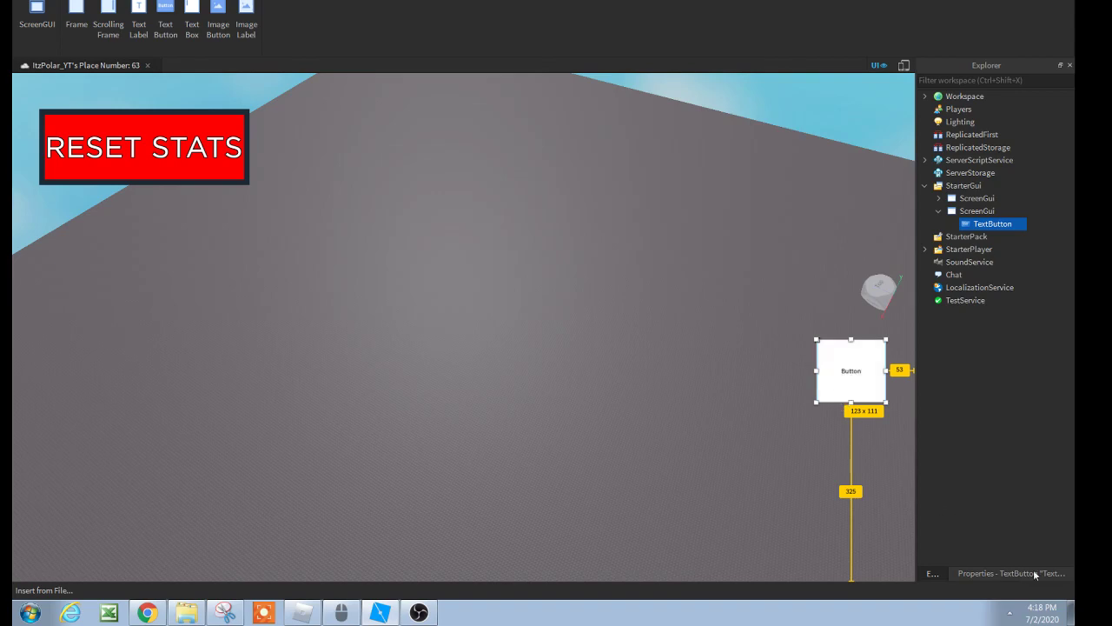
Step: Label the button TEST with scaled text and set TextStrokeTransparency to 0
left_click(1011, 572)
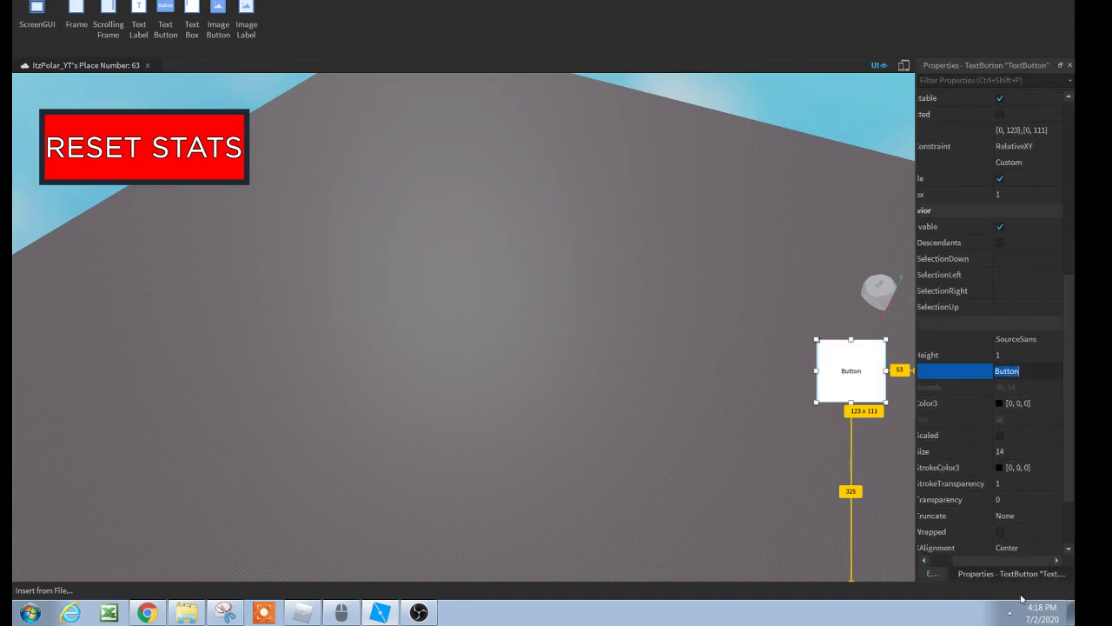
type("TEST")
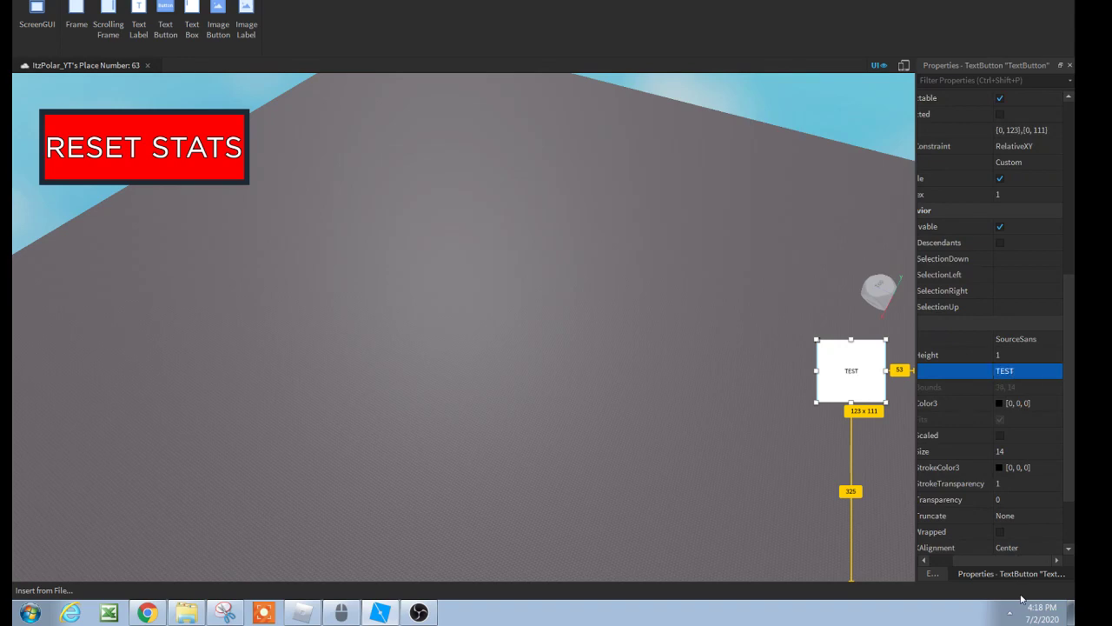
left_click(999, 435)
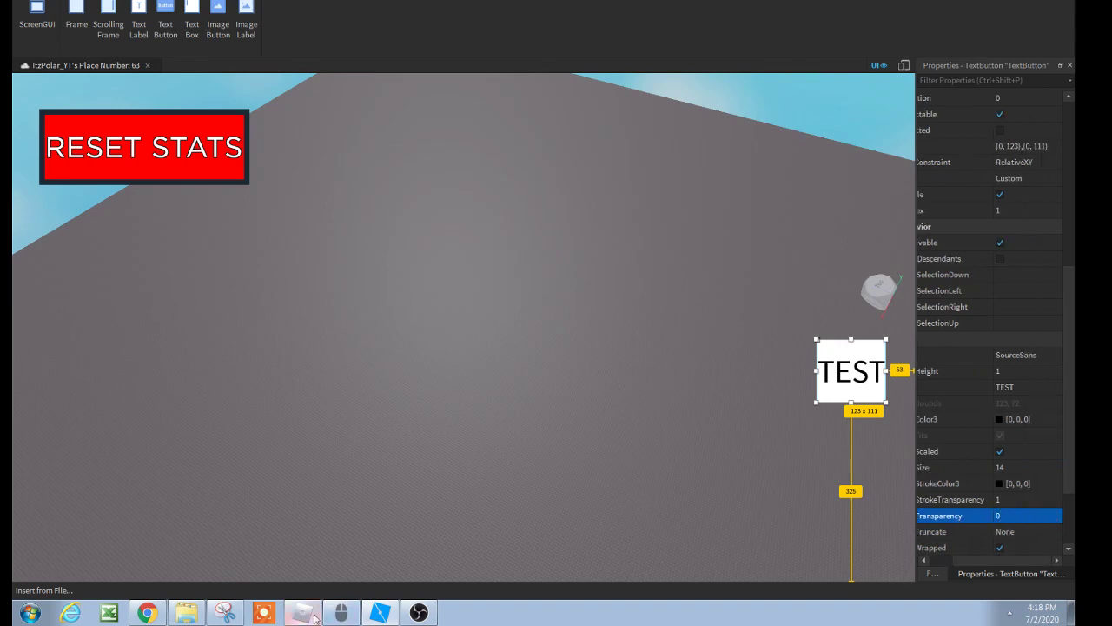
mouse_move(1025, 515)
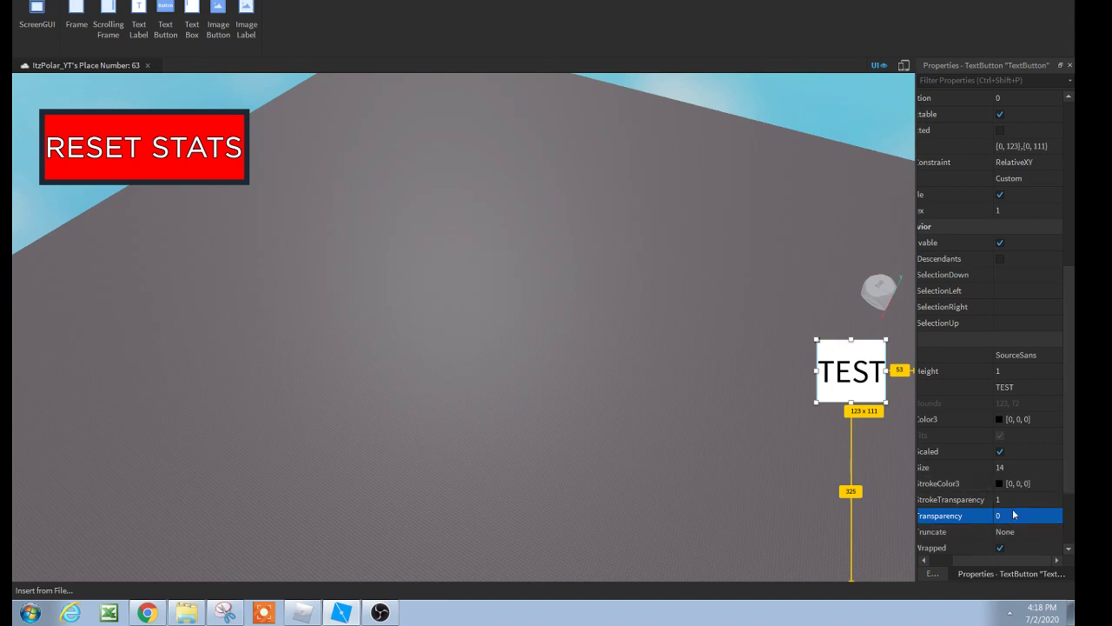
left_click(950, 498)
type("0")
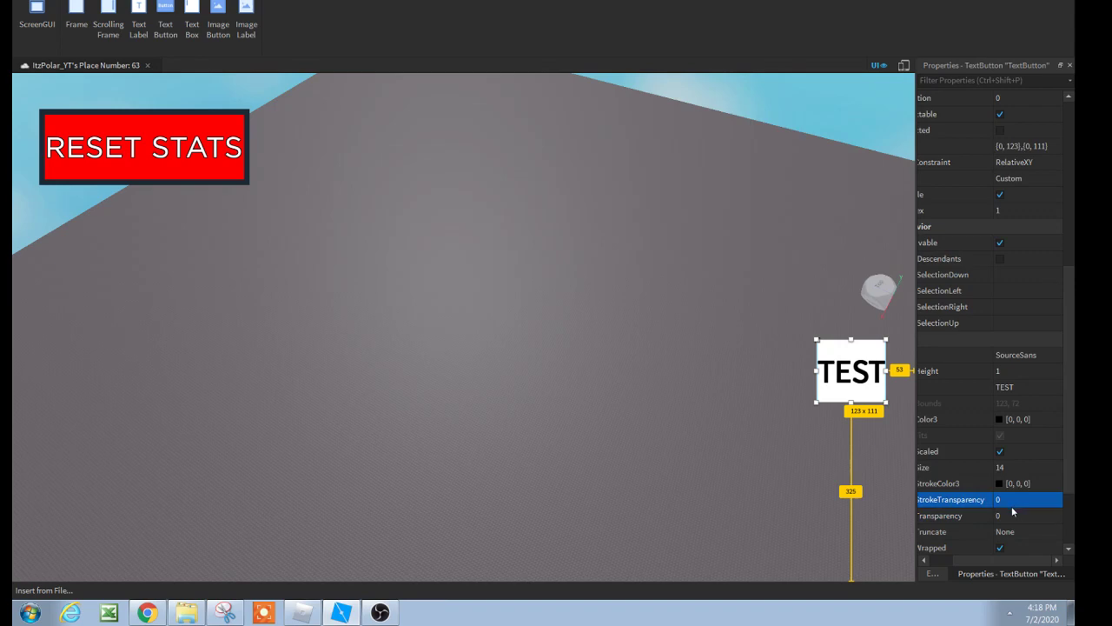
mouse_move(890, 387)
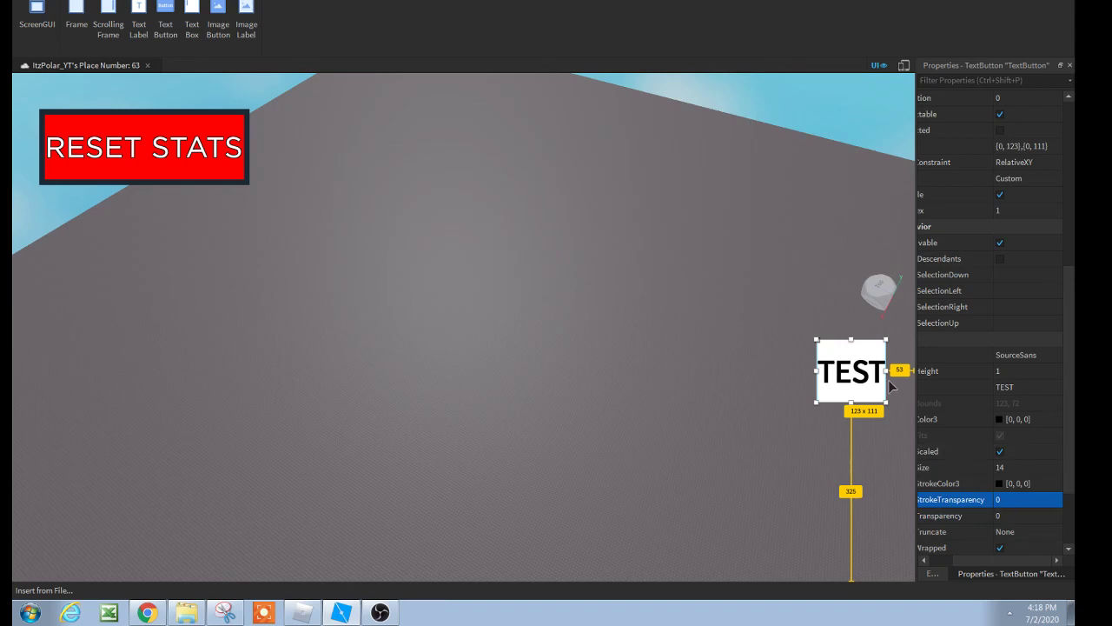
scroll("up", 3)
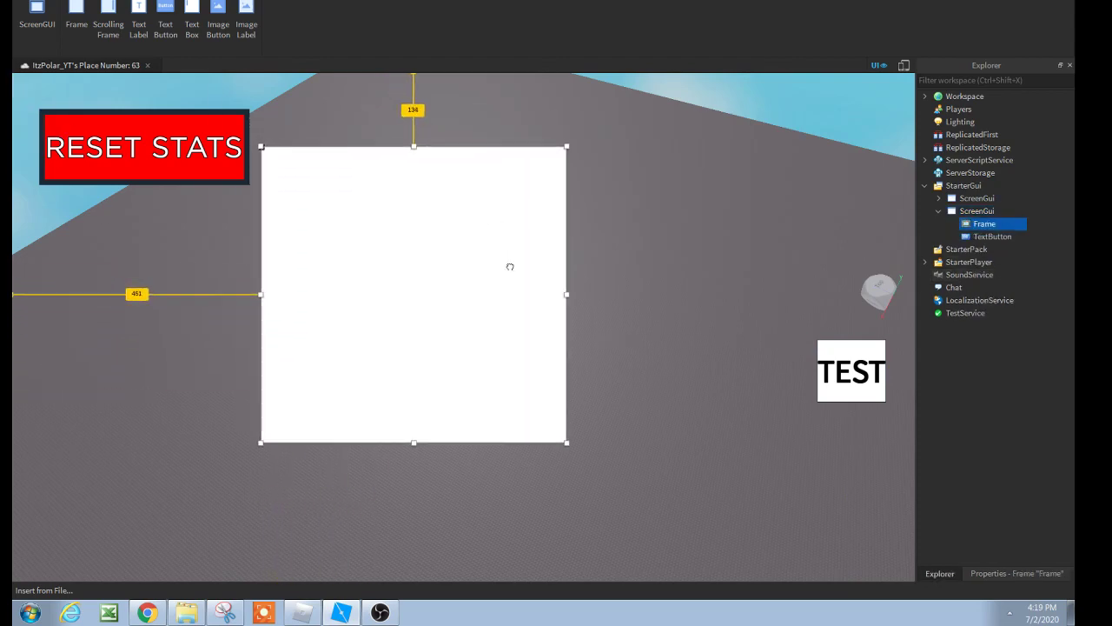
Step: Shift the large white Frame into place and rename it TestFrame
left_click_drag(567, 441, 578, 475)
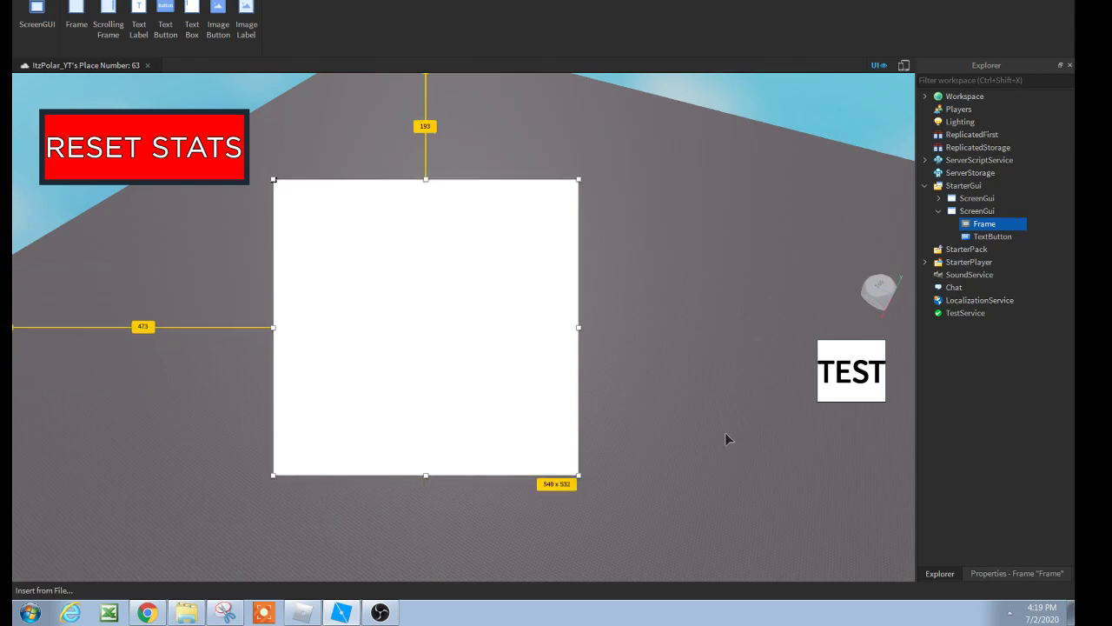
left_click(1015, 573)
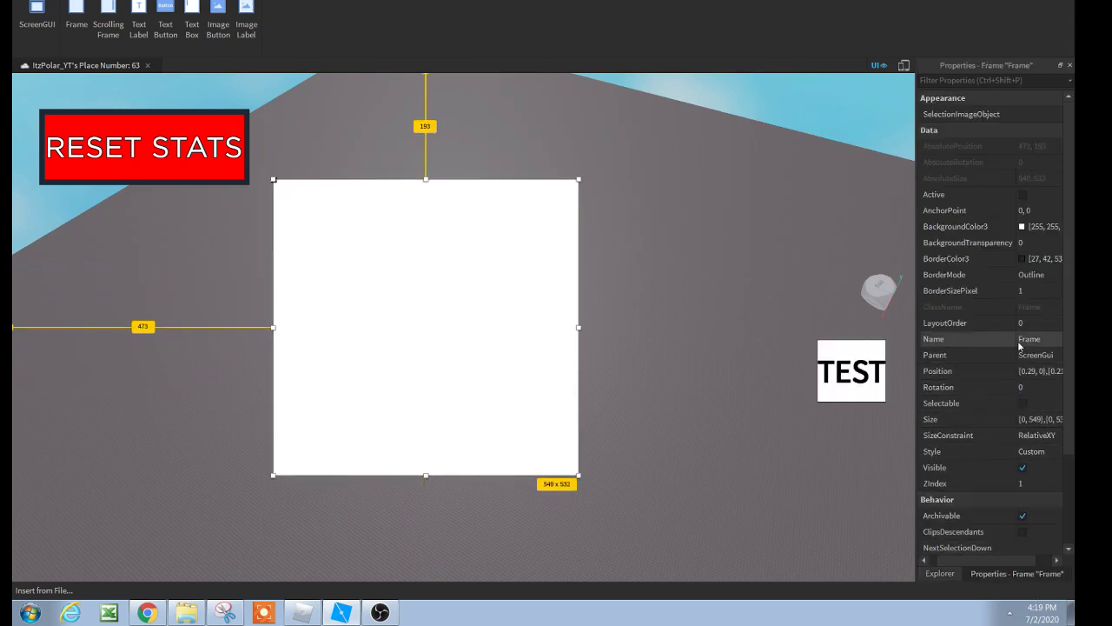
double_click(1038, 338)
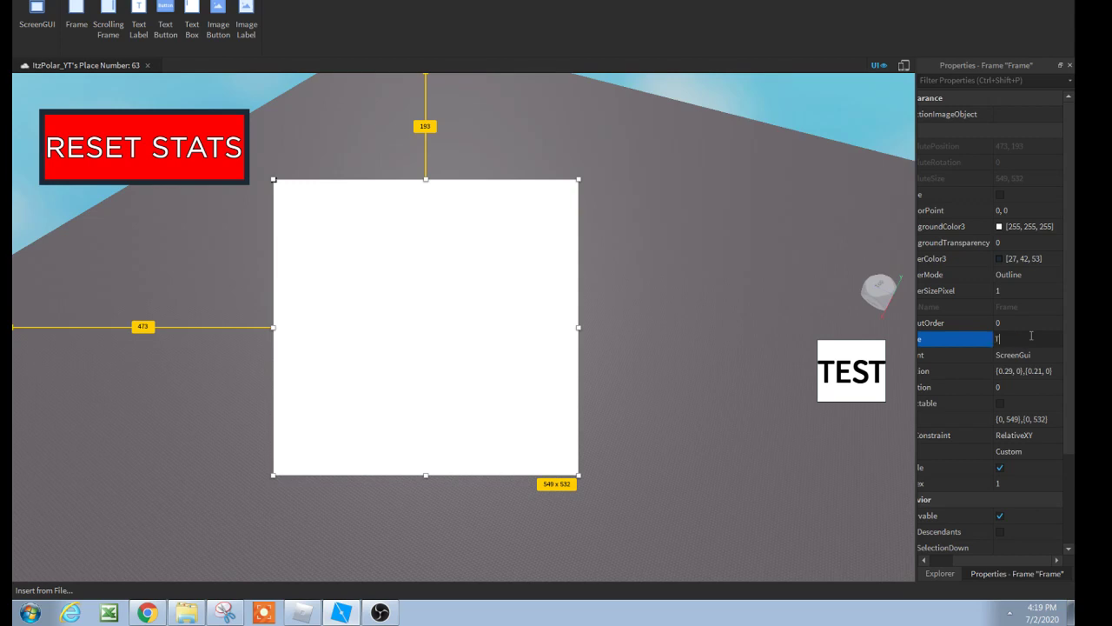
type("TestFrame")
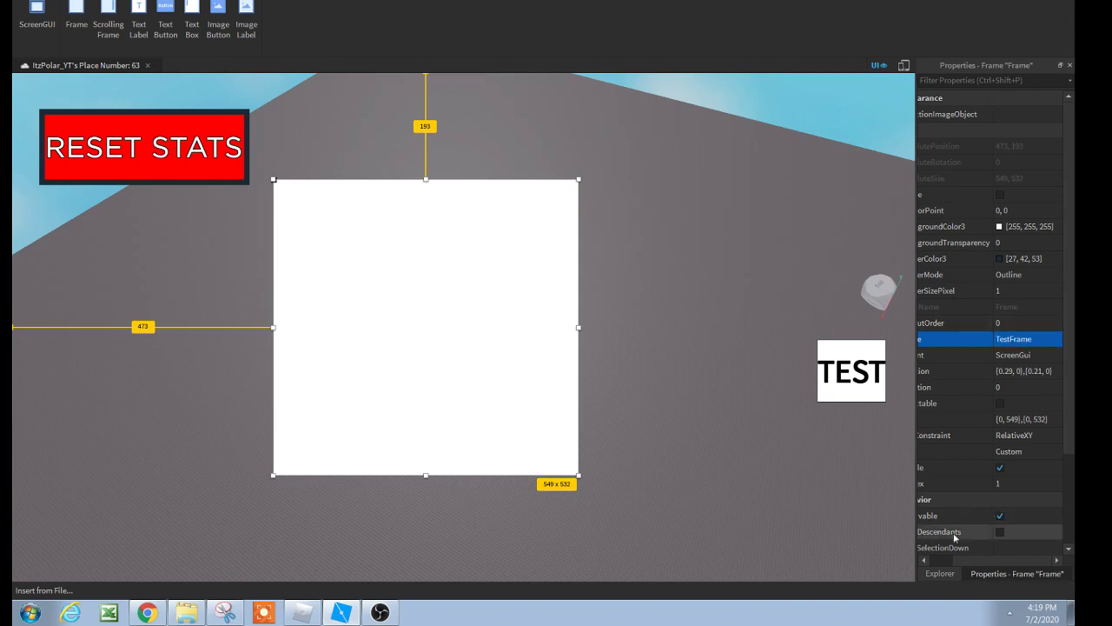
left_click(939, 573)
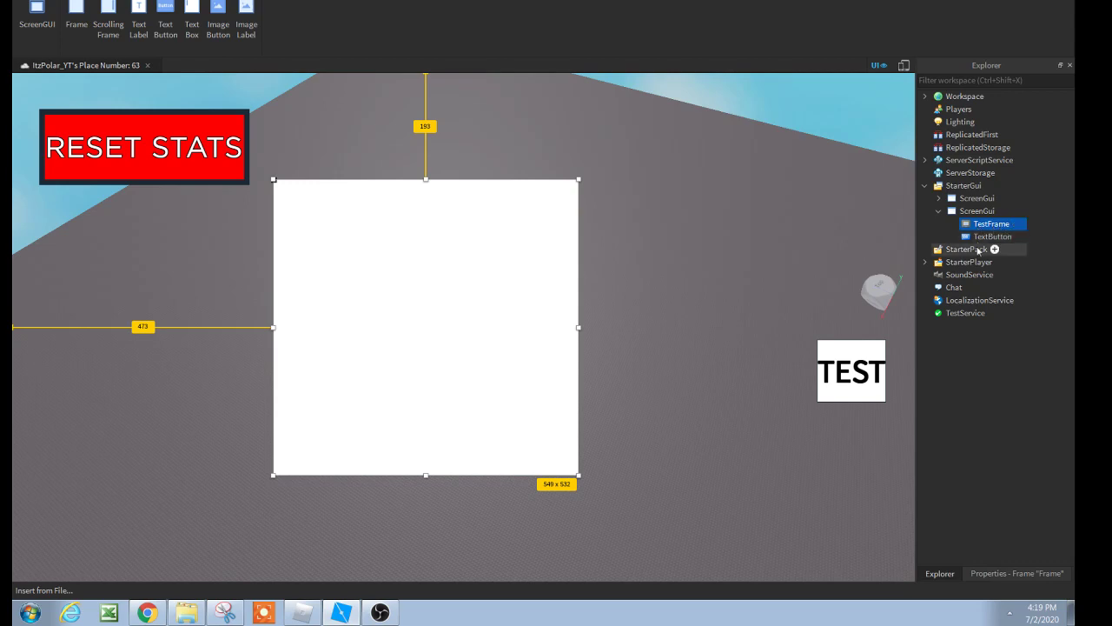
Step: Move the TEST button into TestFrame and back out, then insert a TextButton inside TestFrame
left_click(993, 235)
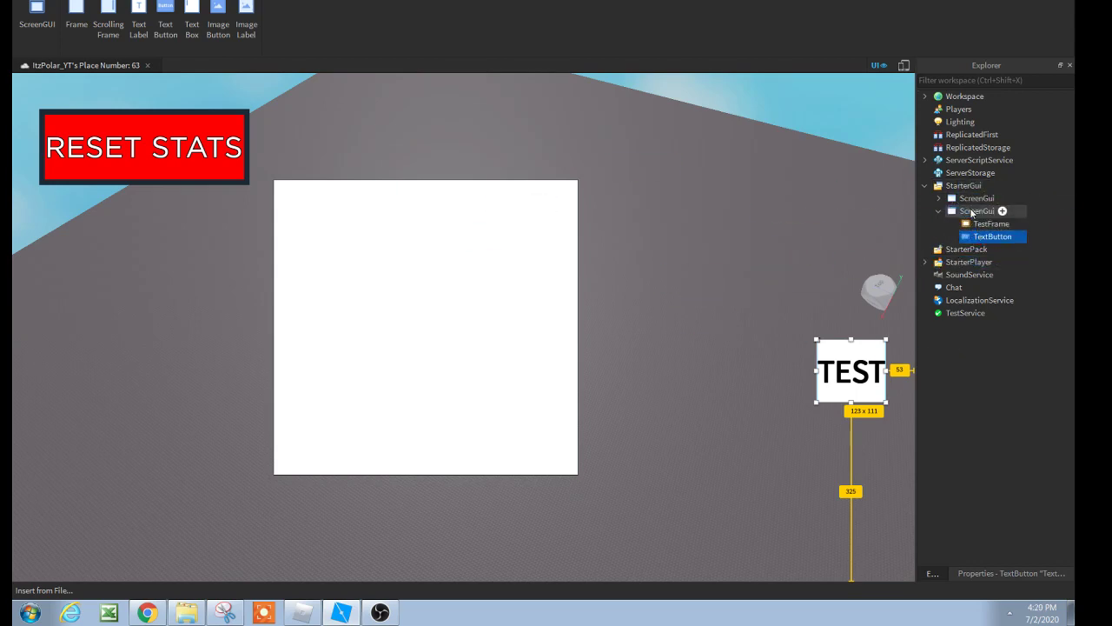
left_click_drag(851, 370, 579, 364)
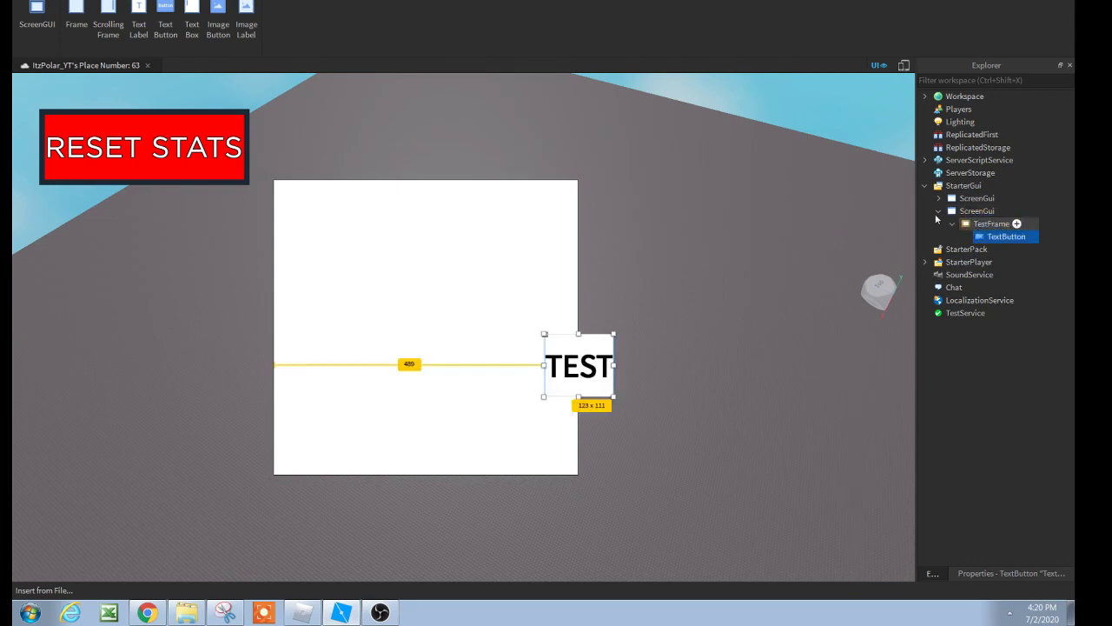
mouse_move(956, 261)
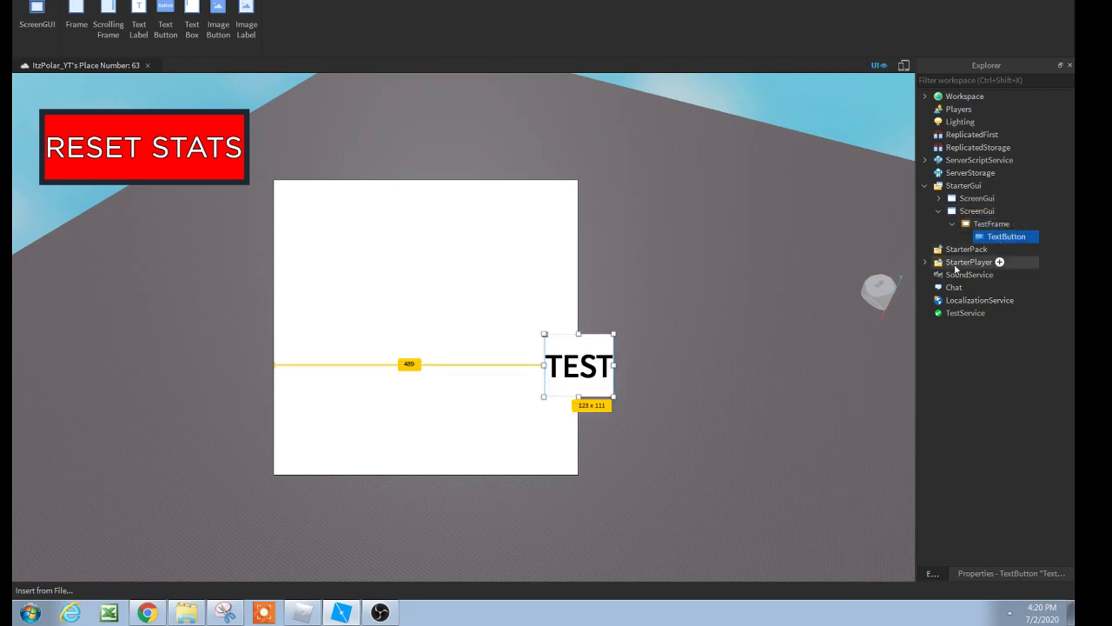
mouse_move(711, 271)
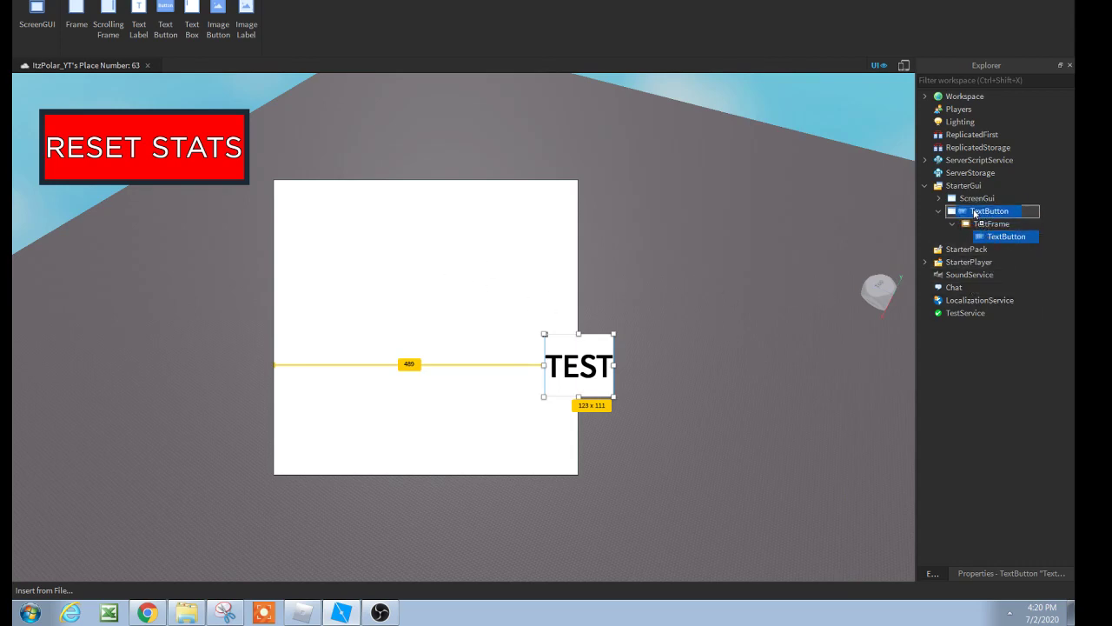
left_click_drag(579, 364, 850, 369)
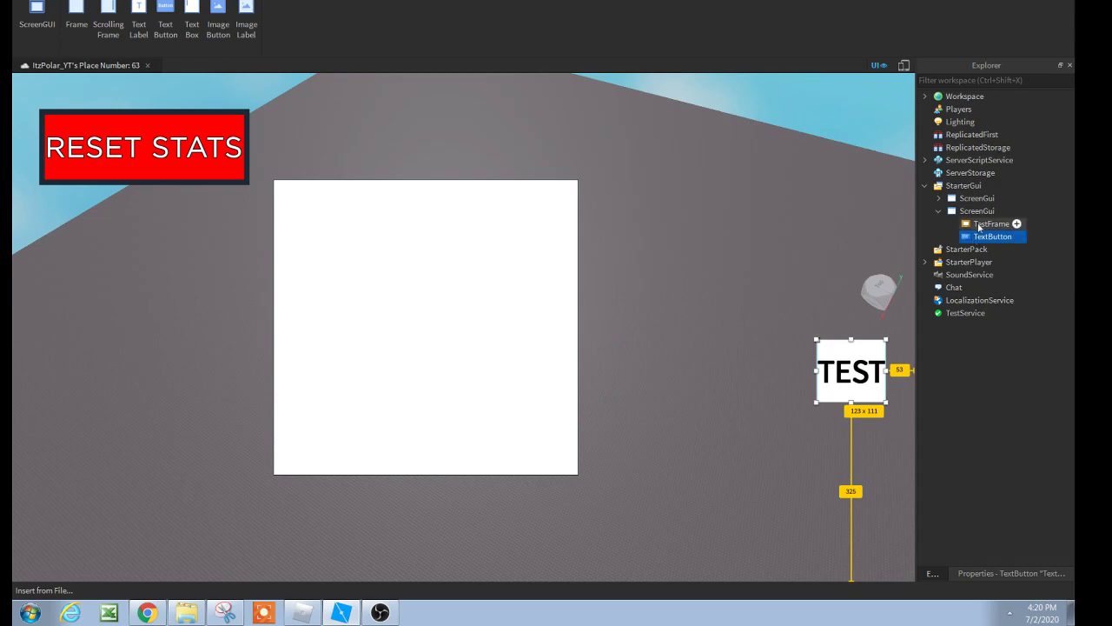
mouse_move(1062, 406)
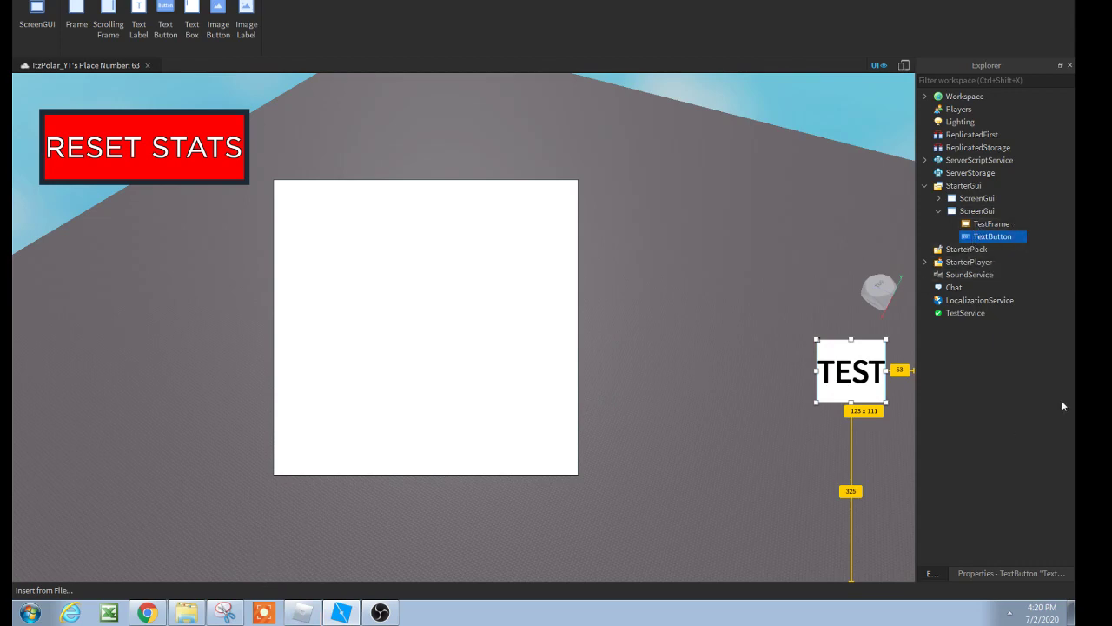
mouse_move(968, 374)
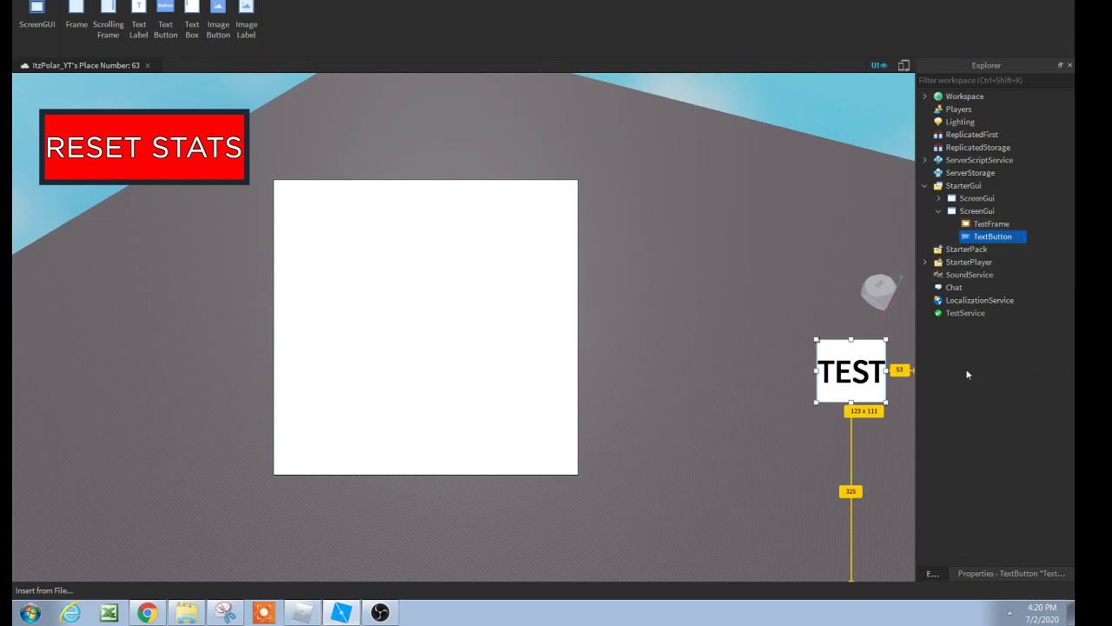
mouse_move(985, 332)
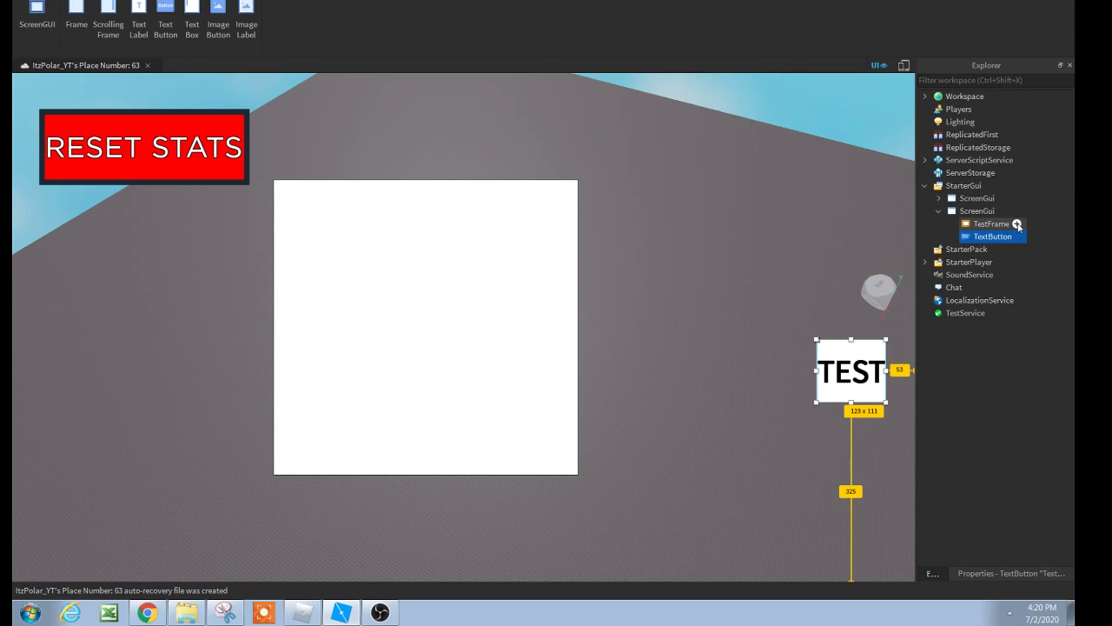
left_click(990, 224)
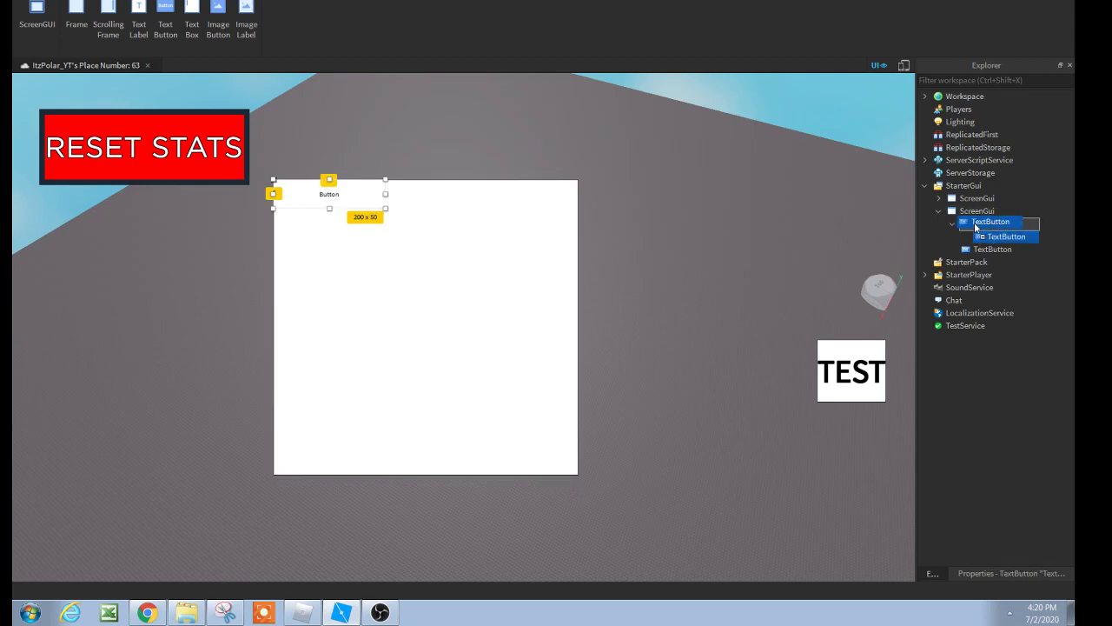
left_click(995, 224)
type("TestFrame")
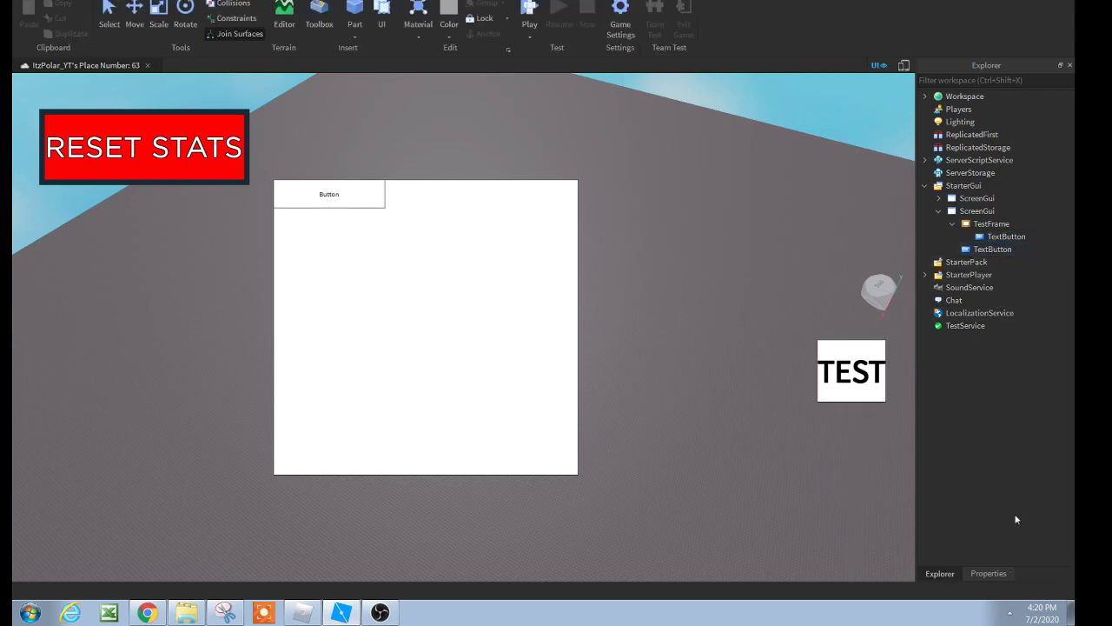
Step: Rename the TEST button to Open and collapse TestFrame in Explorer
left_click(988, 572)
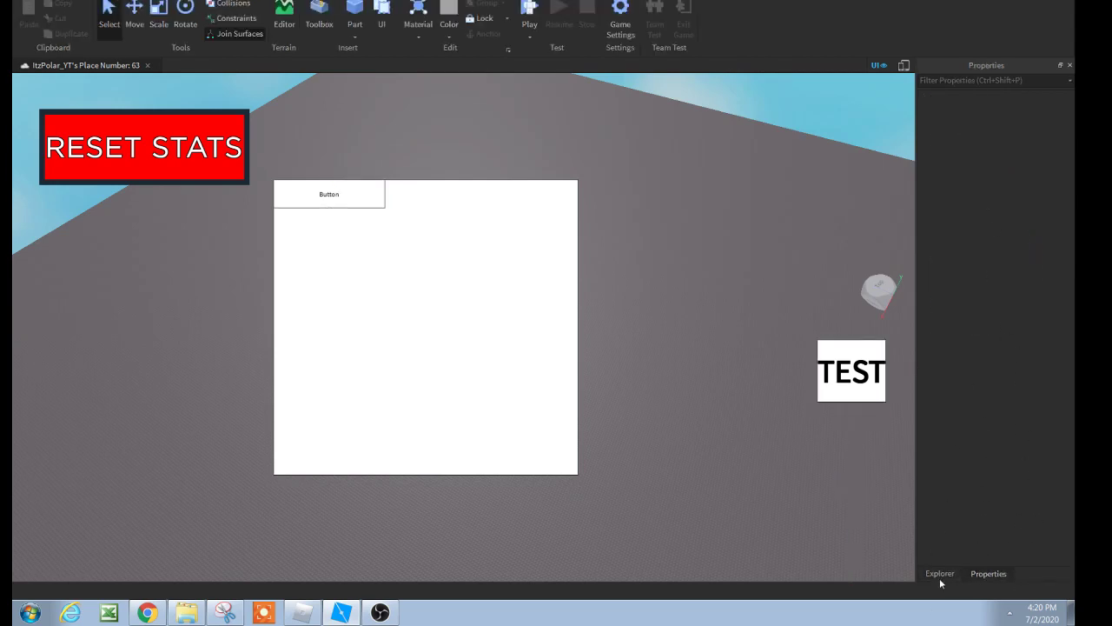
left_click(851, 371)
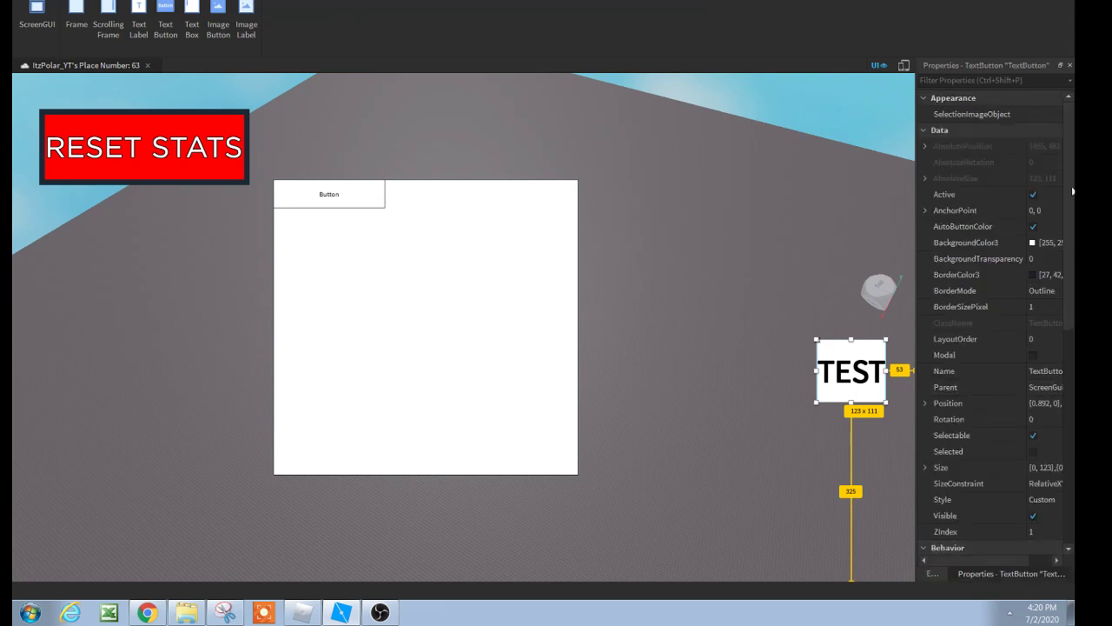
mouse_move(1047, 467)
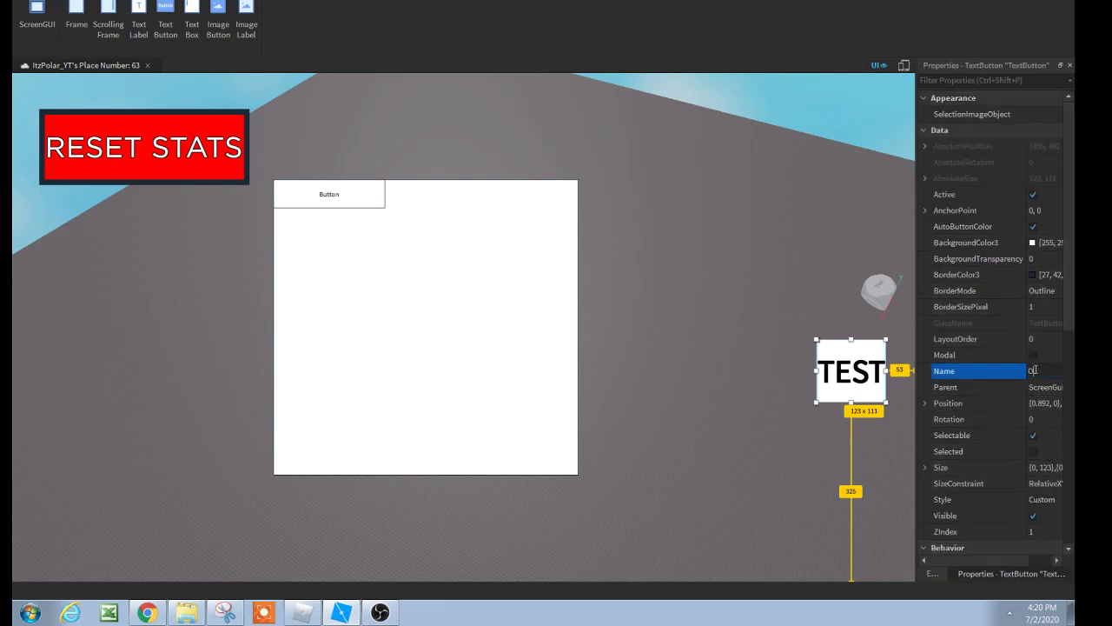
type("Openin")
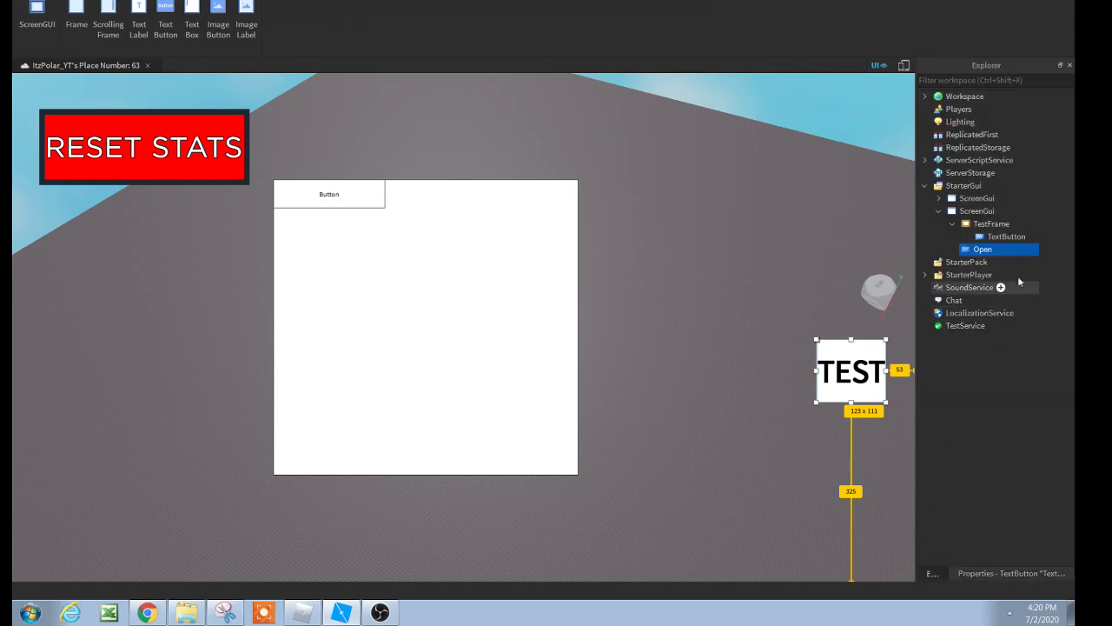
left_click(982, 248)
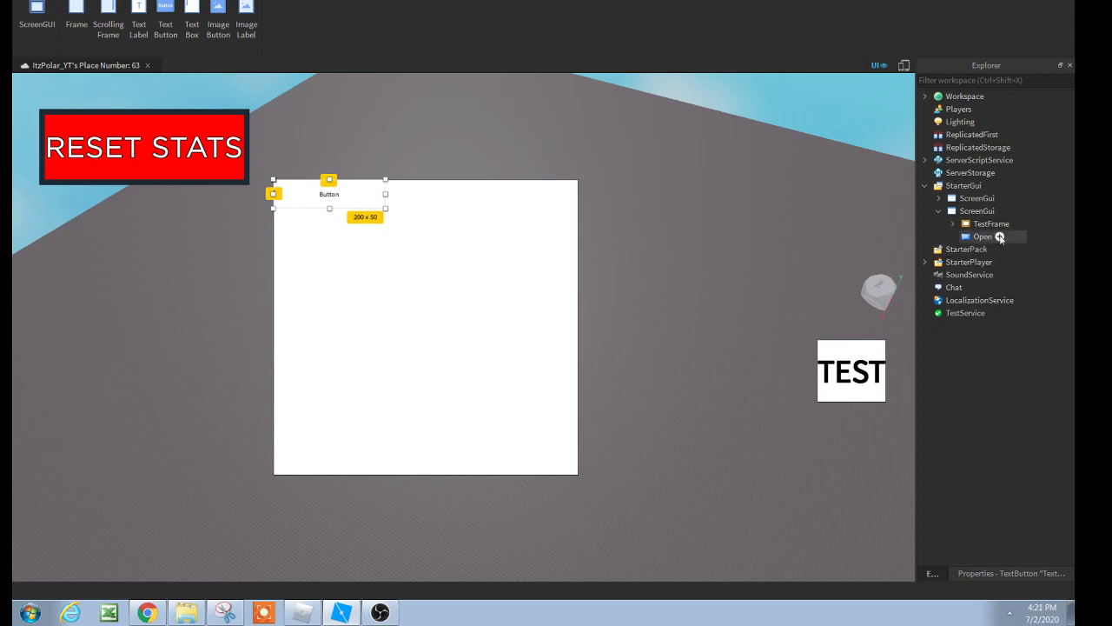
Step: Select the Open button in the Explorer hierarchy
left_click(983, 236)
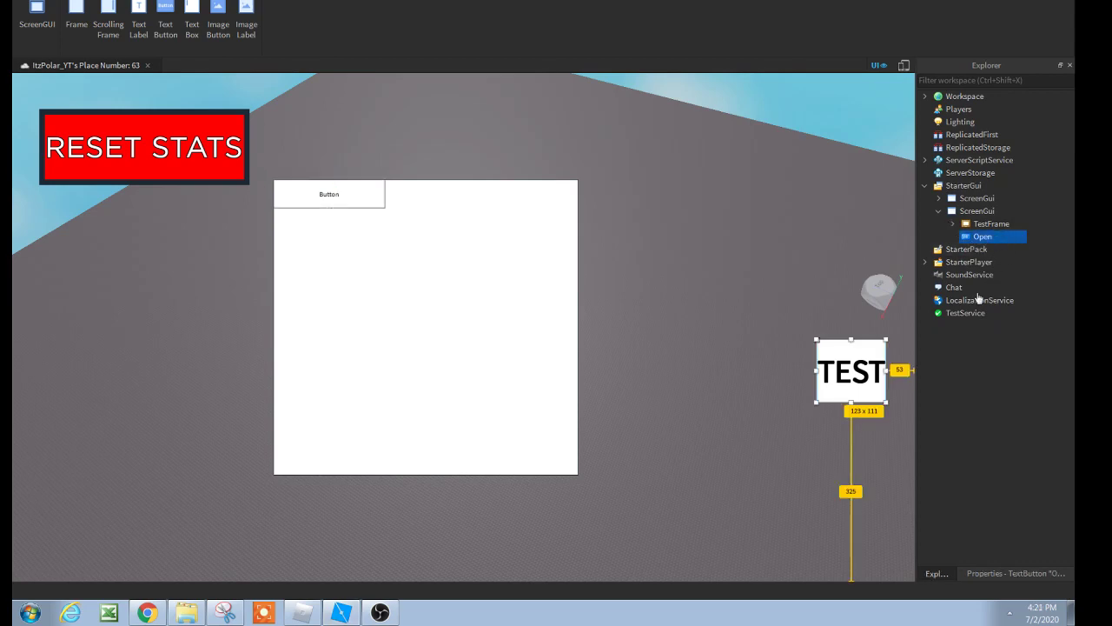
mouse_move(822, 271)
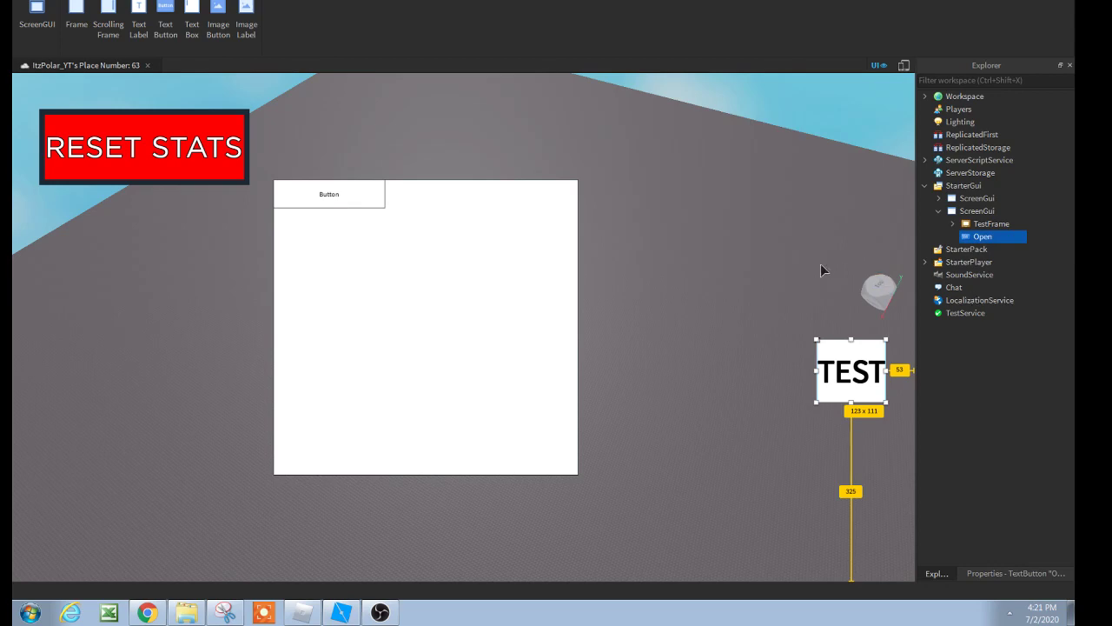
mouse_move(941, 304)
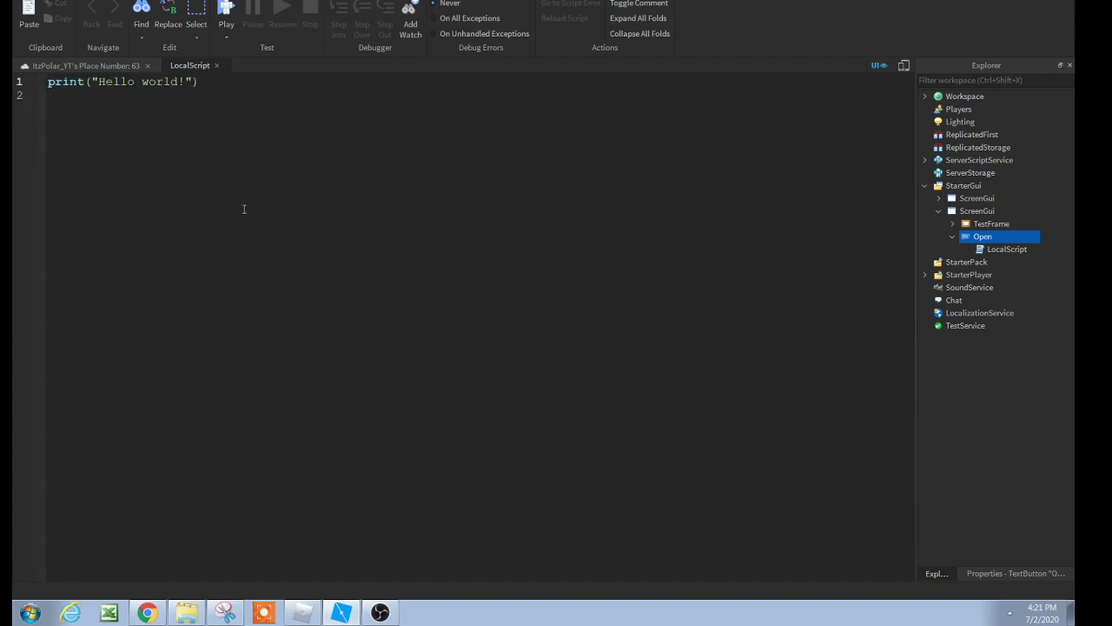
mouse_move(225, 141)
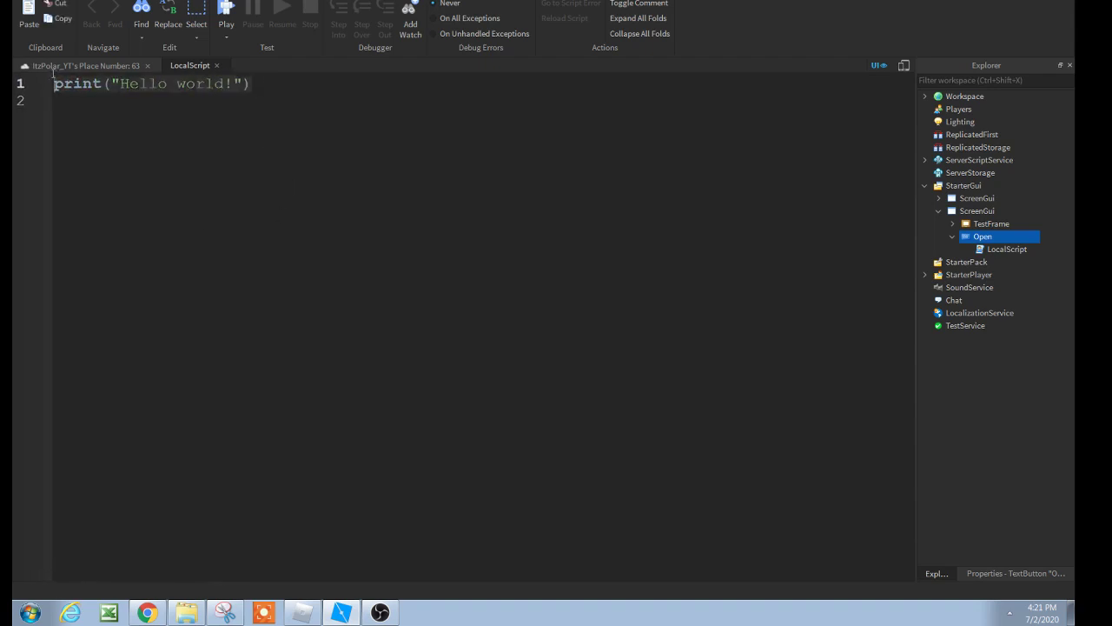
Step: Write local frame = script.Parent.Parent.TestFrame, checking TestFrame's name in Explorer
type("local frame")
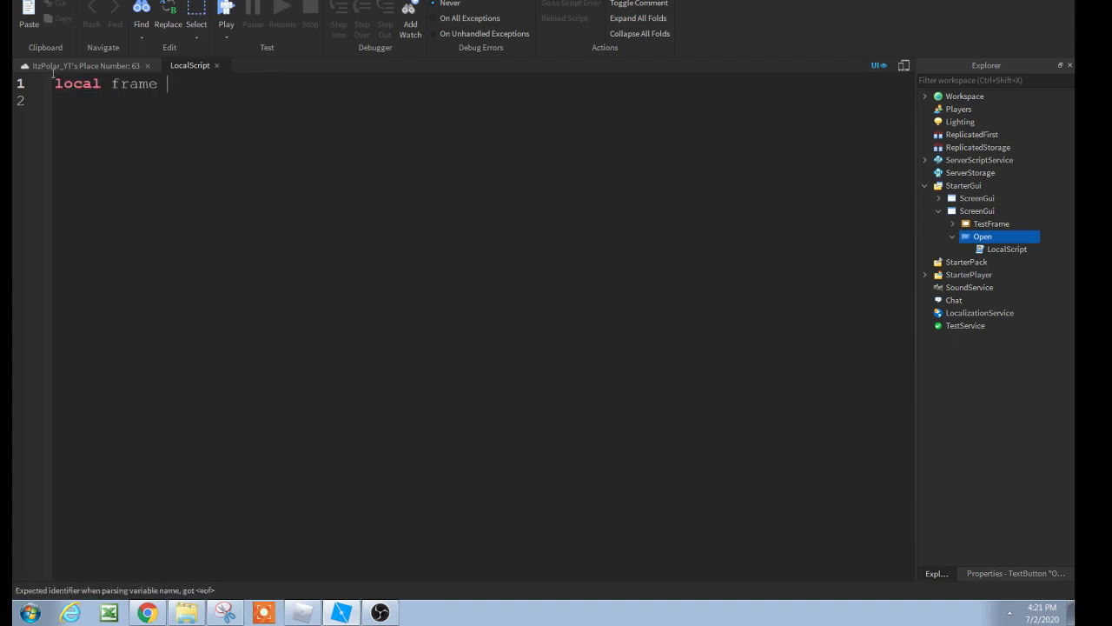
type("= script.Parent.Parent.")
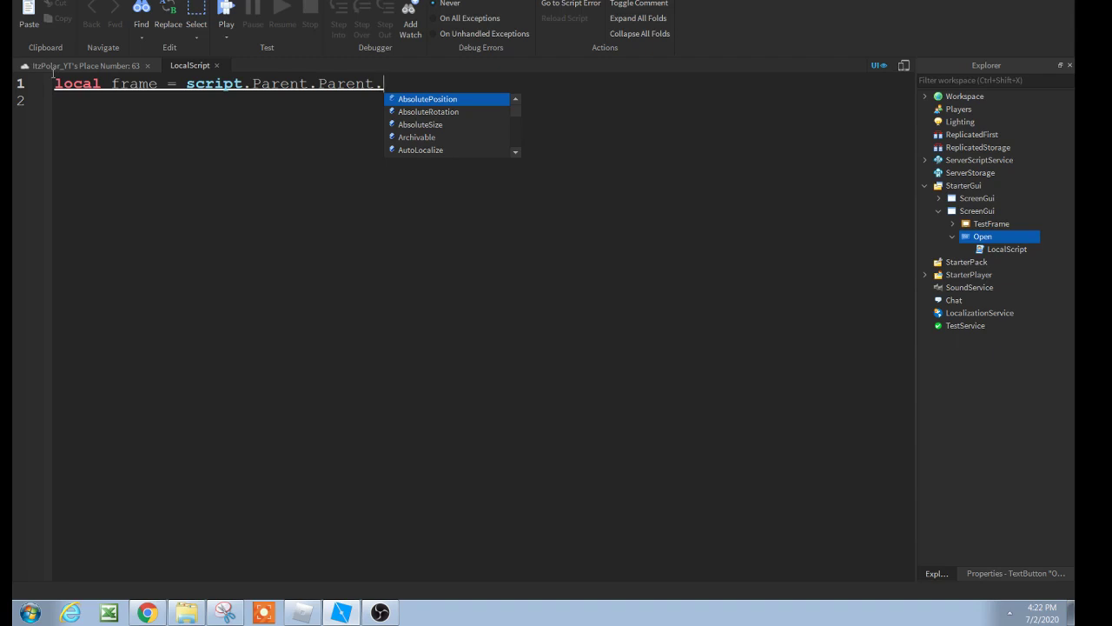
mouse_move(967, 198)
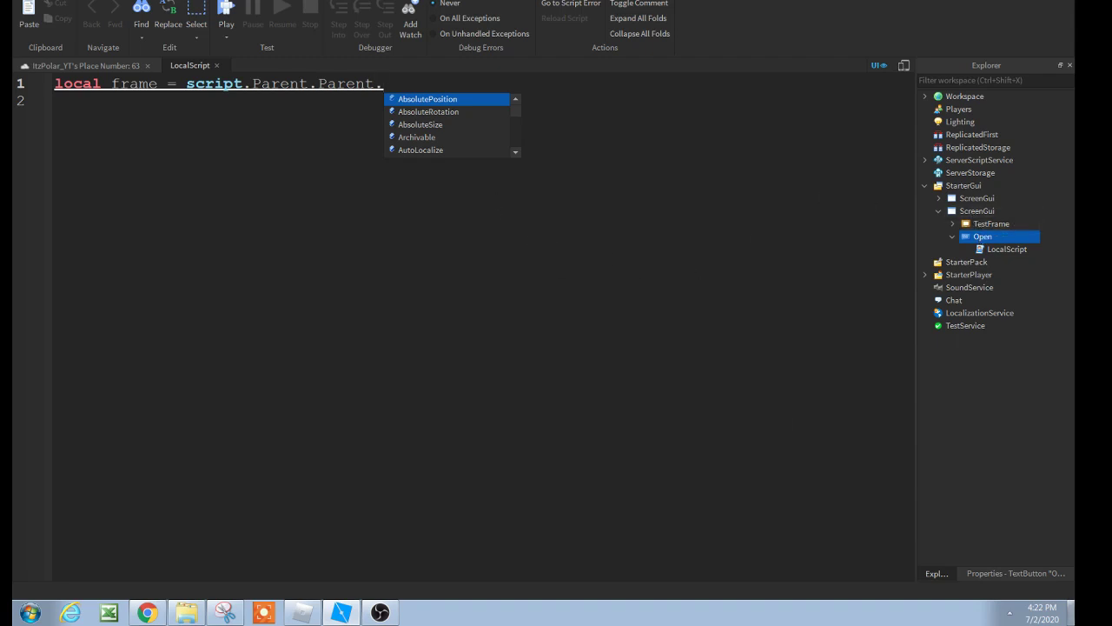
mouse_move(991, 223)
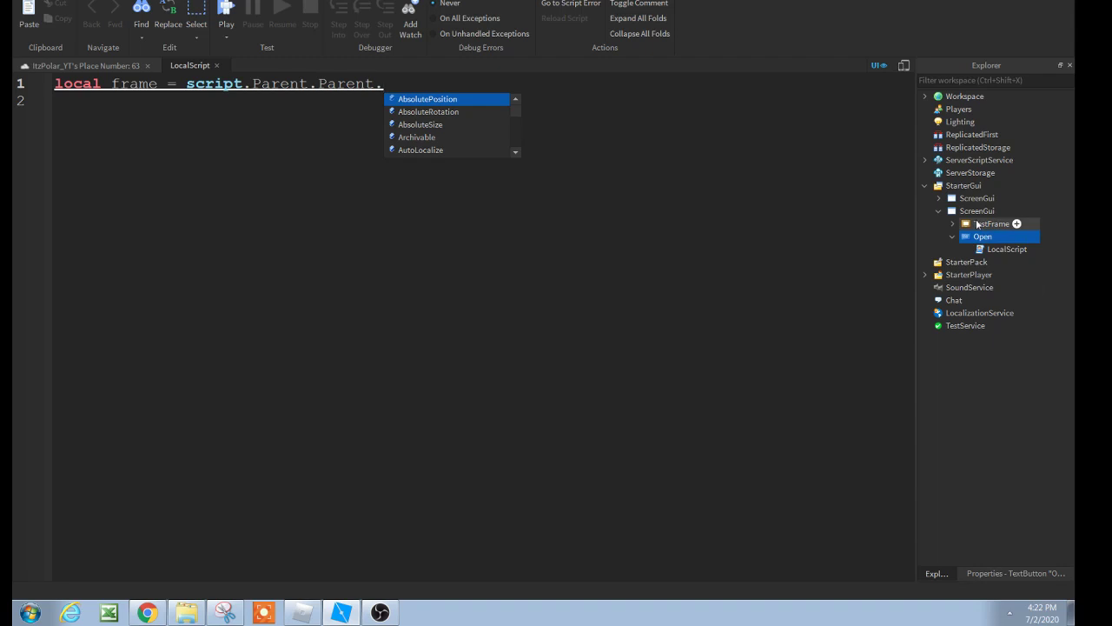
left_click(991, 223)
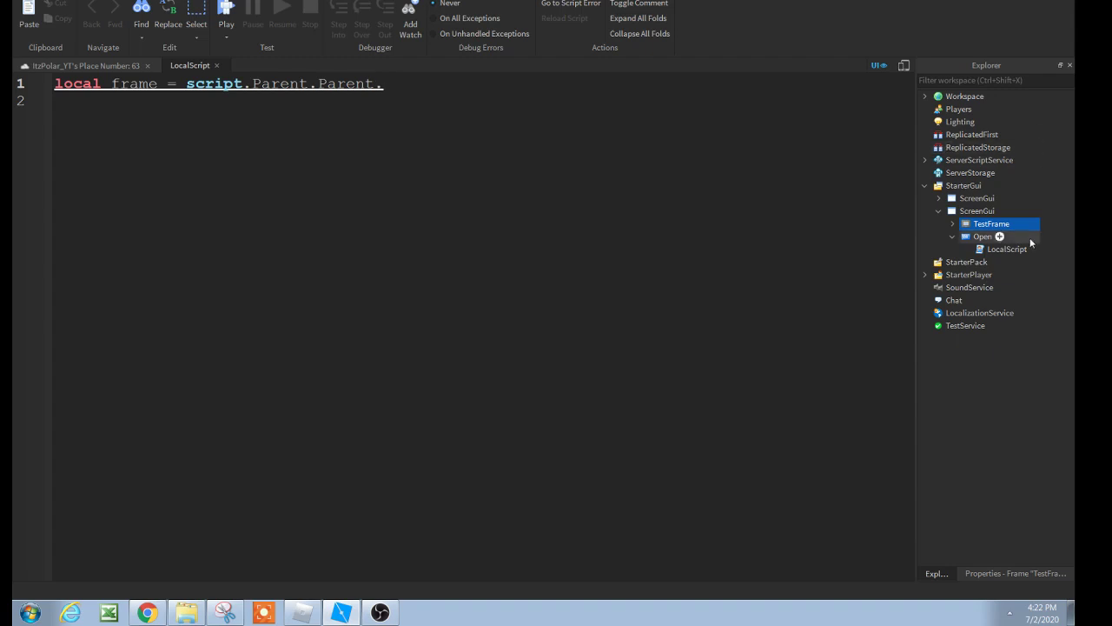
mouse_move(973, 240)
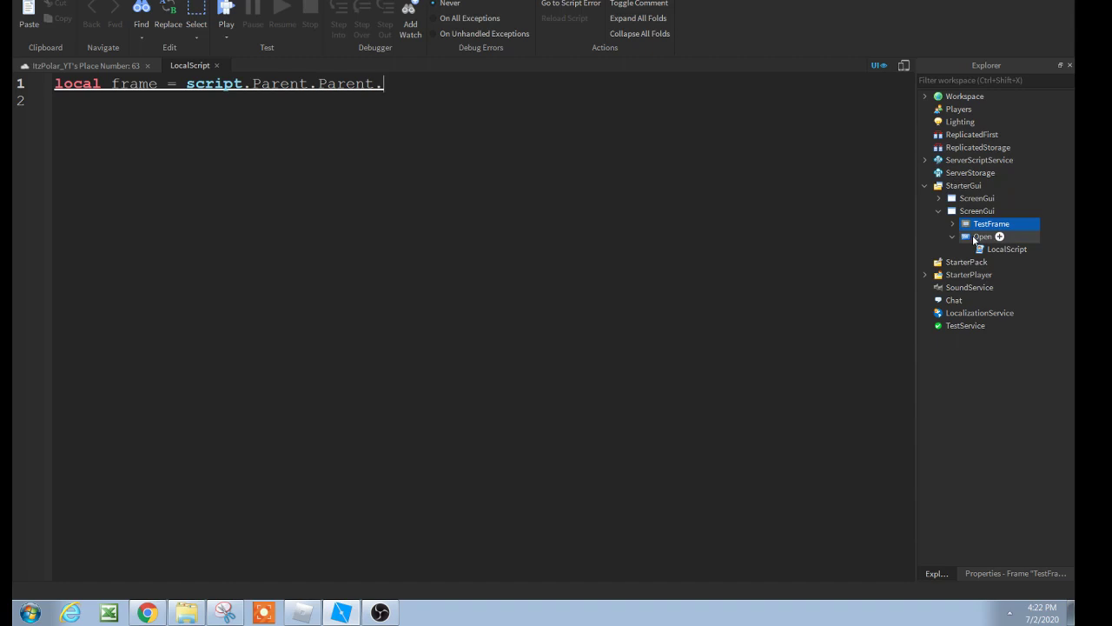
left_click(982, 236)
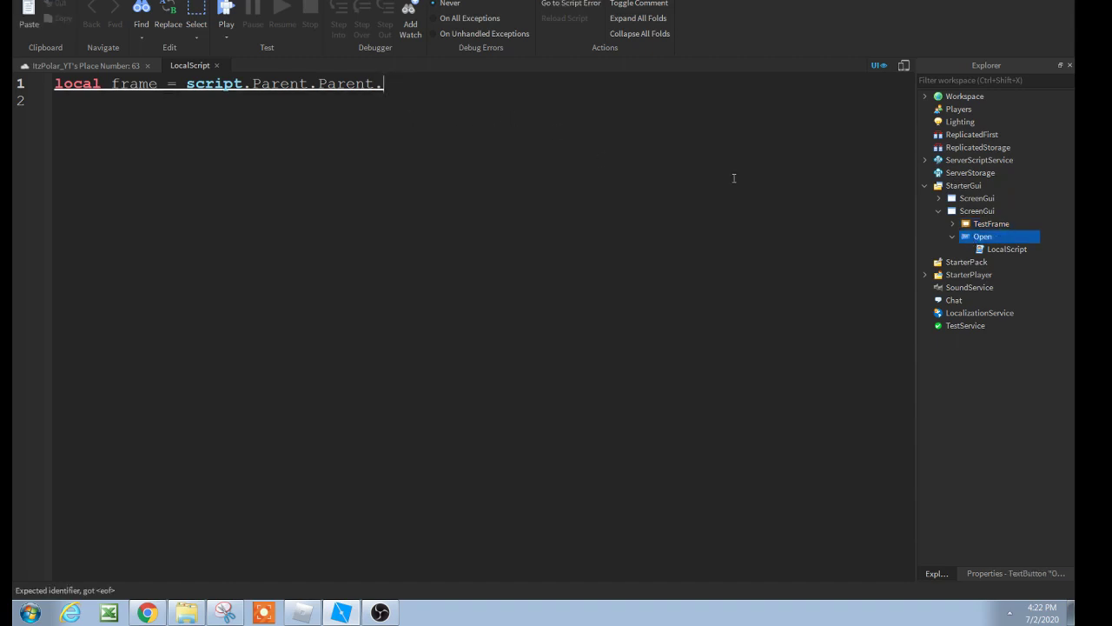
mouse_move(669, 265)
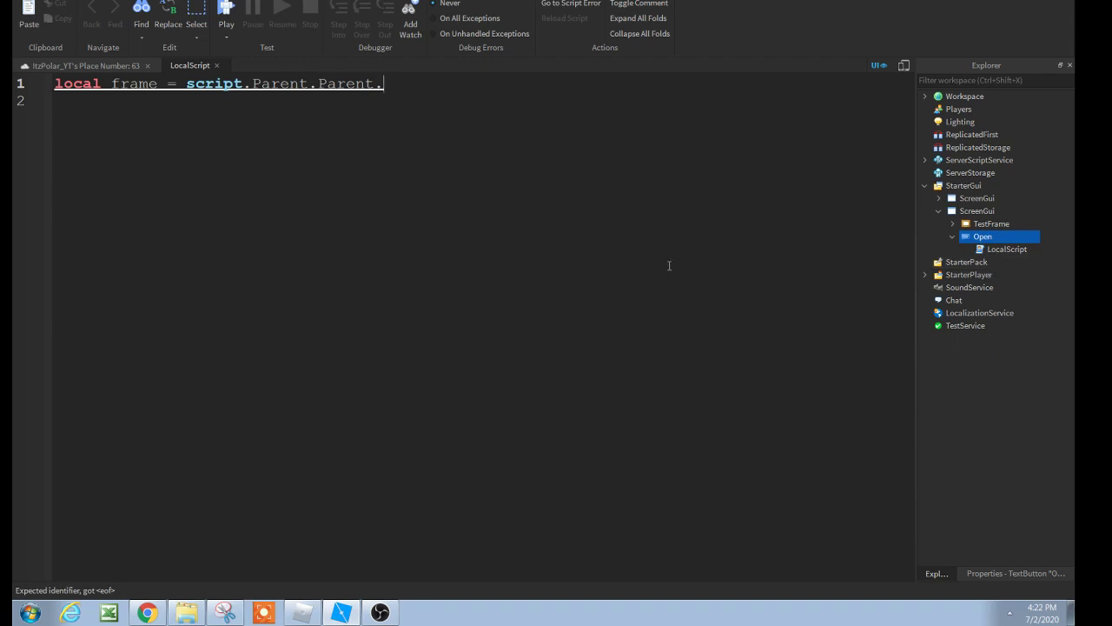
mouse_move(667, 189)
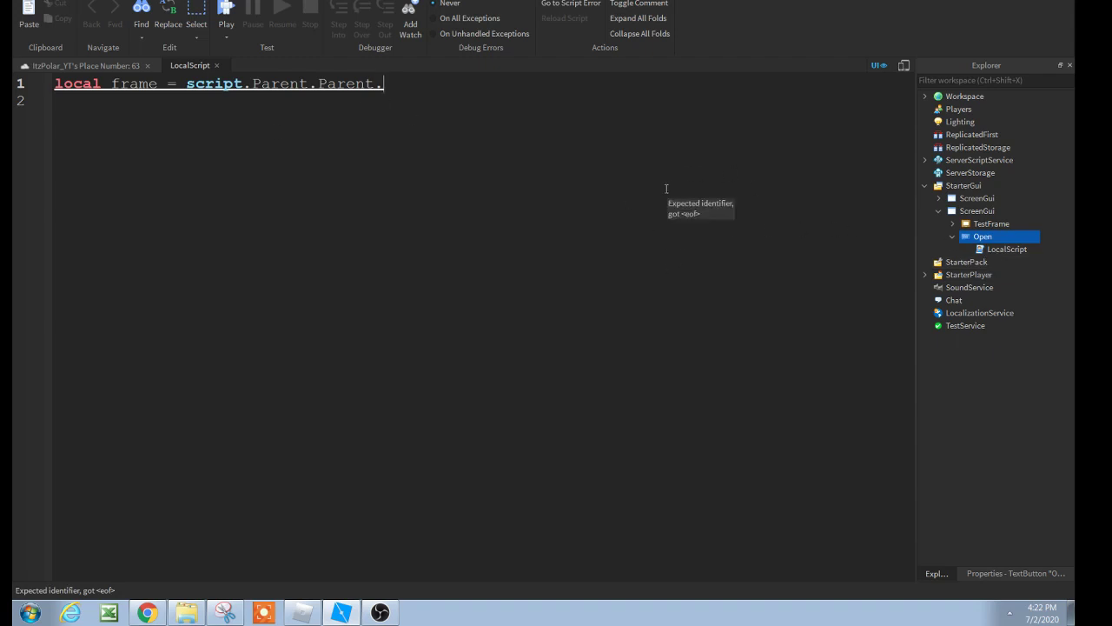
type("TestFrame")
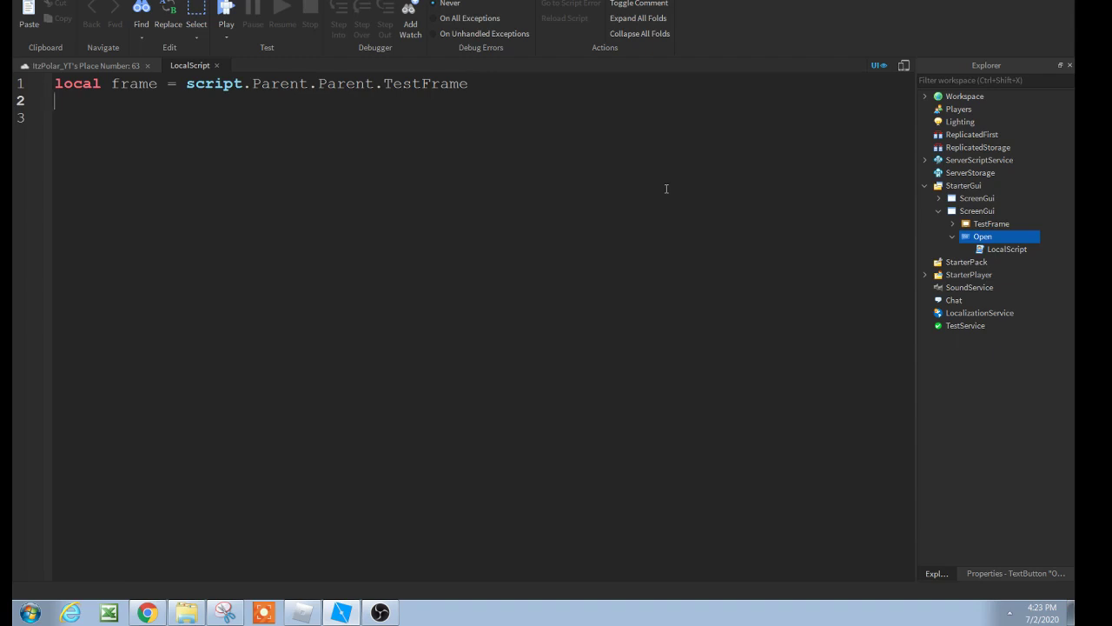
Step: Write local open = false and a script.Parent.MouseButton1Click:Connect(function() block
type("local ope")
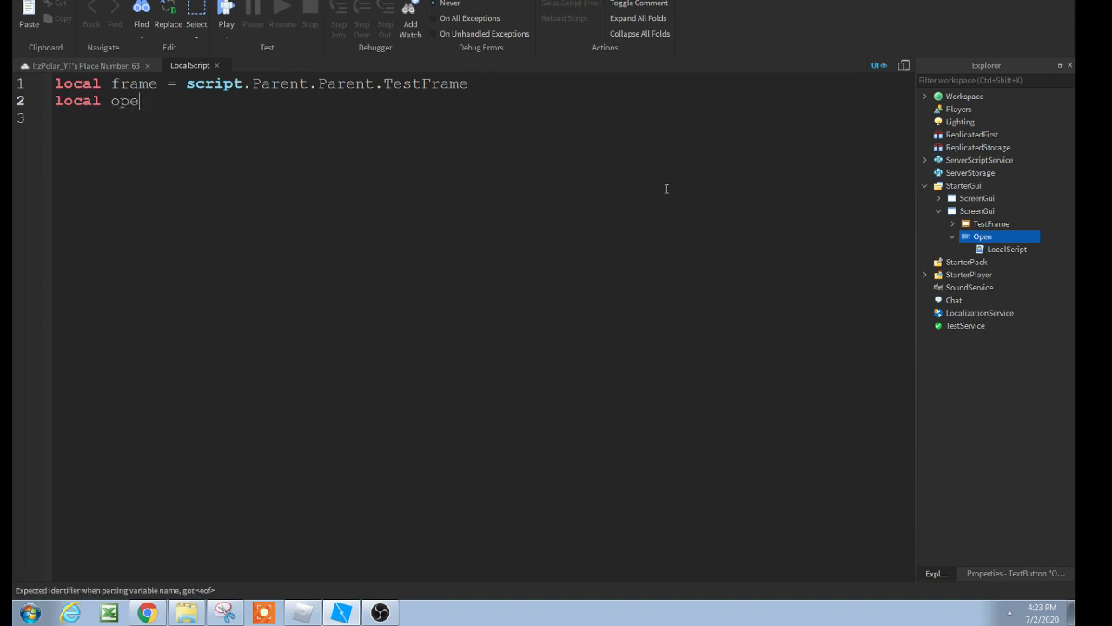
type("n = false")
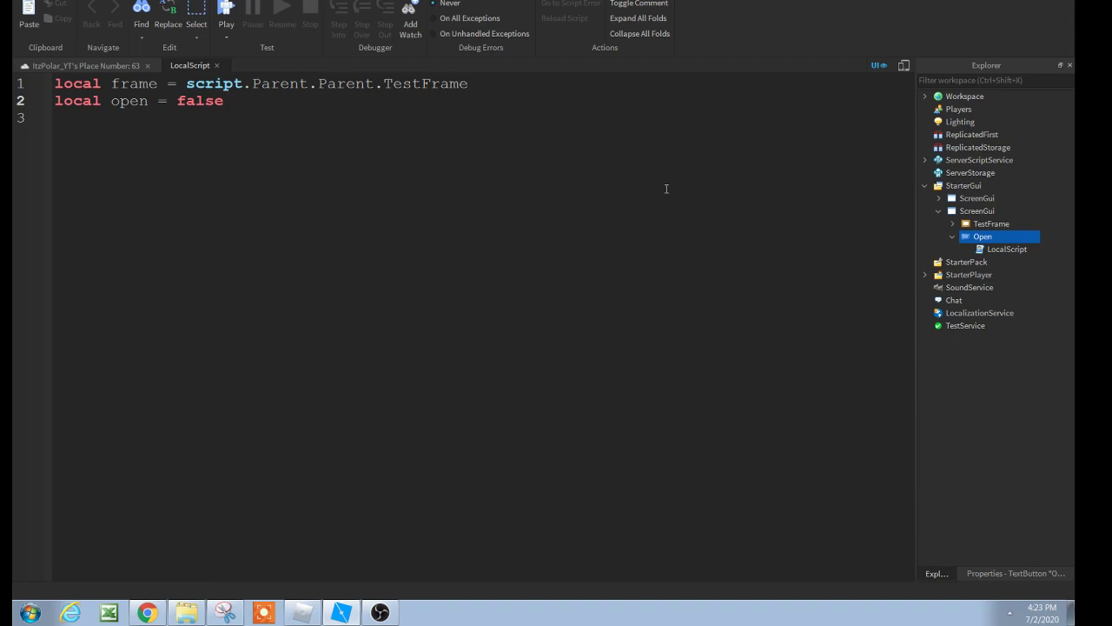
key("enter")
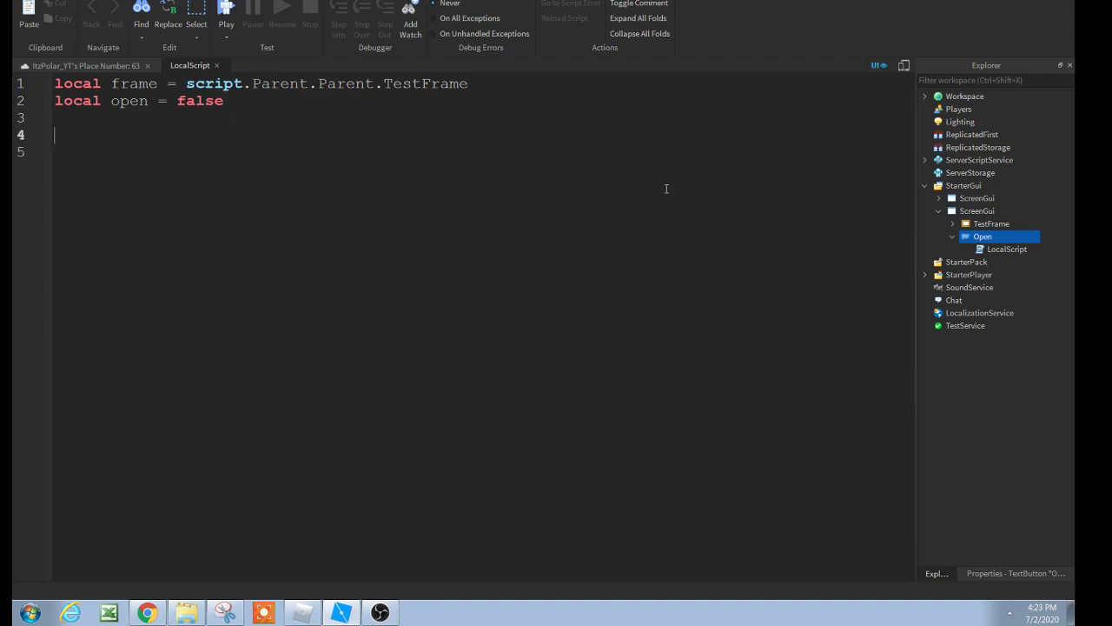
type("script.Parent")
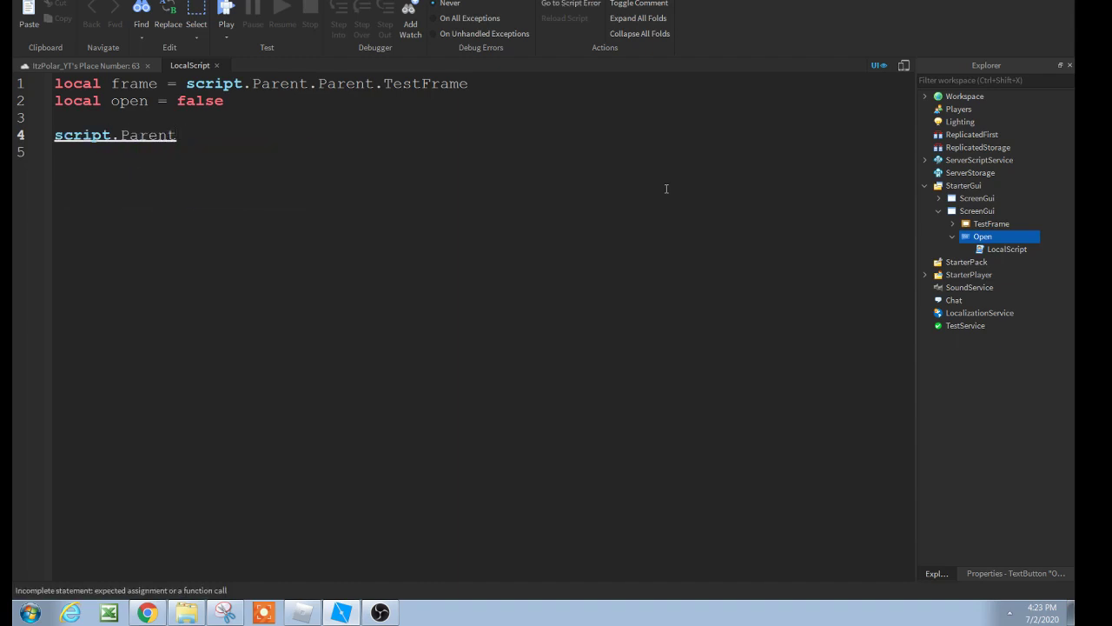
type(".")
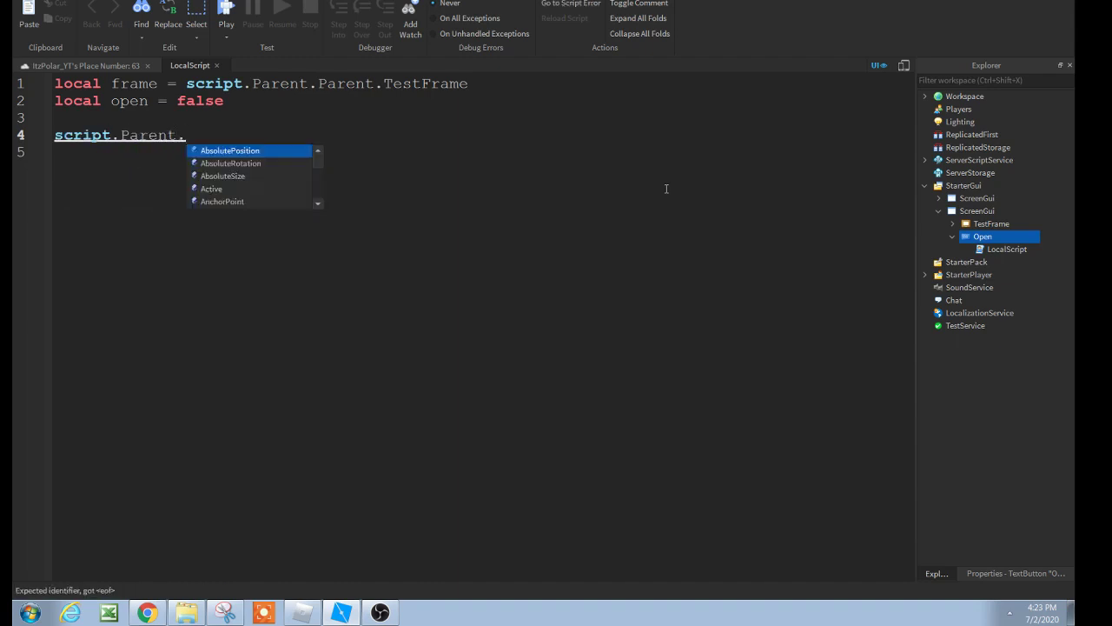
type("MouseButton1Click")
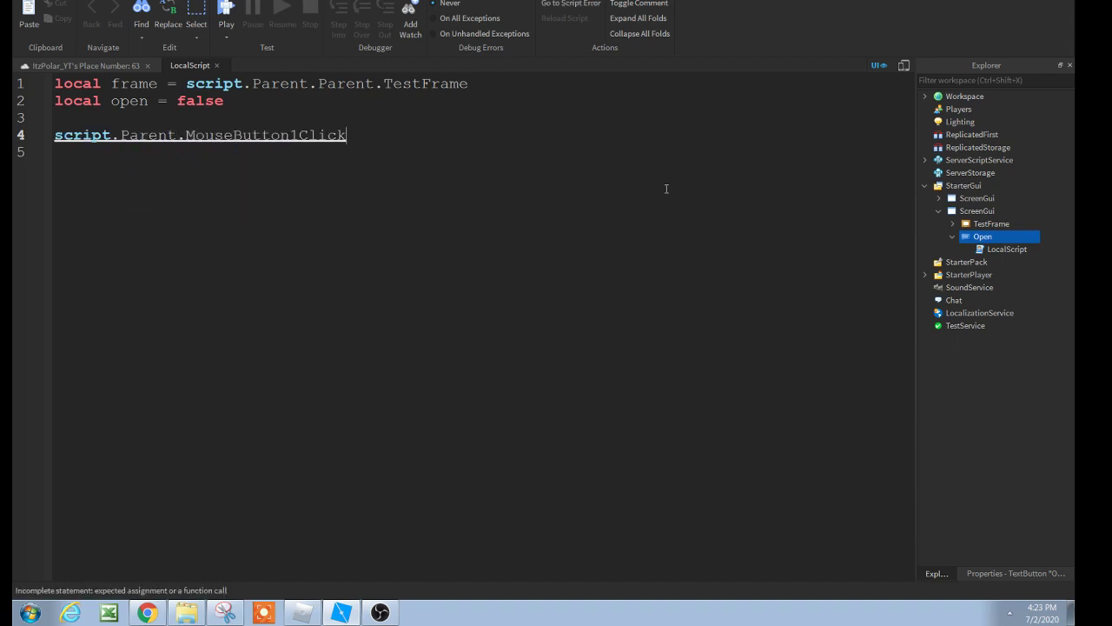
type(":")
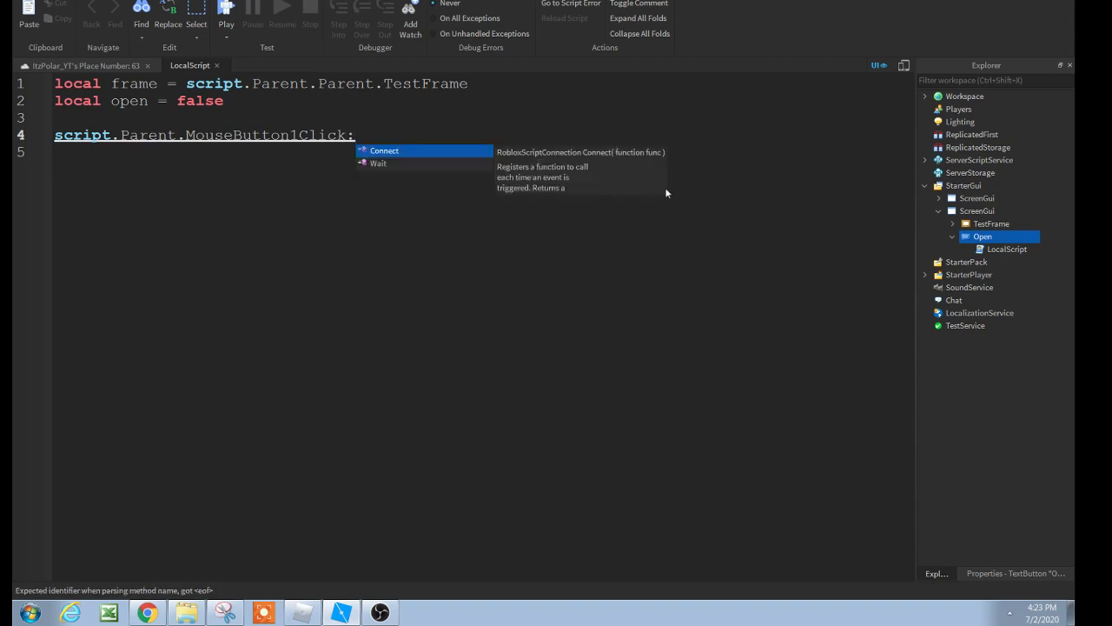
type(":Connect(function(")
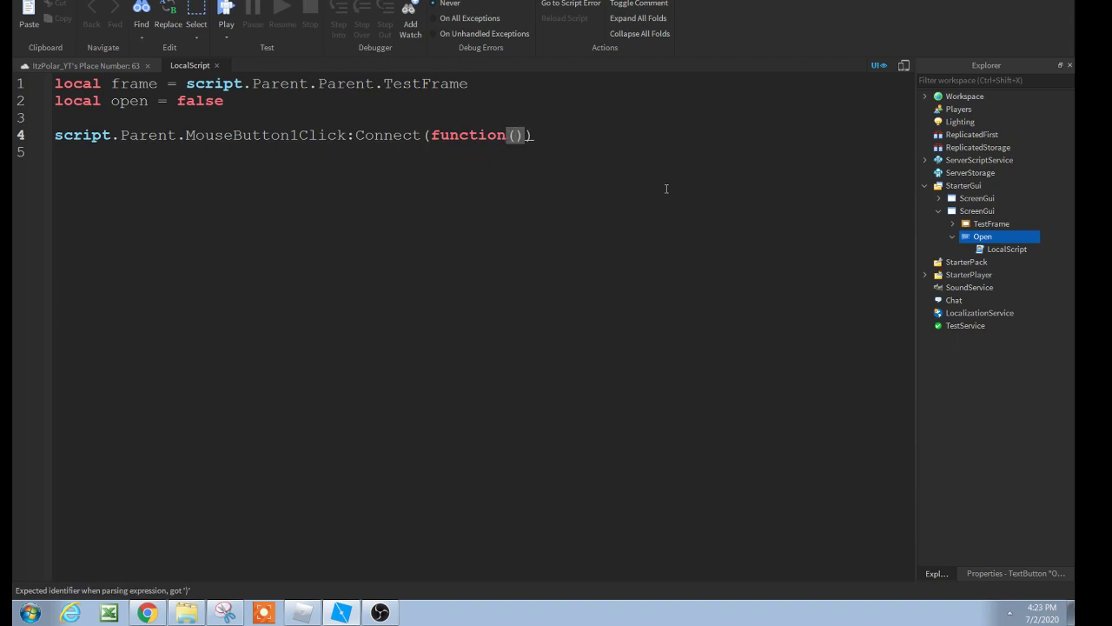
key("Backspace")
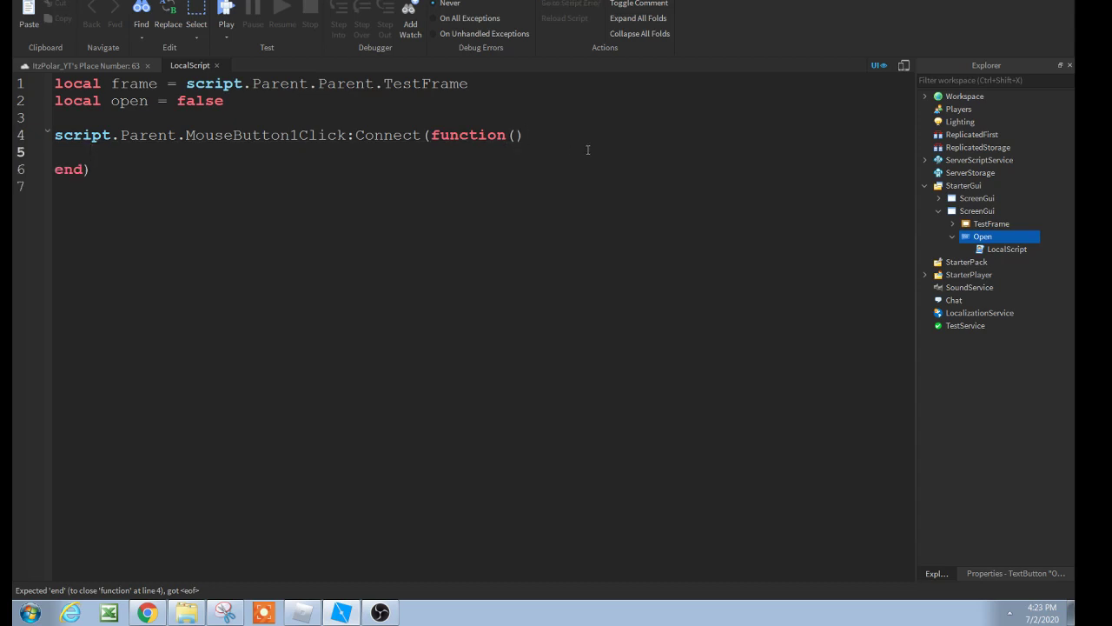
Step: Write the condition if frame.Visible == false, using frame instead of the full path
type("if")
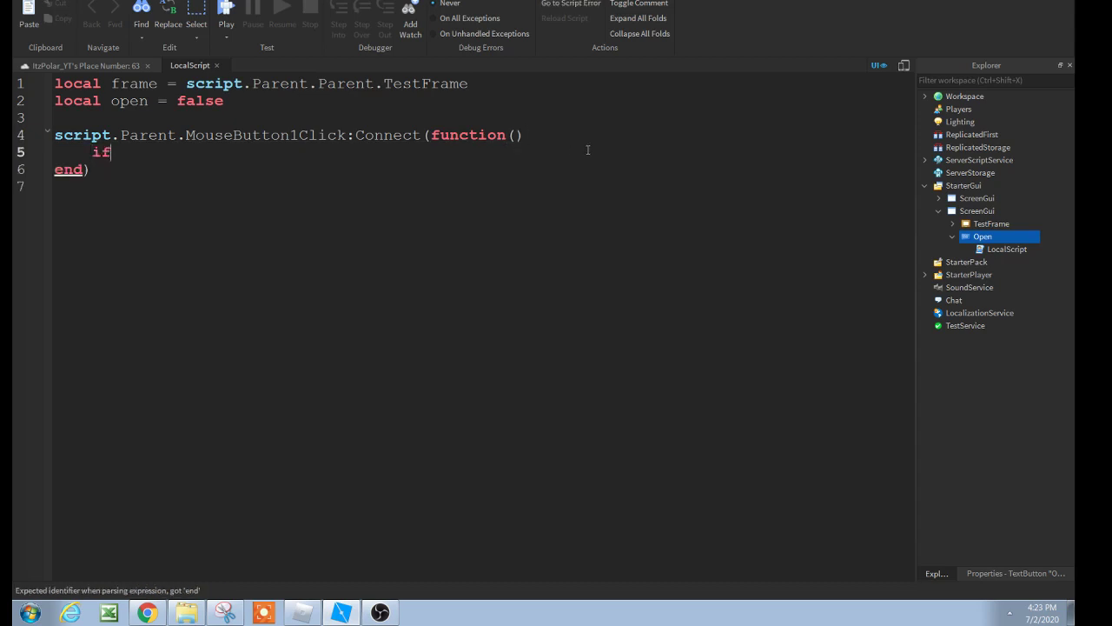
type("frame")
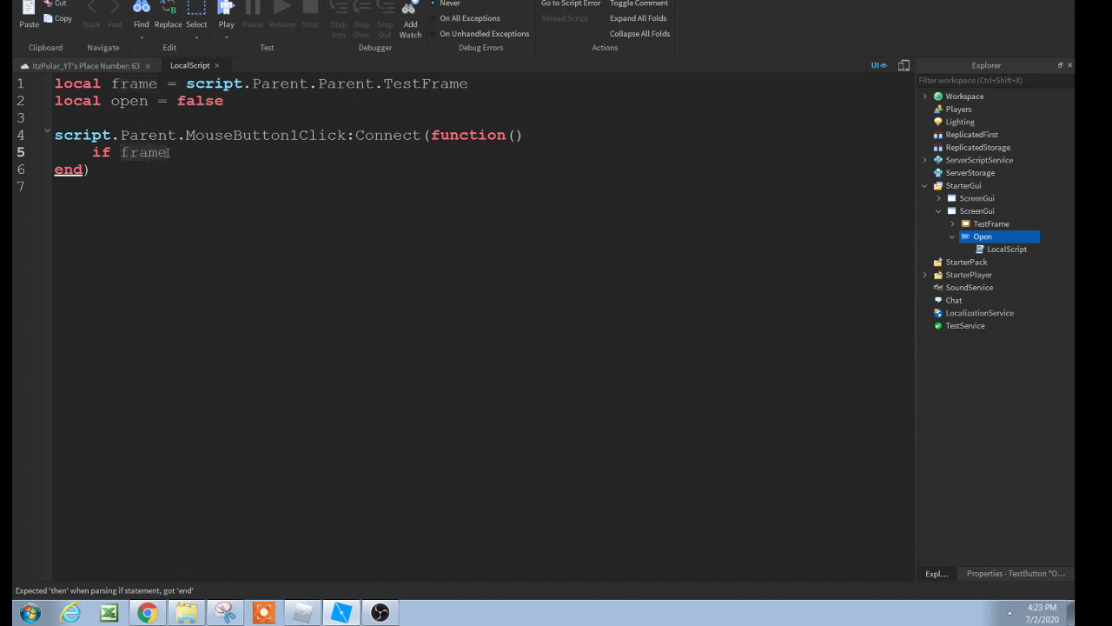
type("script.Parent.Parent.TestF")
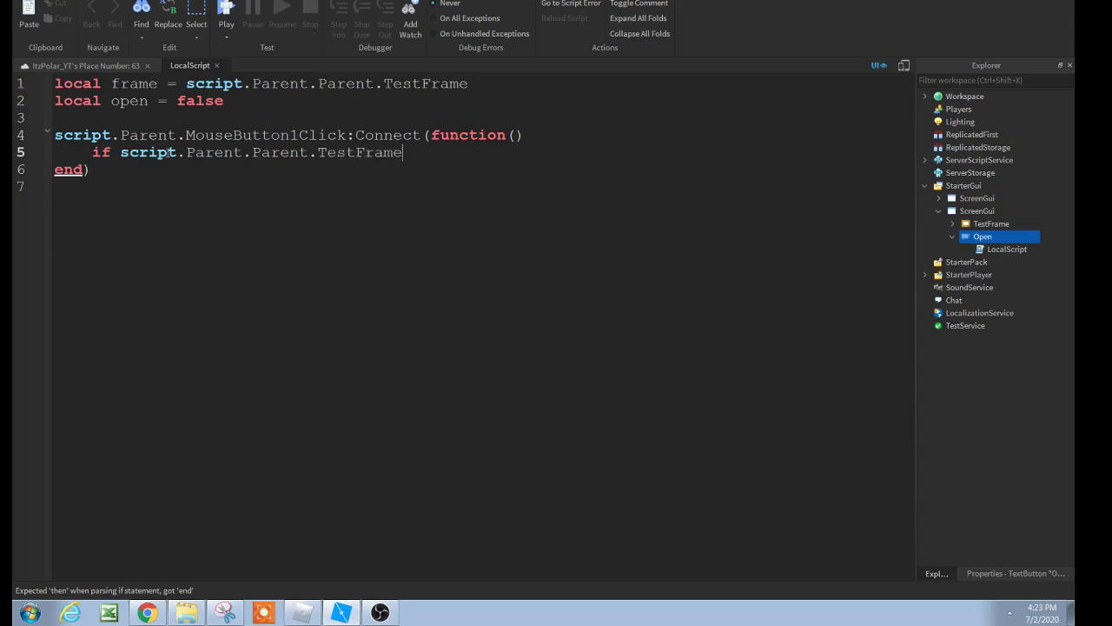
key("BackSpace")
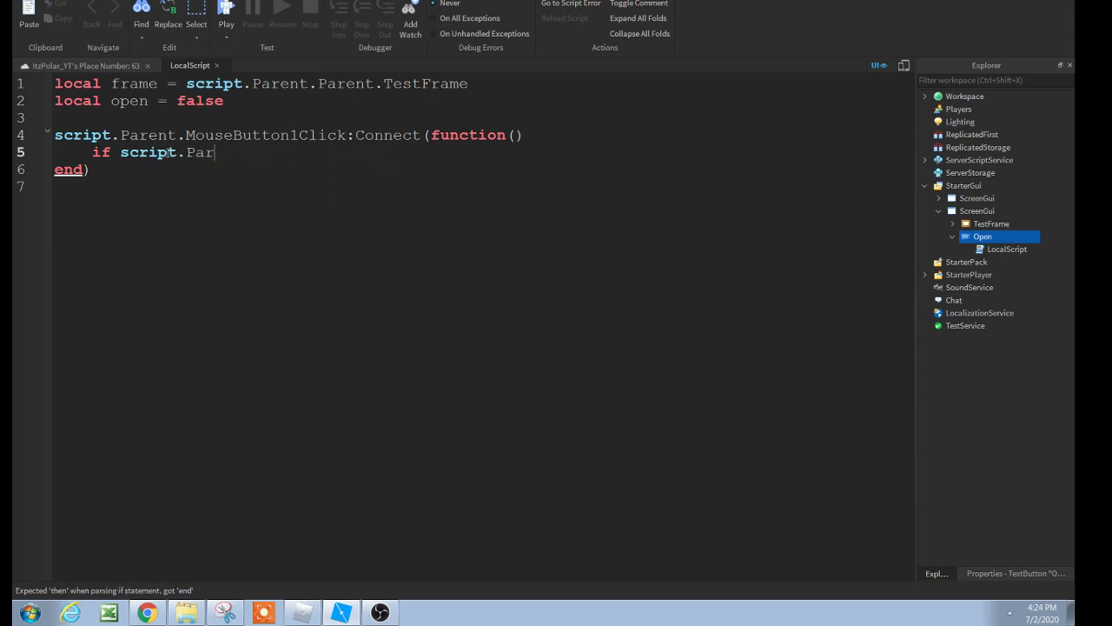
key("backspace")
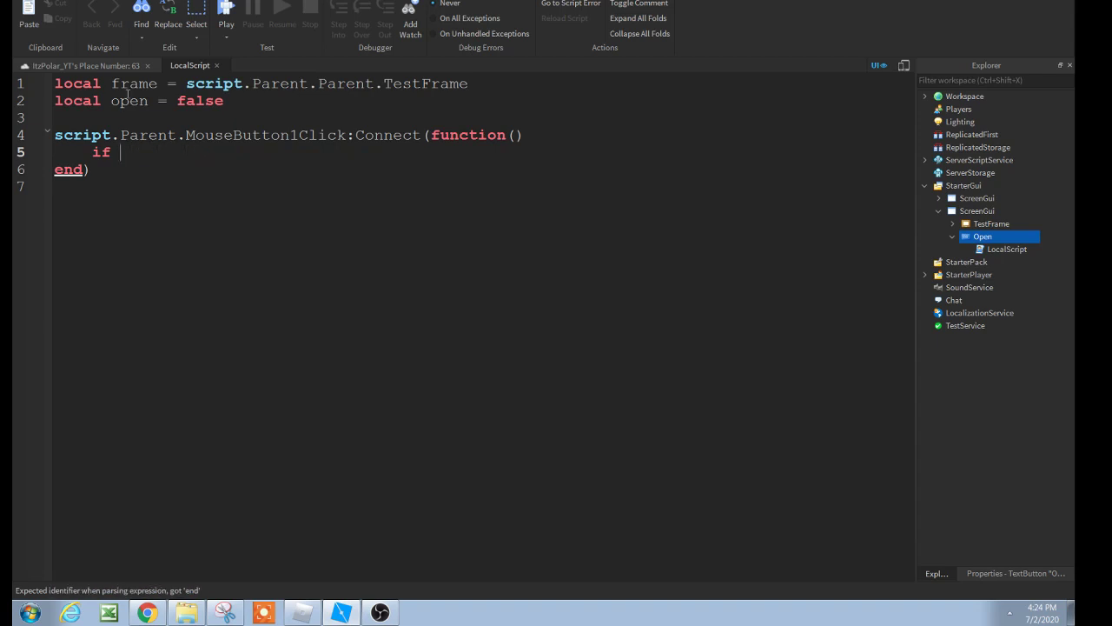
type("frame")
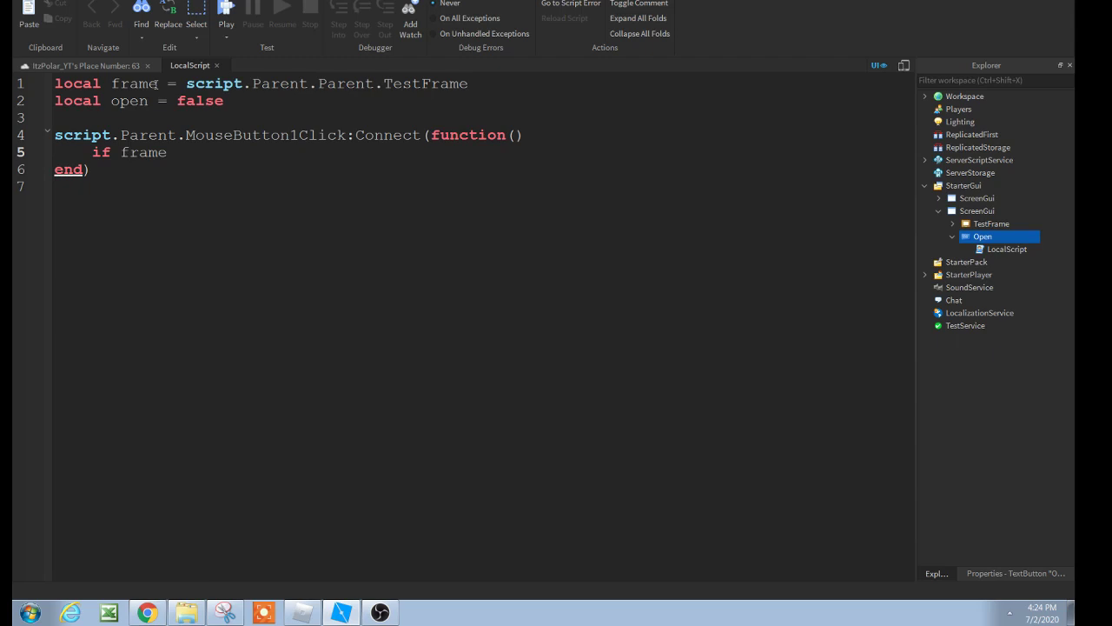
type(".Visible")
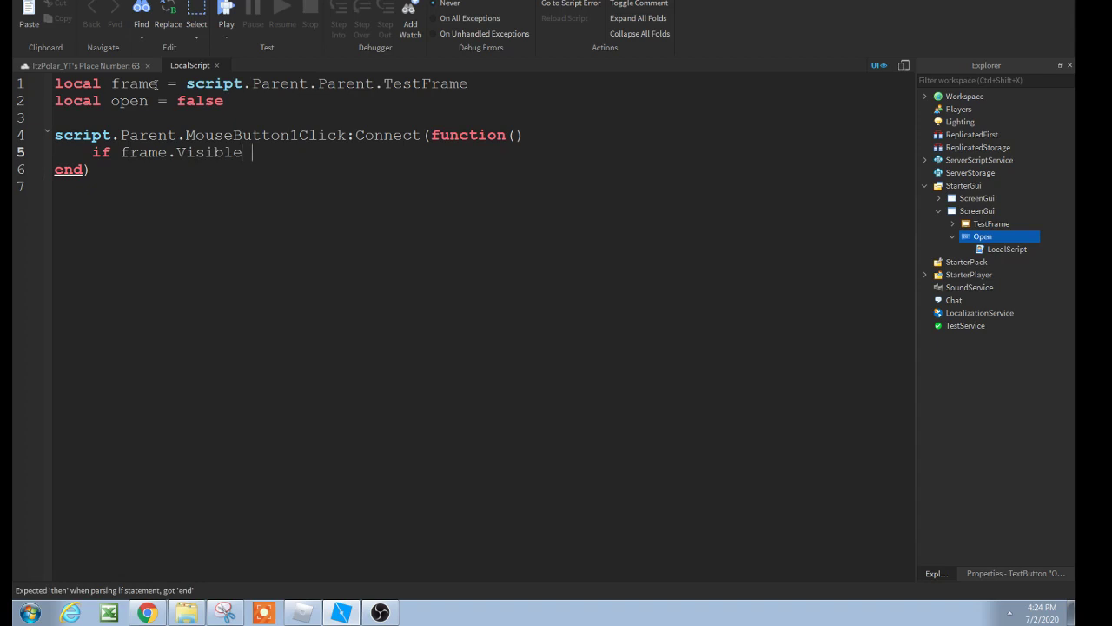
type("==")
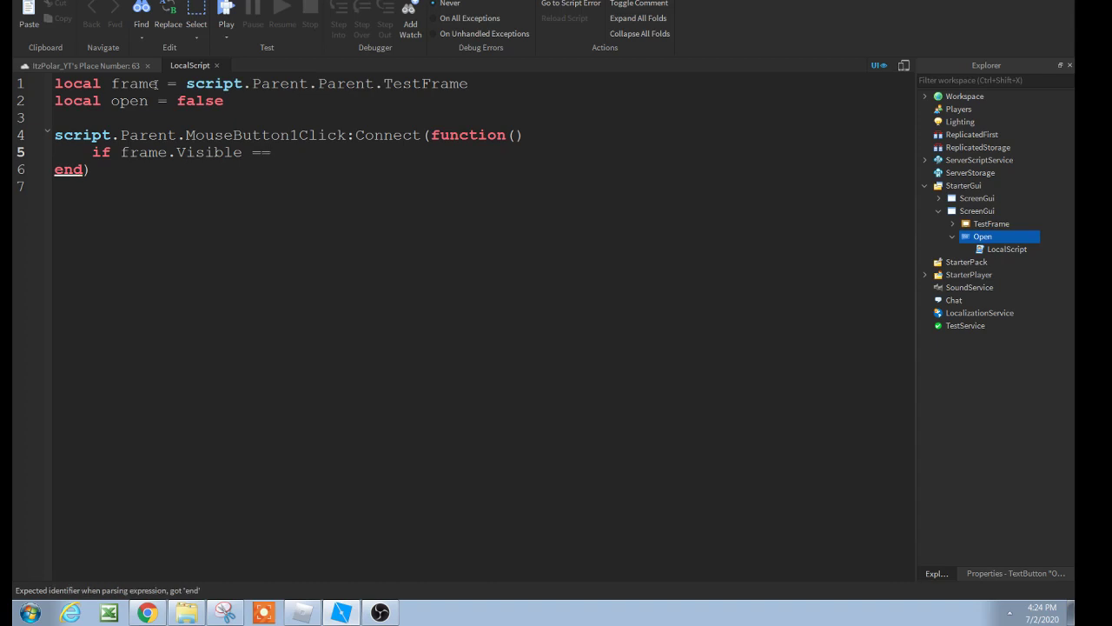
type("false then")
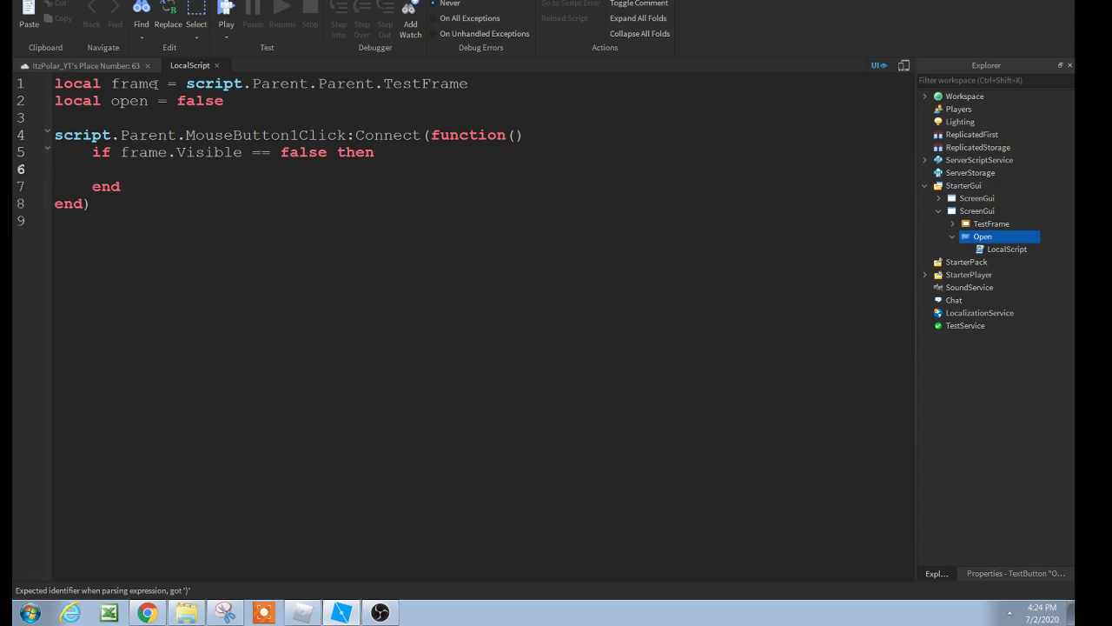
Step: Set frame.Visible to true in that branch, with an else setting it false
type("funct")
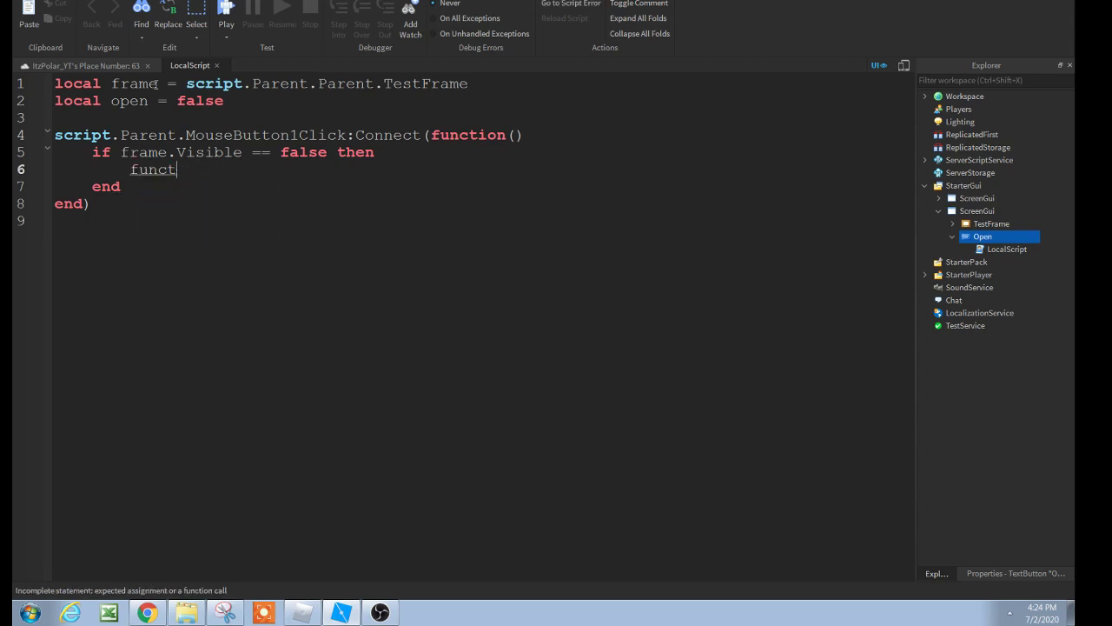
type("frame.")
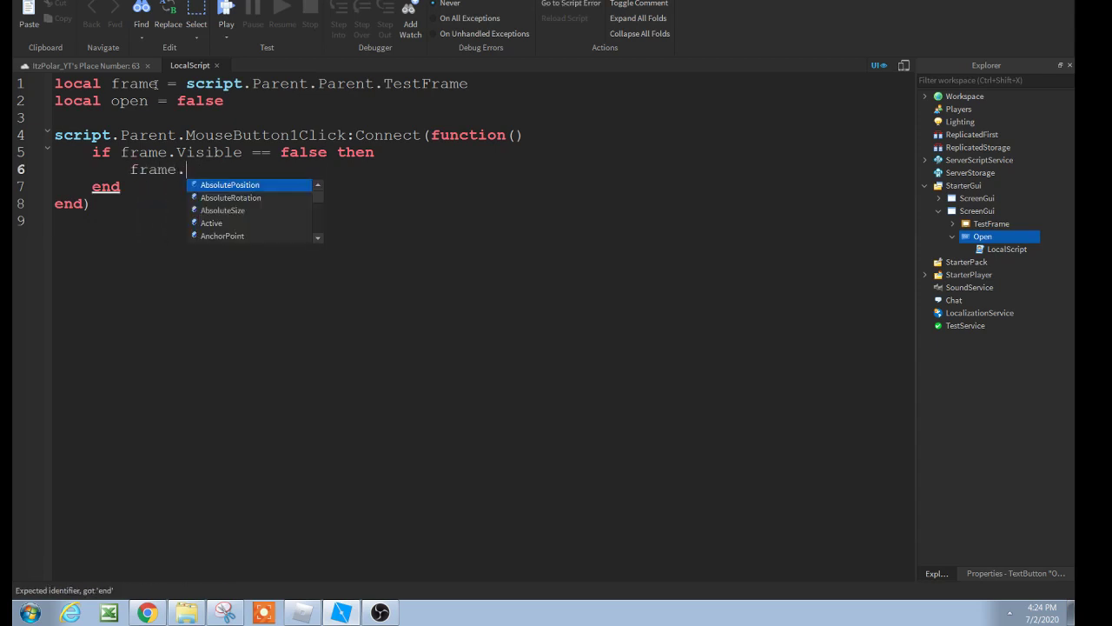
type("Visible = false")
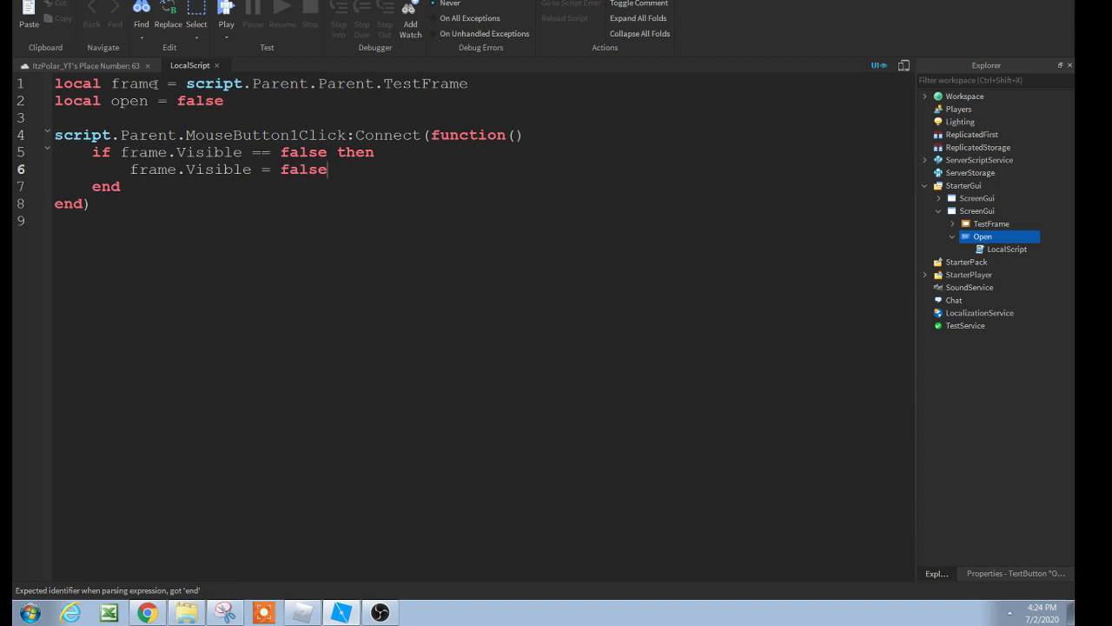
type("tru")
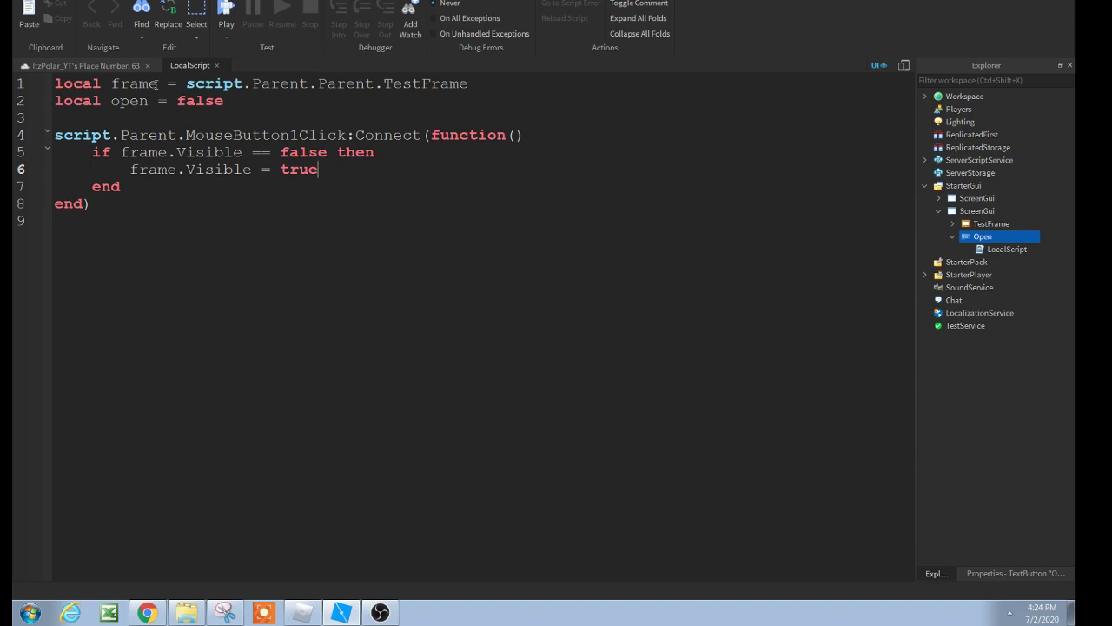
key("Return")
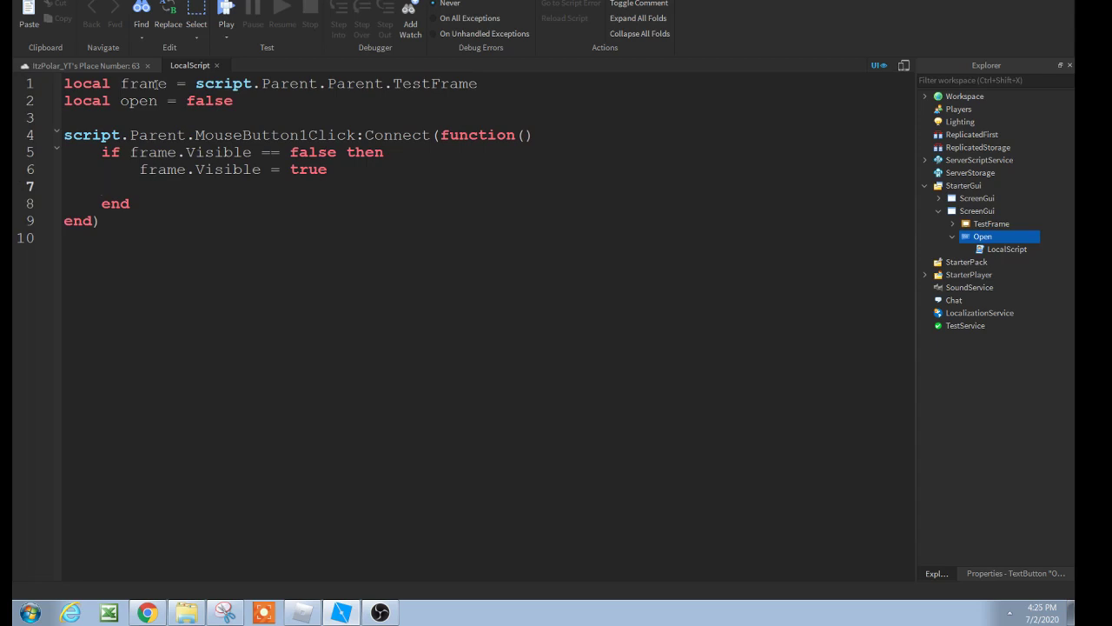
type("else")
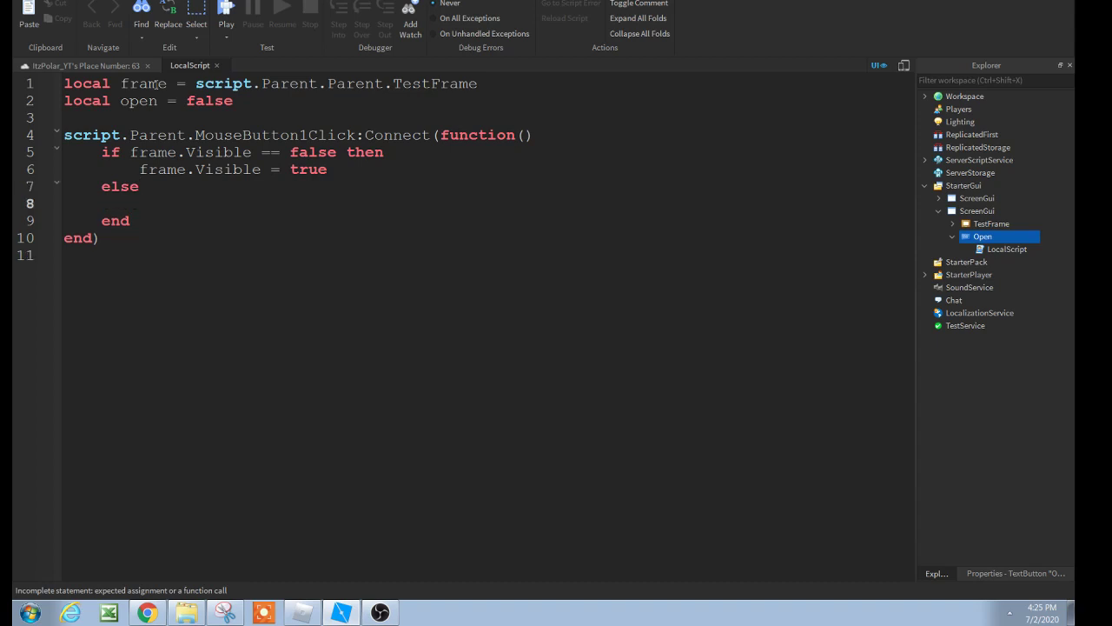
type("frame.Visb")
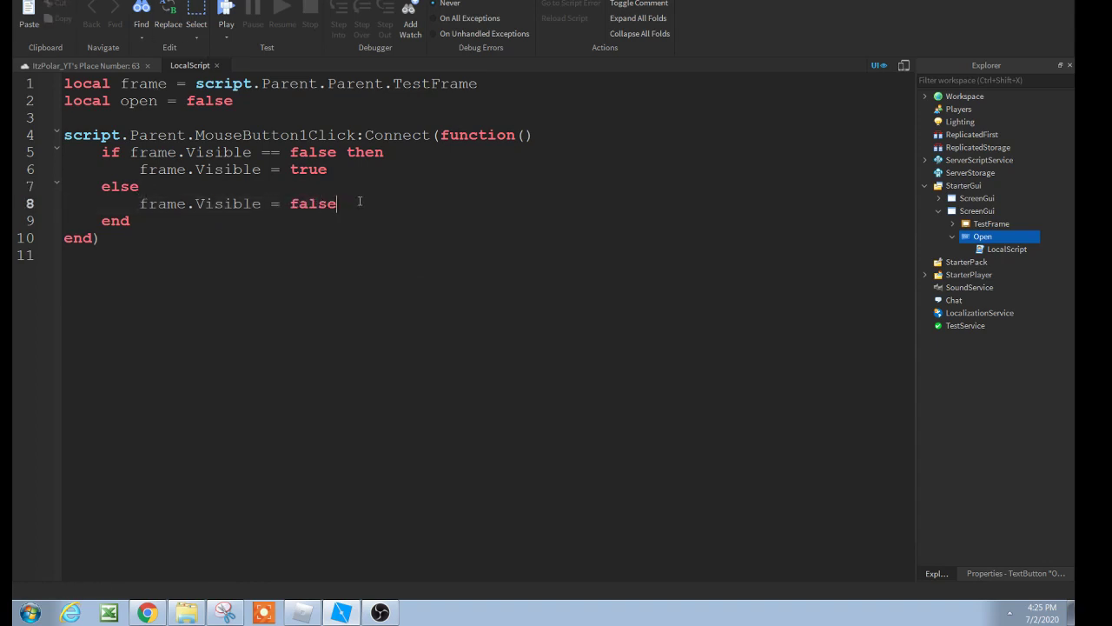
mouse_move(180, 350)
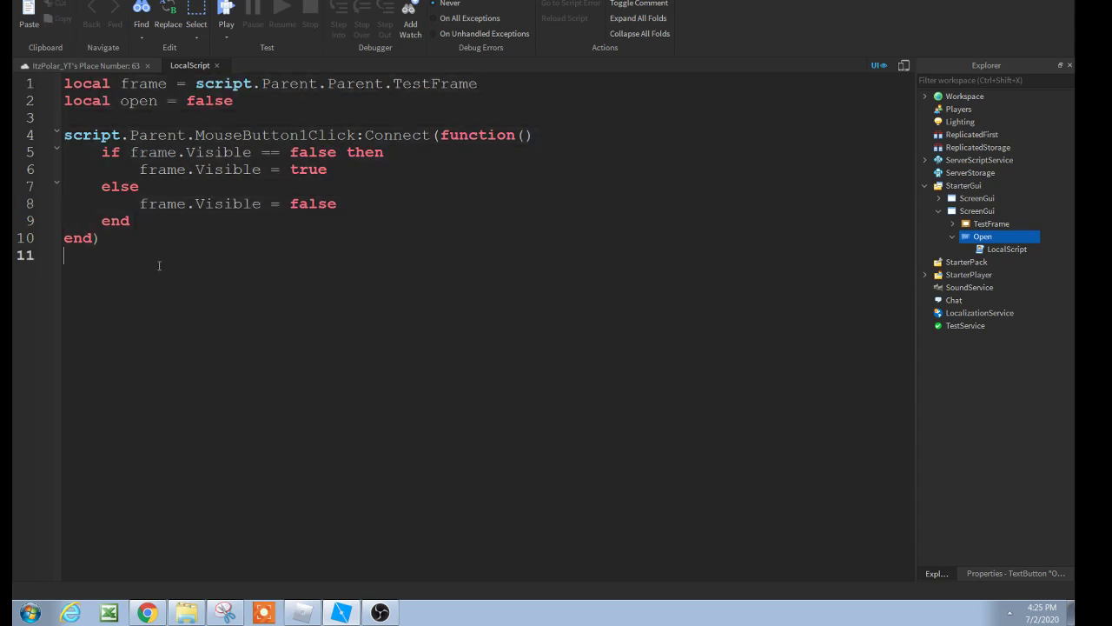
mouse_move(217, 348)
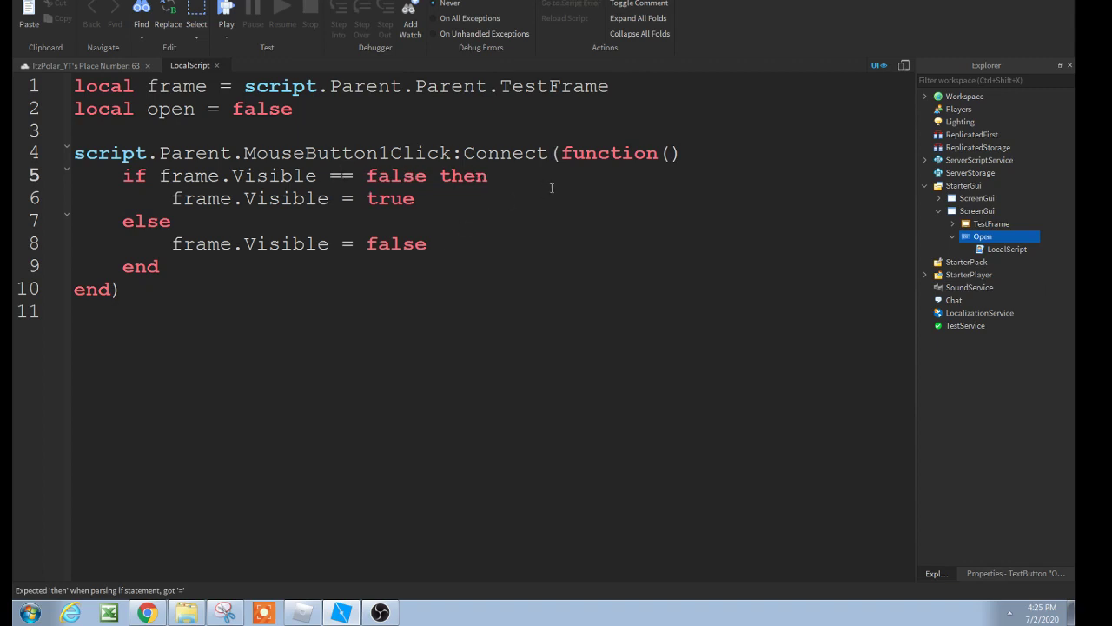
Step: Expand TestFrame and insert a new LocalScript into its Close button
left_click(952, 224)
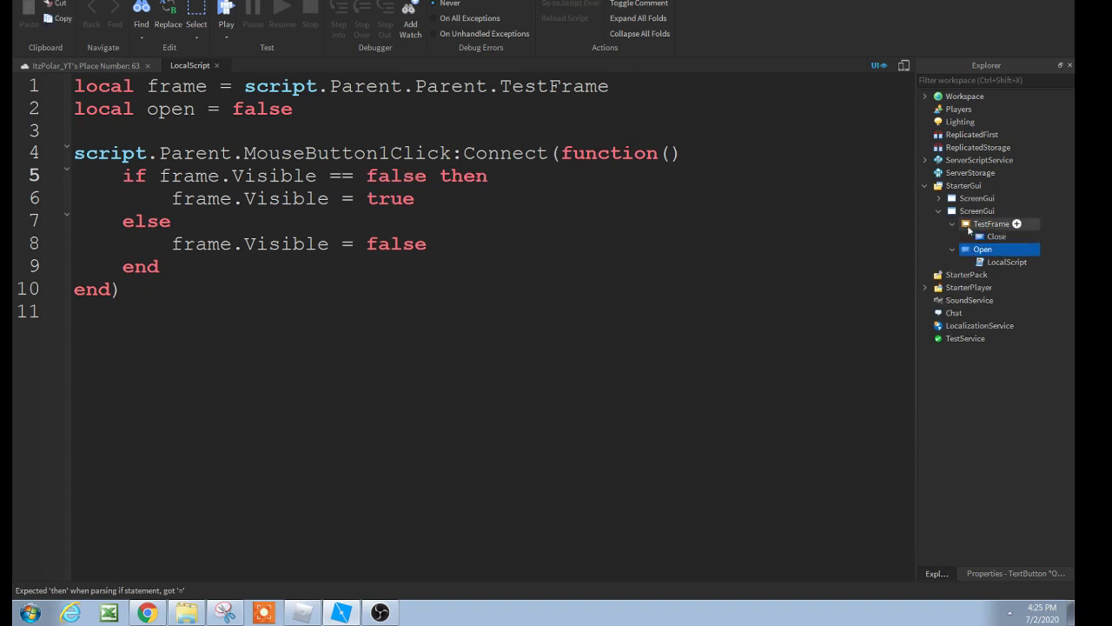
left_click(997, 235)
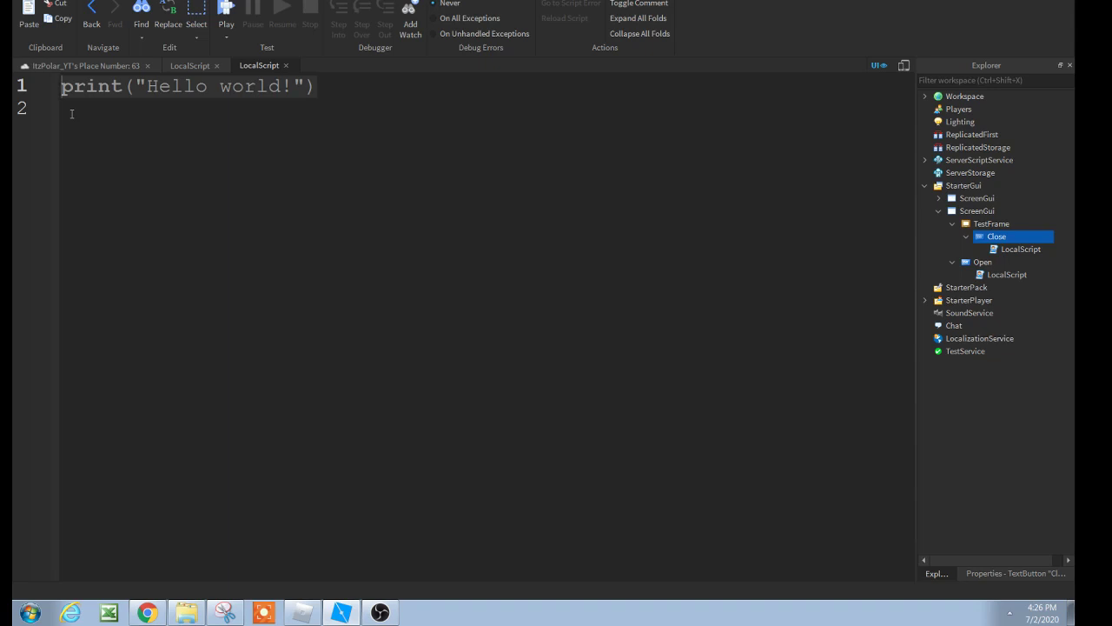
Step: Write a MouseButton1Click:Connect handler setting script.Parent.Parent.Visible = false
type("script.")
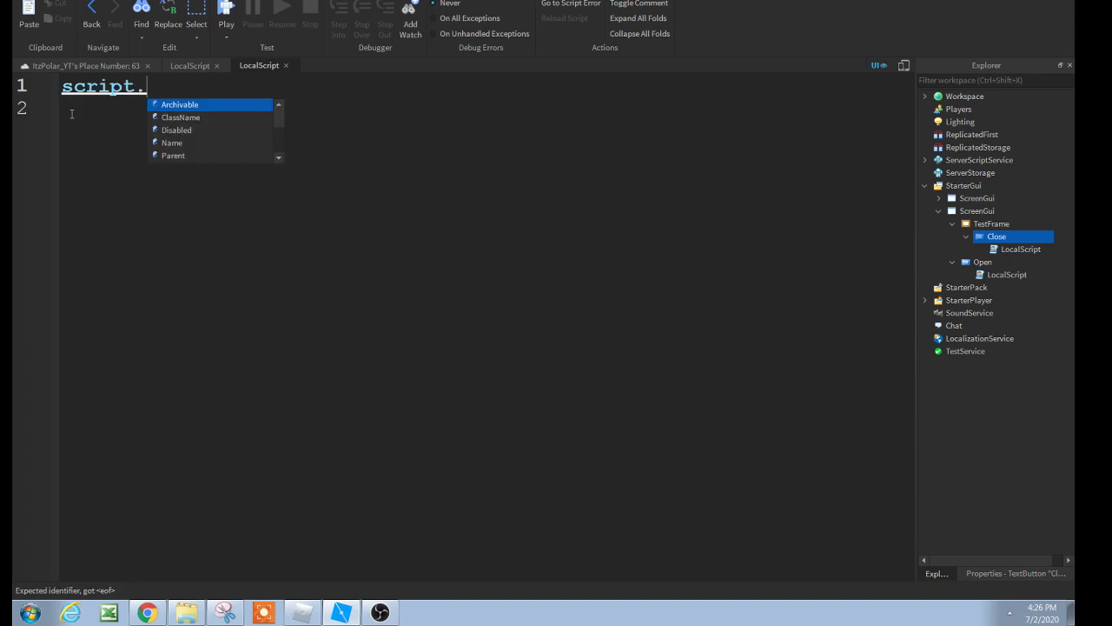
type("Parent.MouseButton1Click")
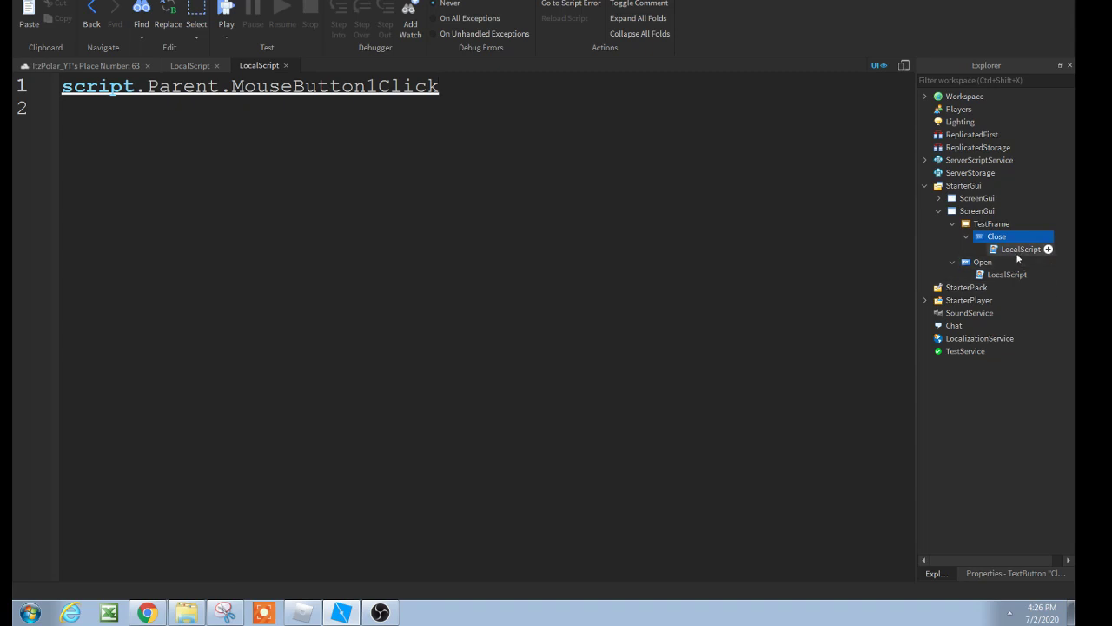
mouse_move(1010, 252)
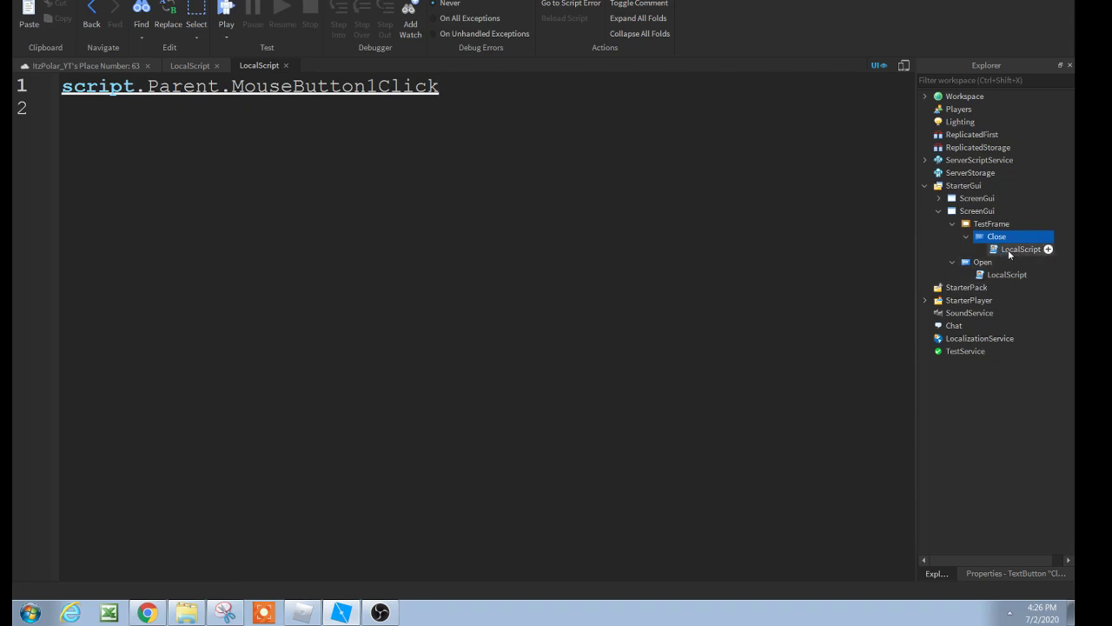
mouse_move(1003, 250)
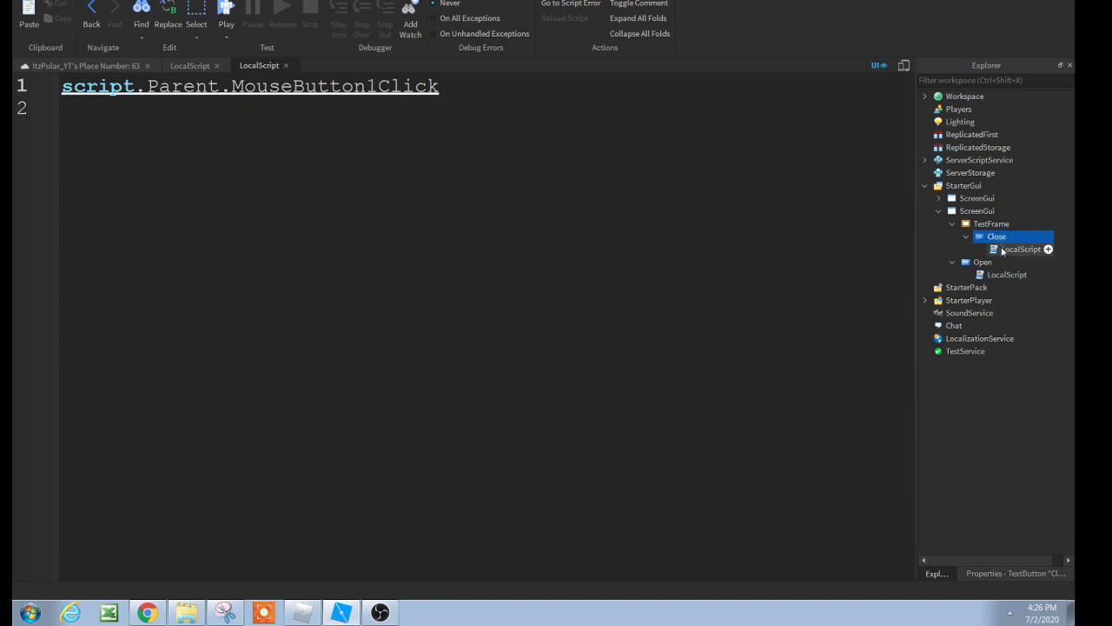
mouse_move(682, 295)
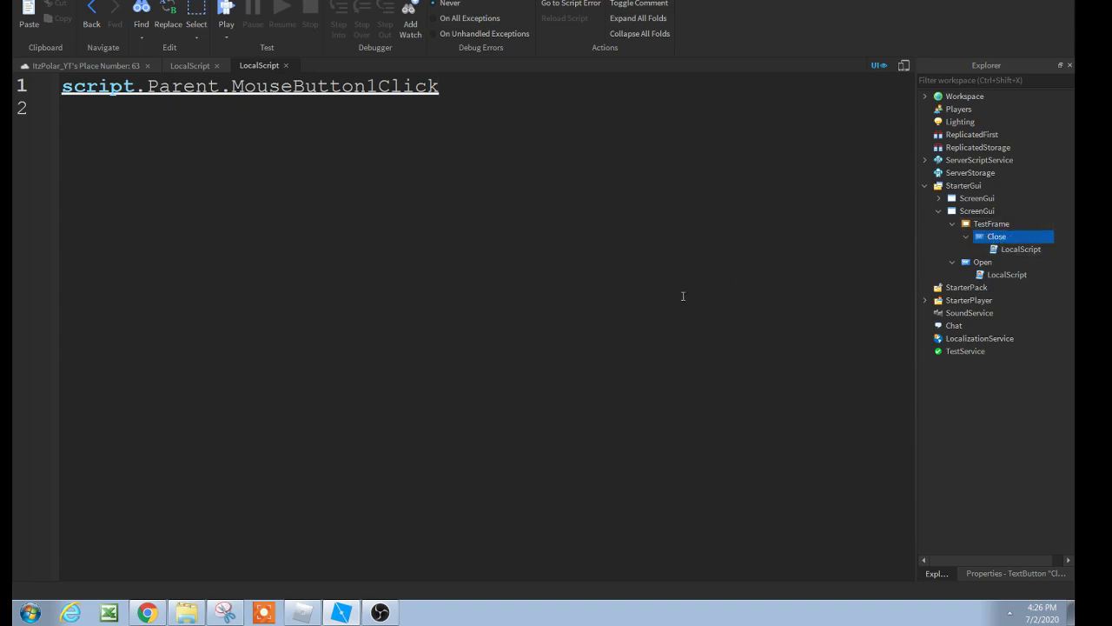
mouse_move(492, 217)
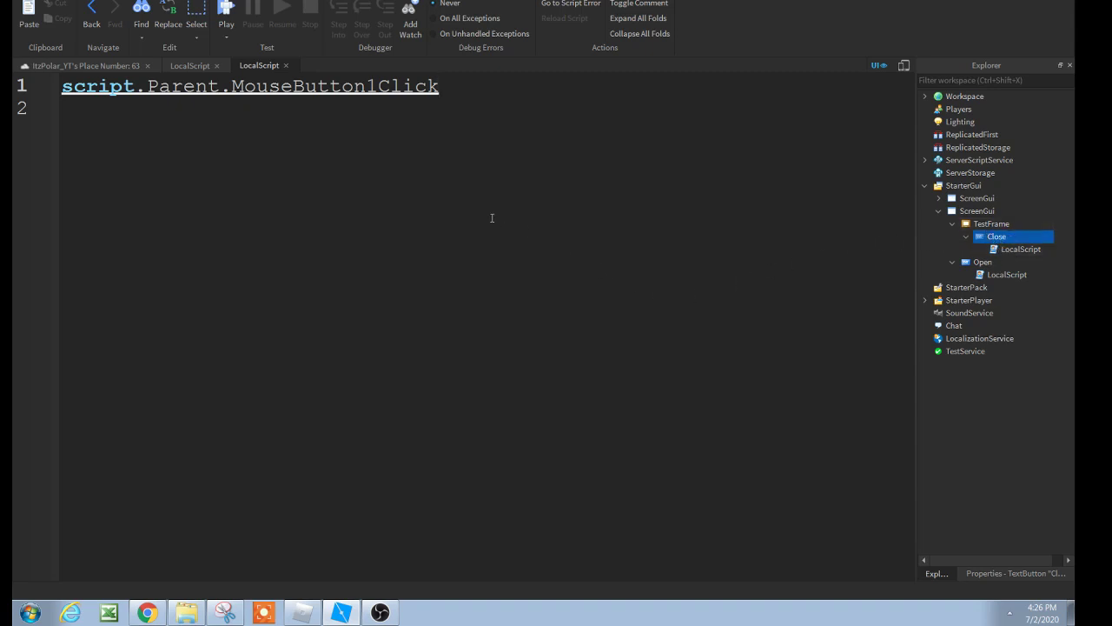
left_click(438, 85)
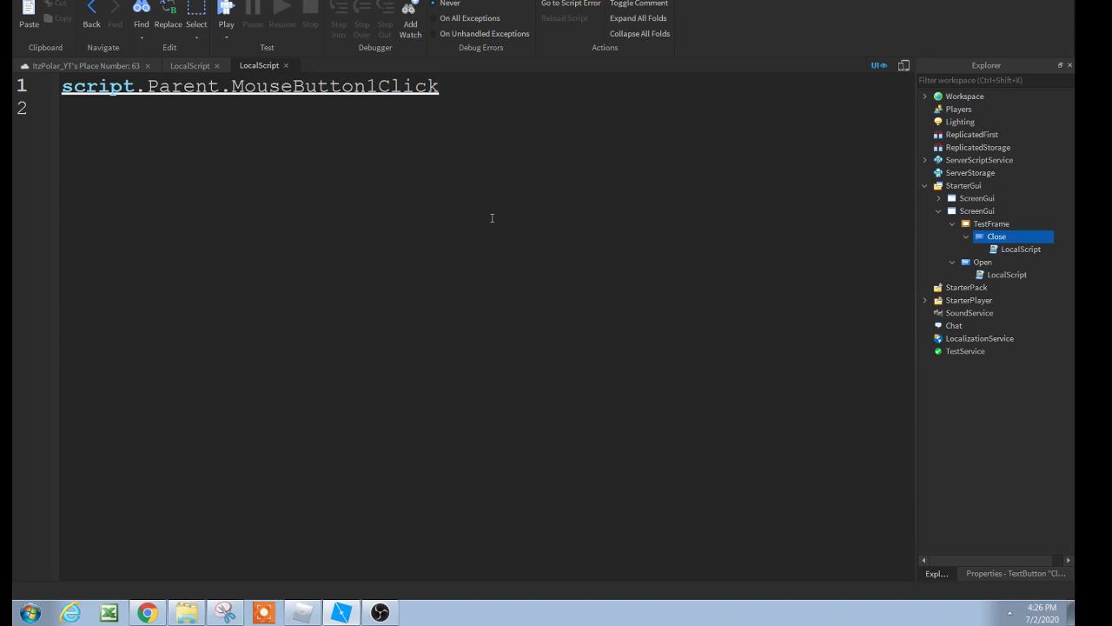
type(":Connect(function(")
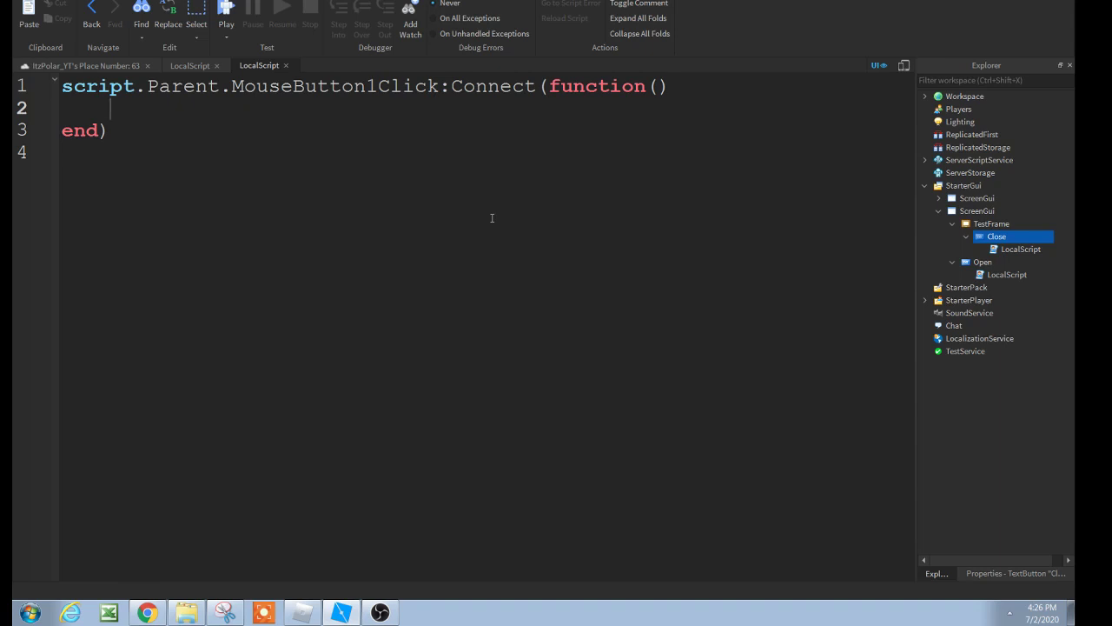
type("script.Parent.Parent")
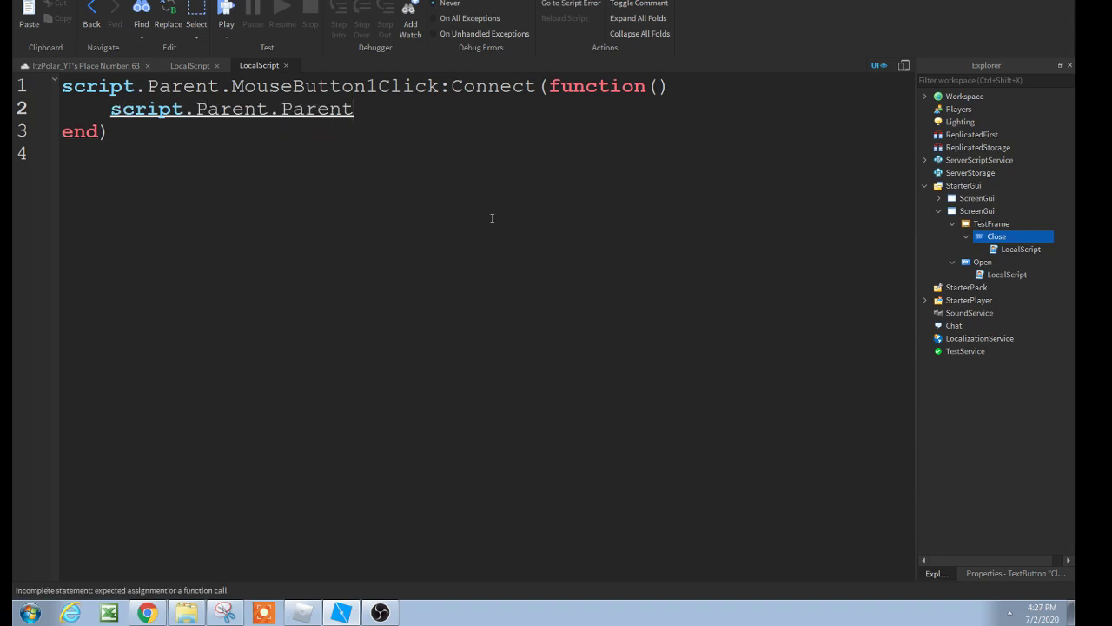
type(".Visible =")
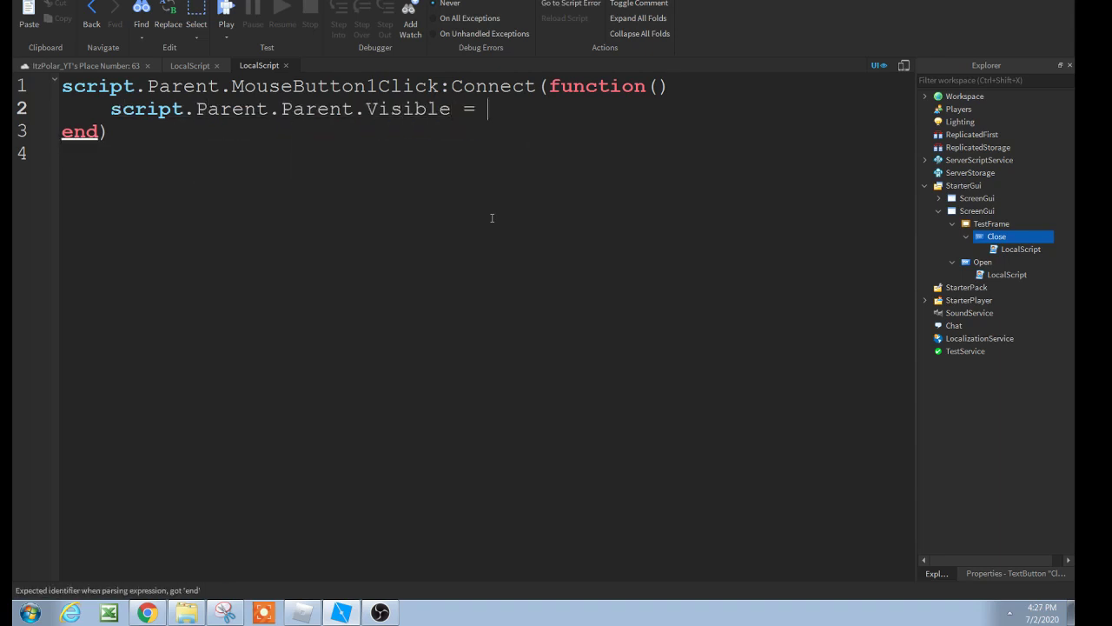
type("false")
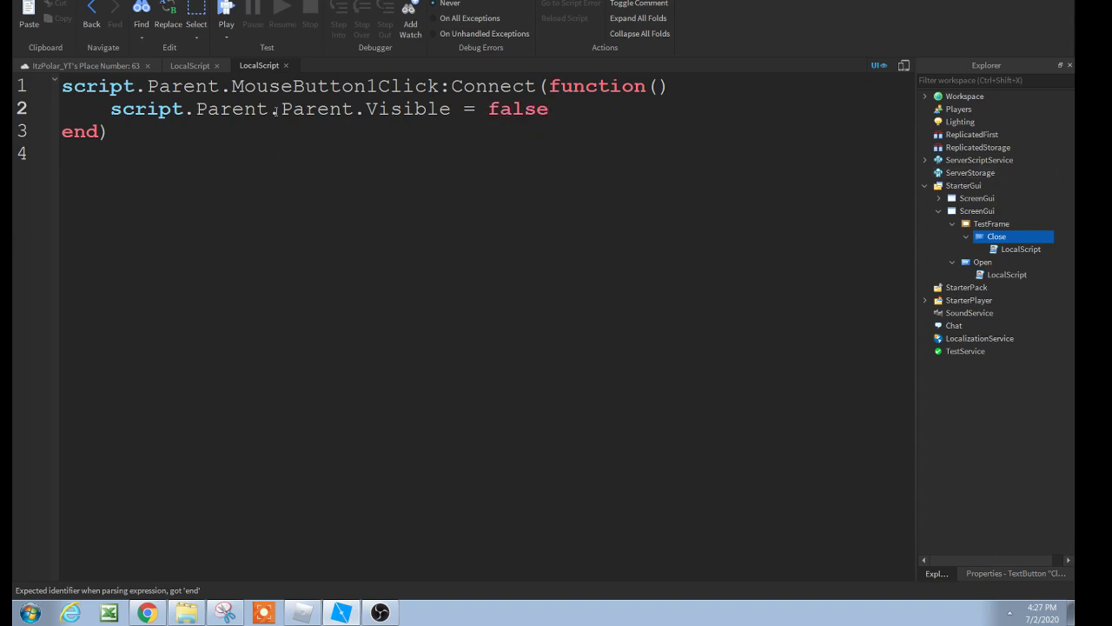
left_click(1015, 572)
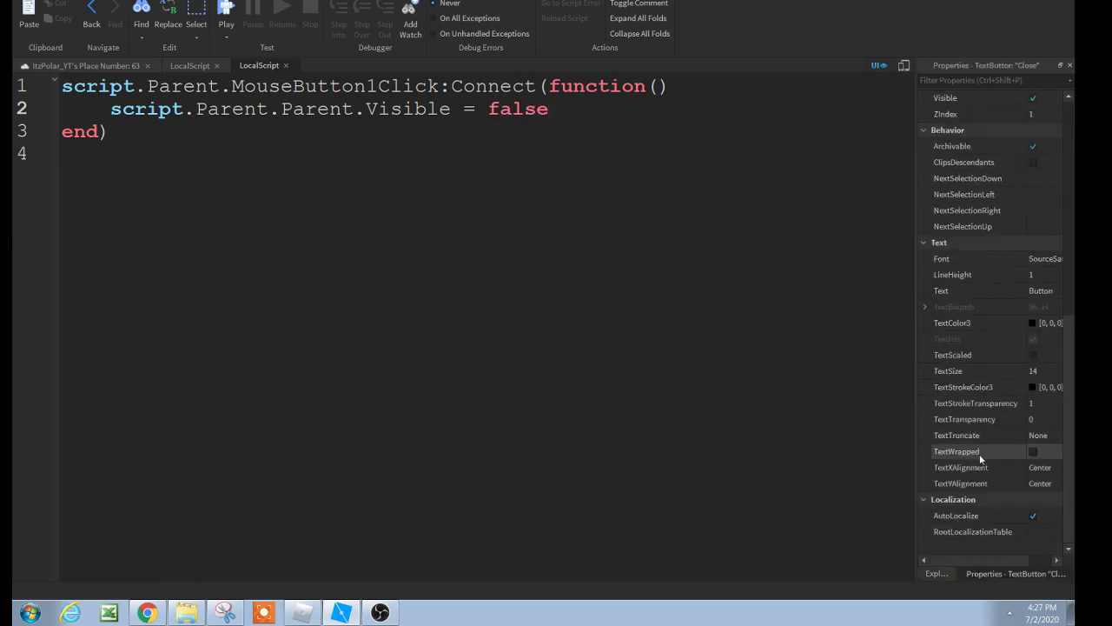
scroll("up", 3)
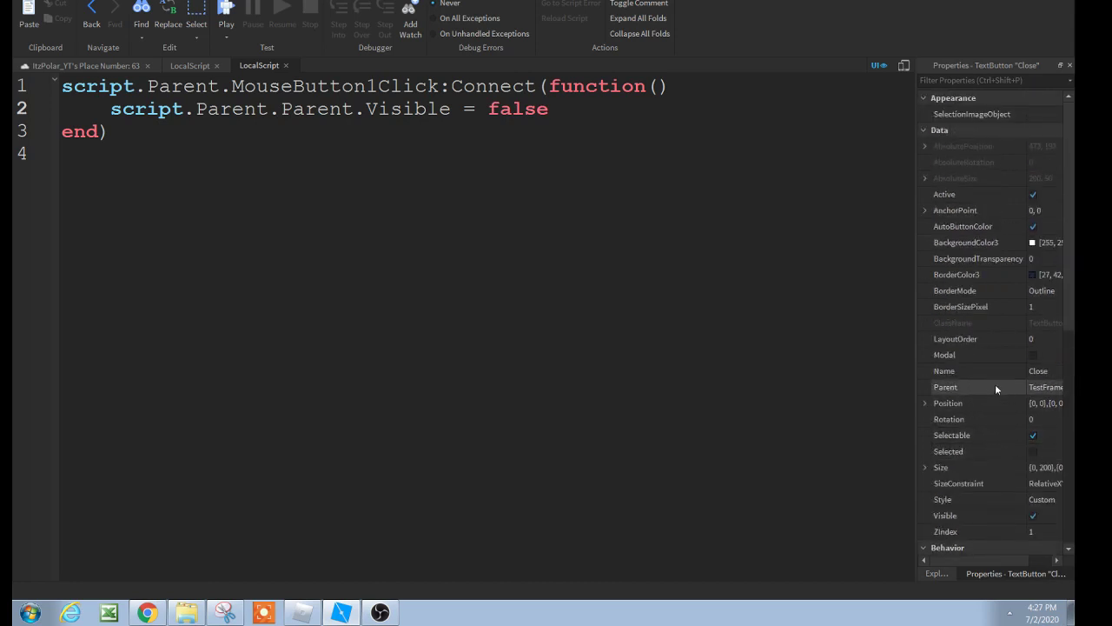
scroll("down", 3)
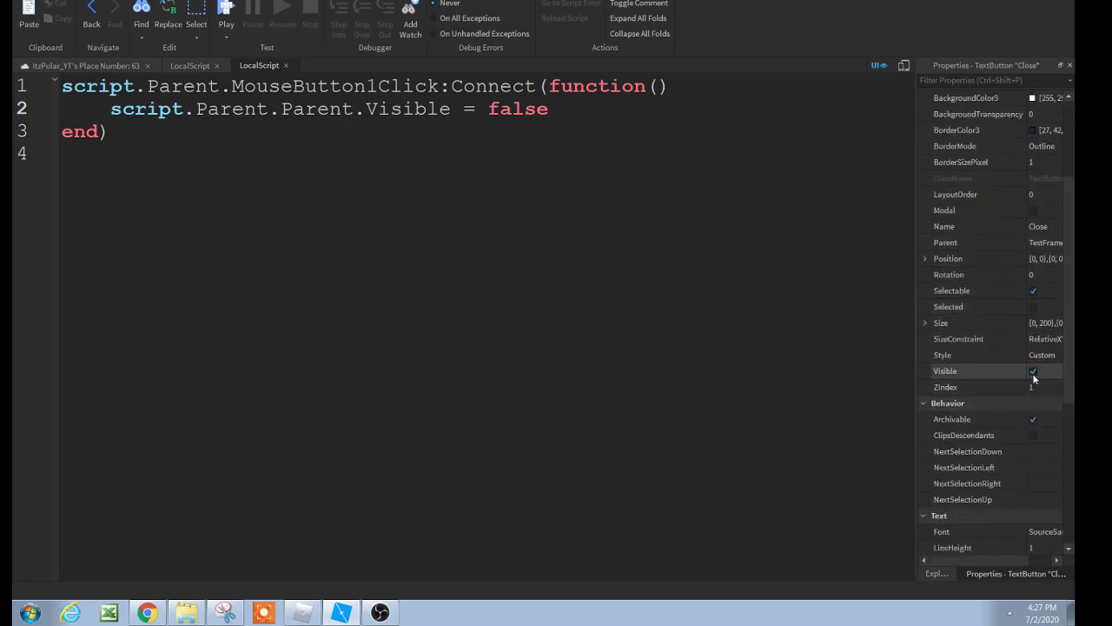
mouse_move(1029, 378)
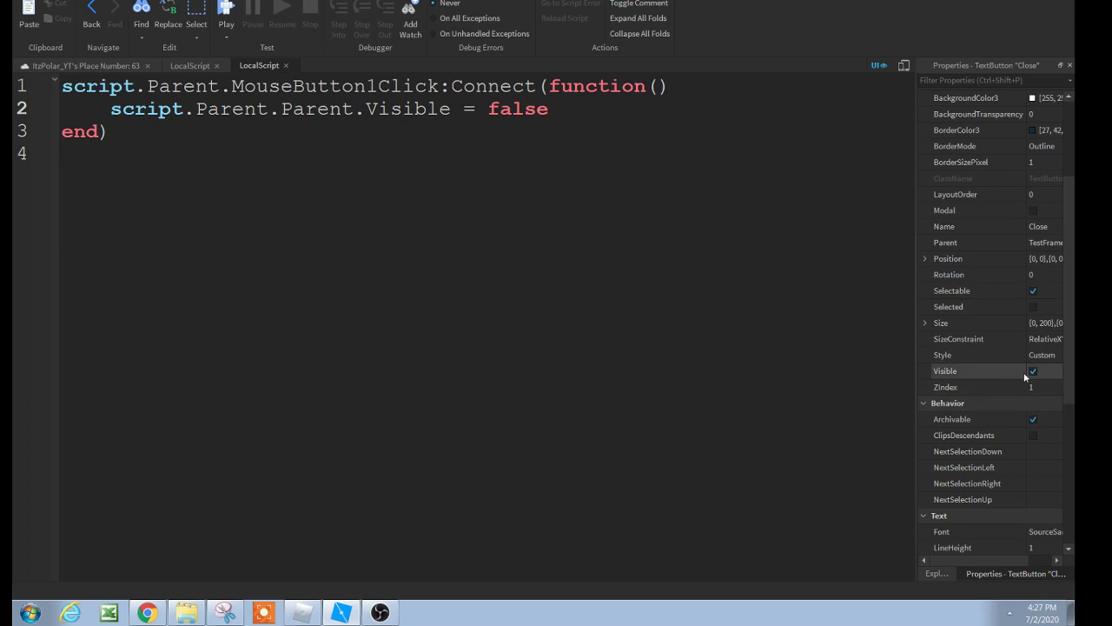
left_click(936, 573)
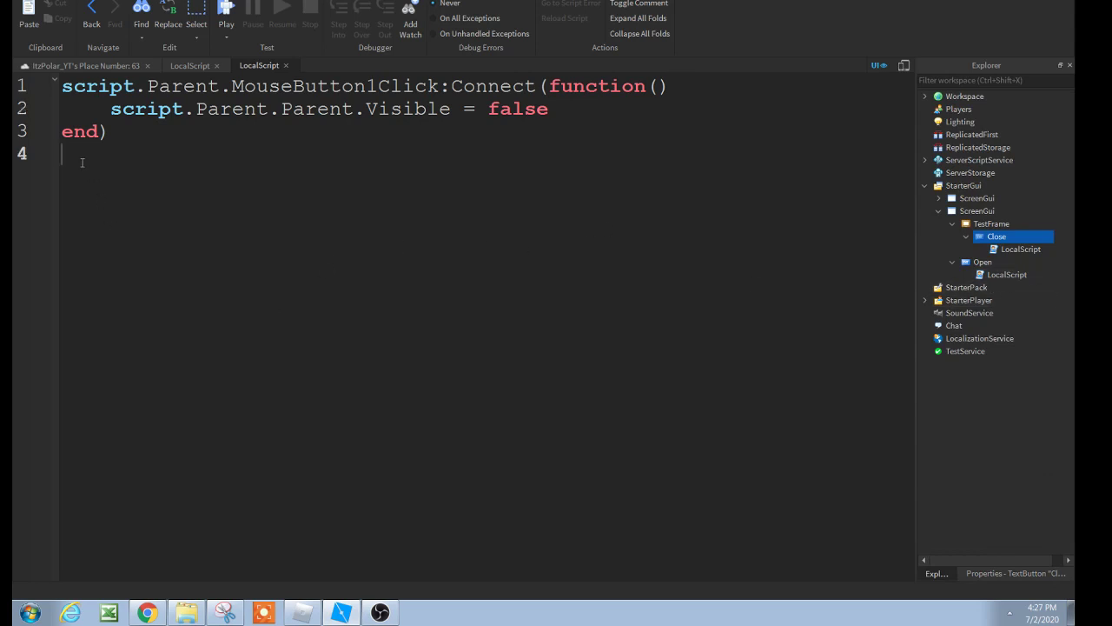
key("Backspace")
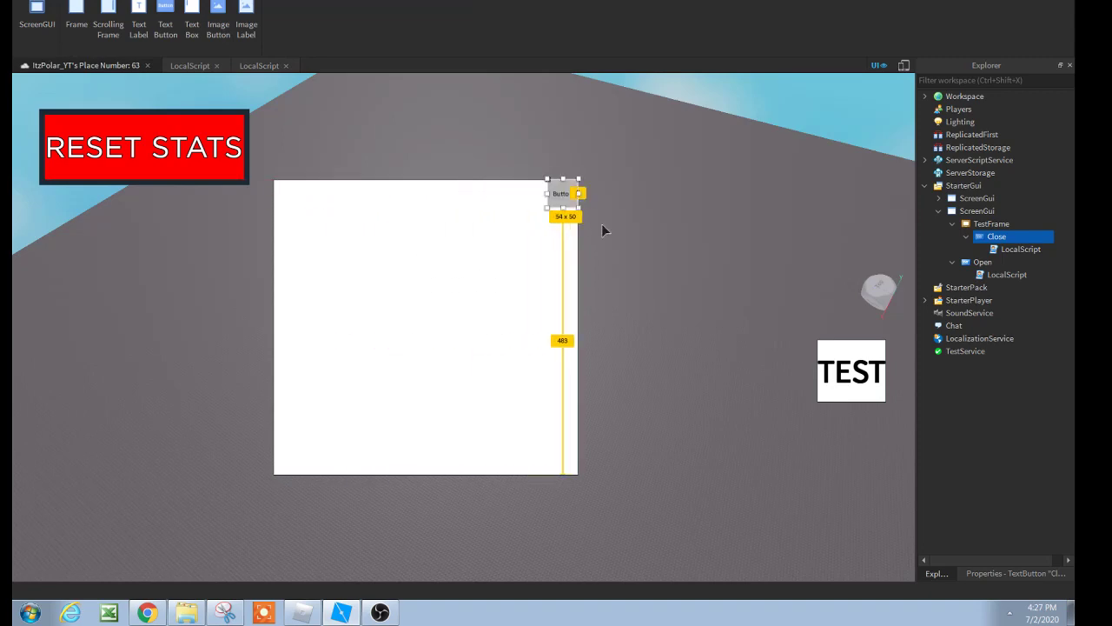
Step: Give the Close button's X TextScaled and TextStrokeTransparency 0
left_click(1013, 572)
type("X")
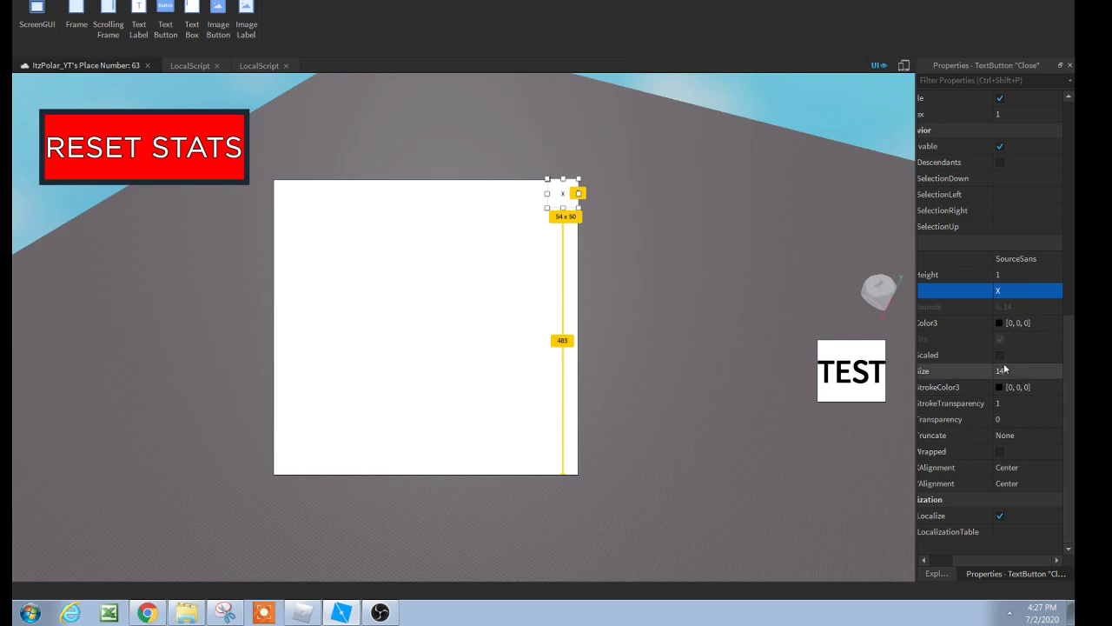
left_click(991, 402)
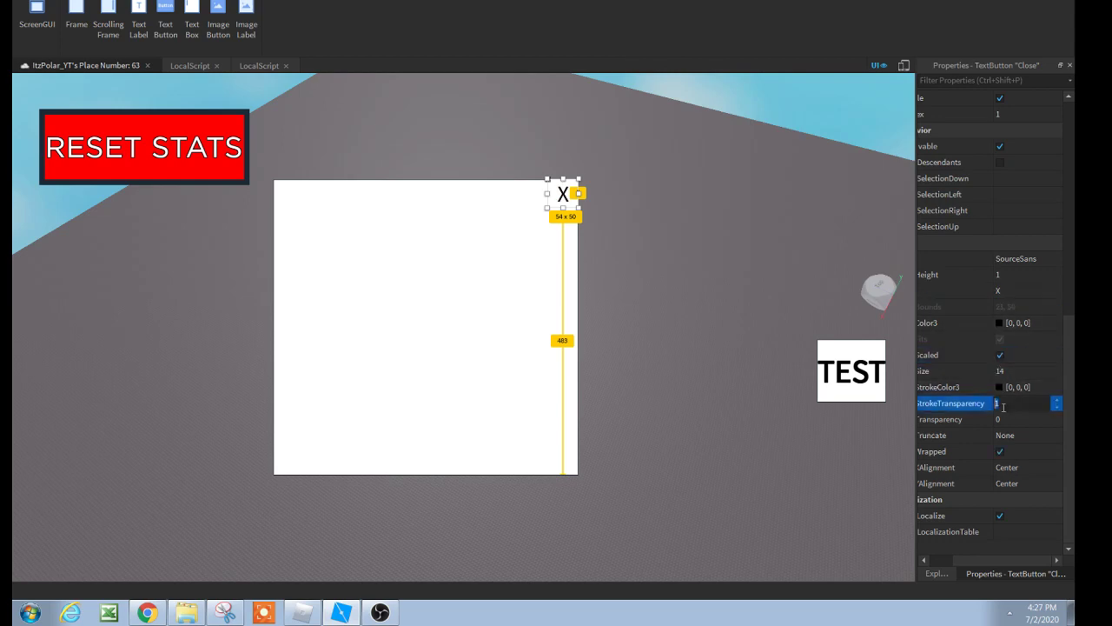
type("0")
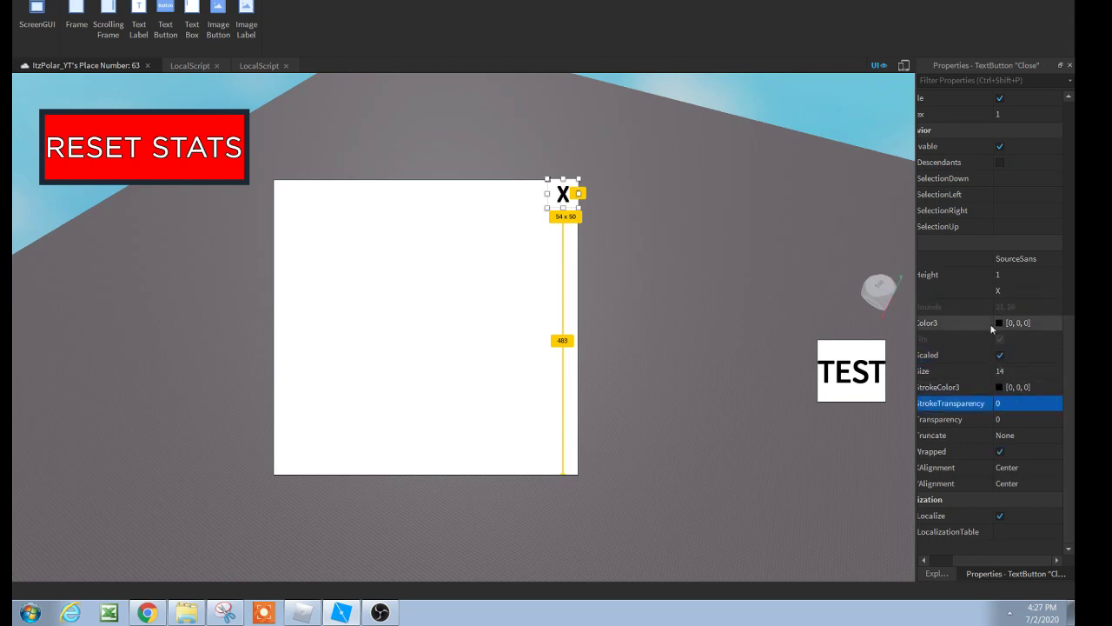
mouse_move(999, 328)
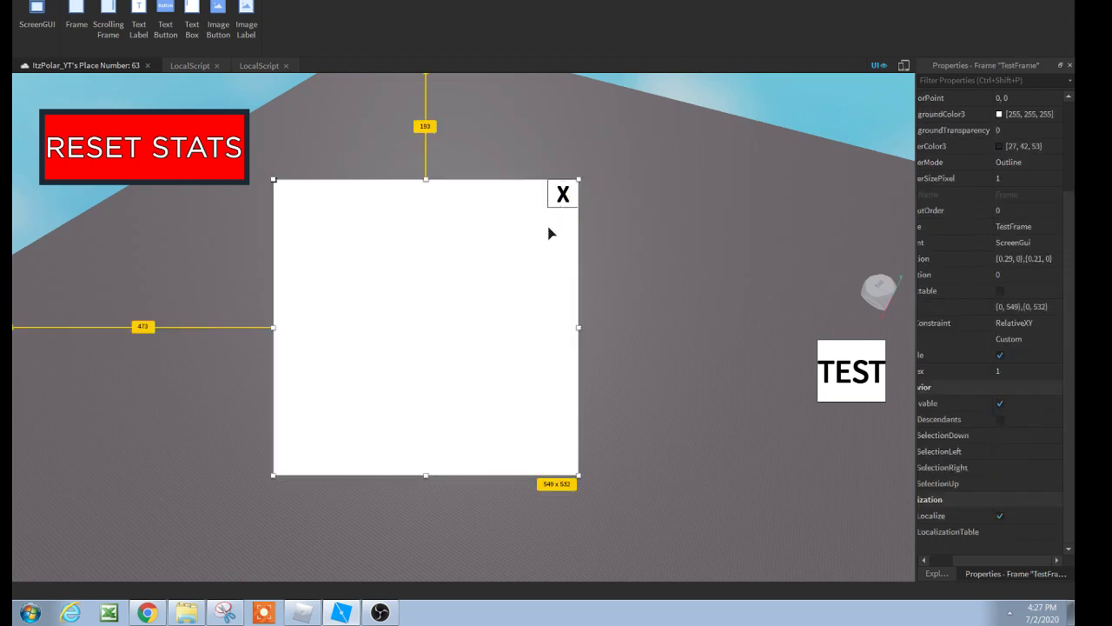
left_click(562, 193)
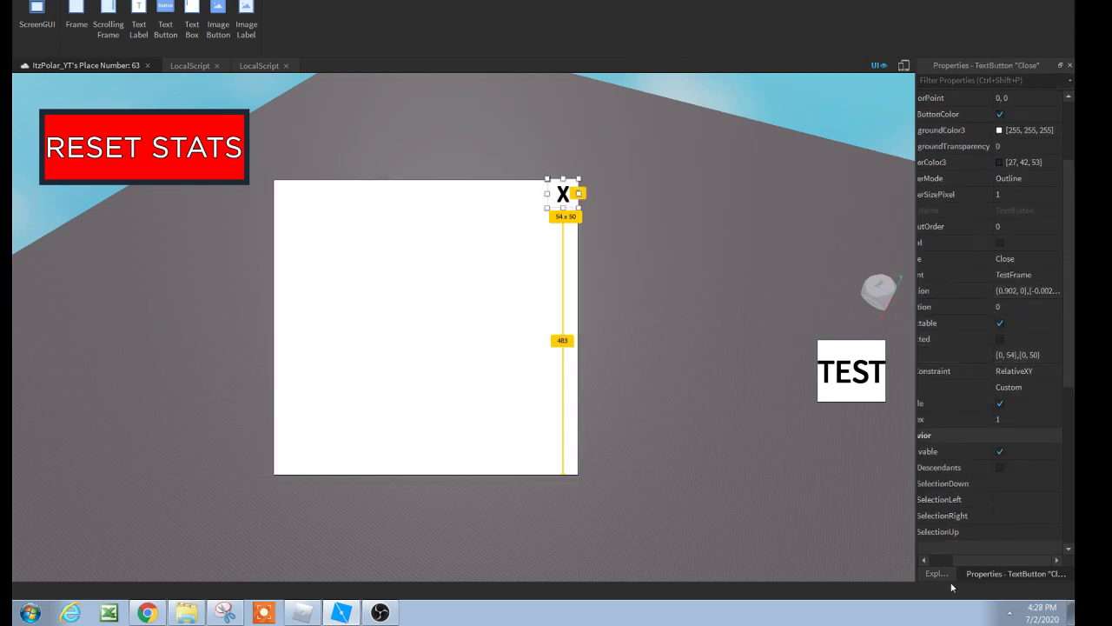
left_click(936, 573)
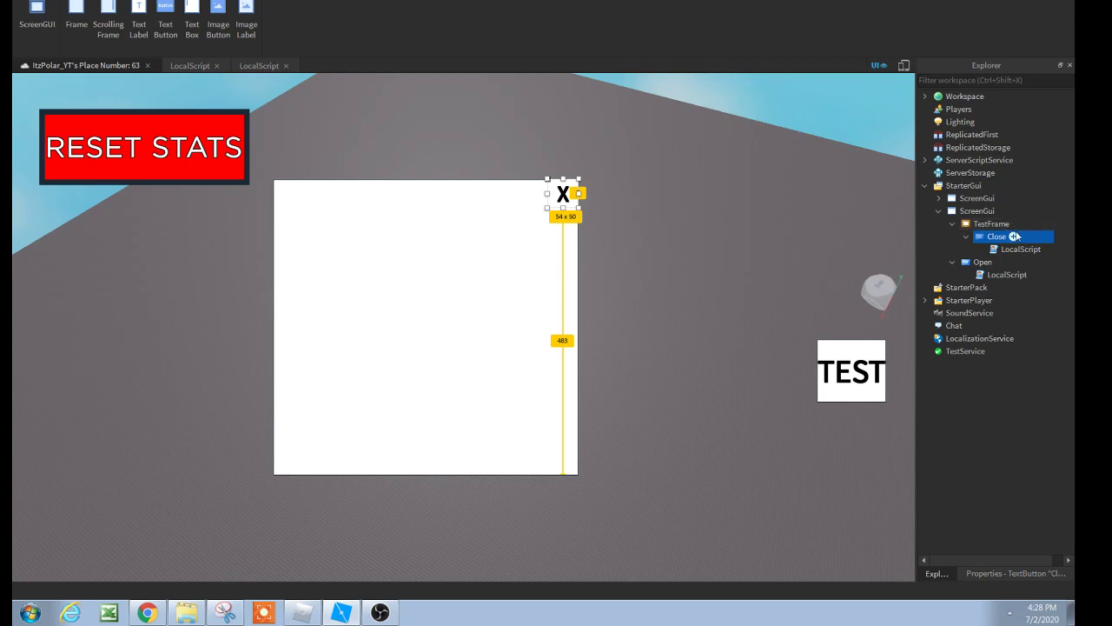
mouse_move(689, 326)
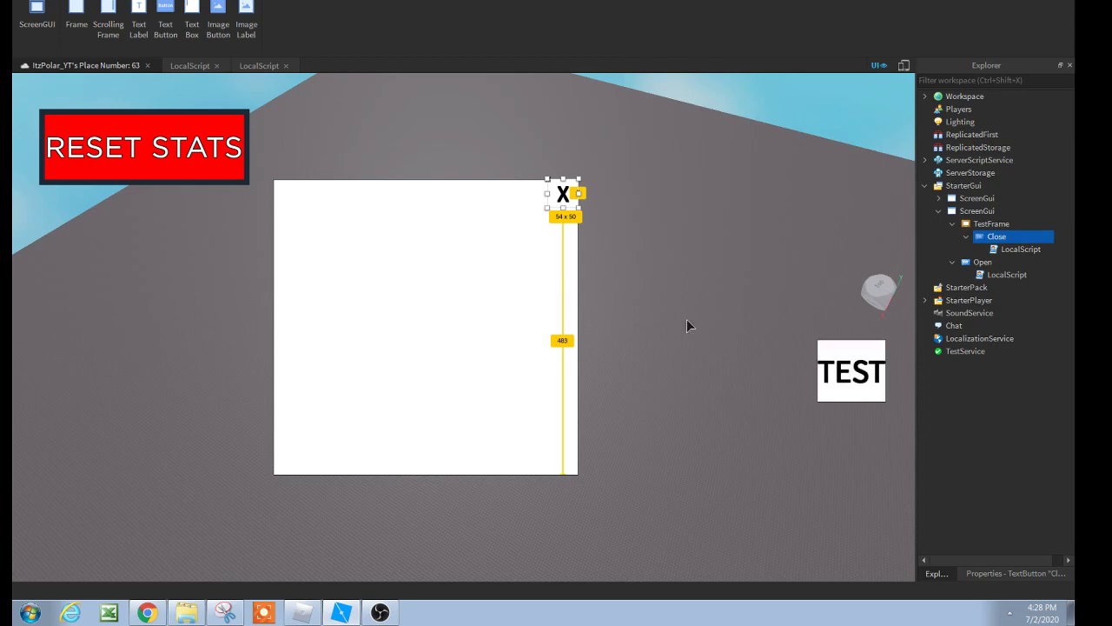
mouse_move(450, 316)
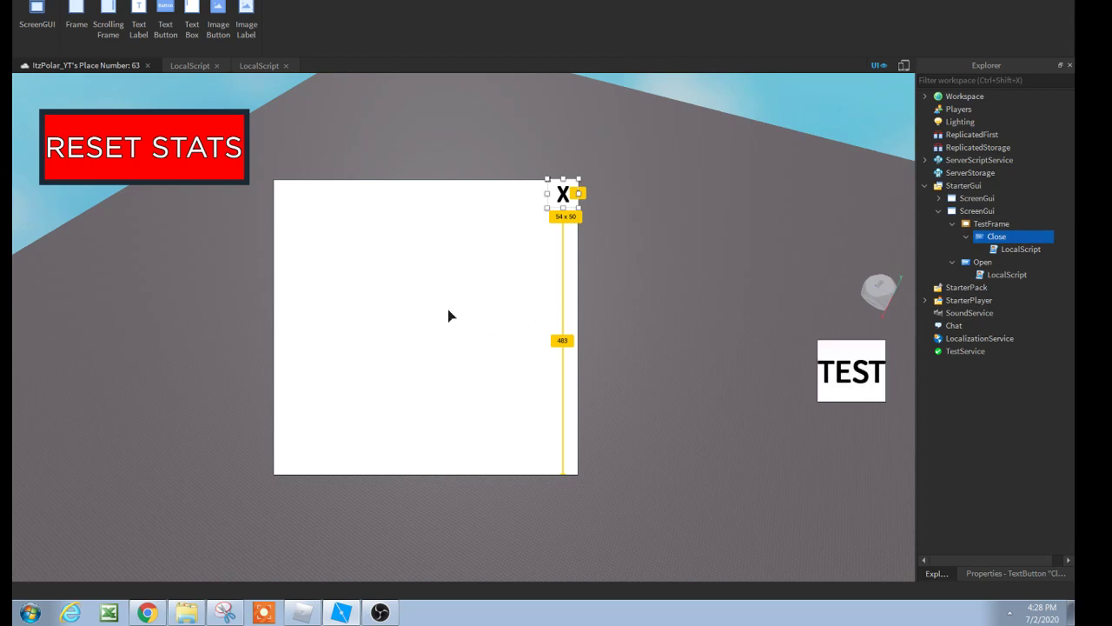
mouse_move(987, 562)
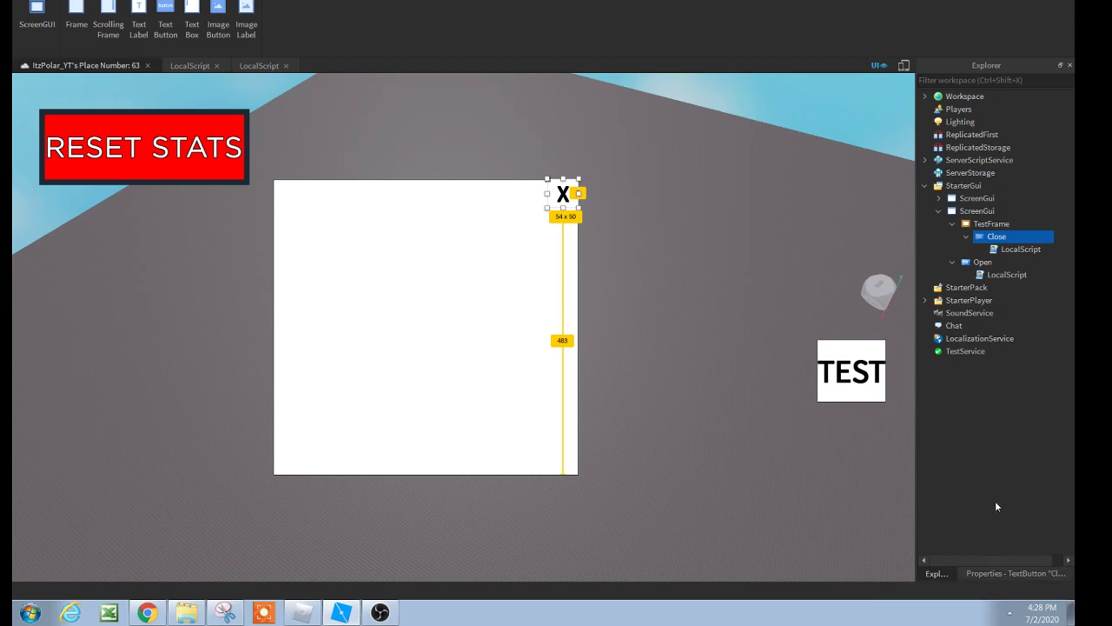
mouse_move(827, 442)
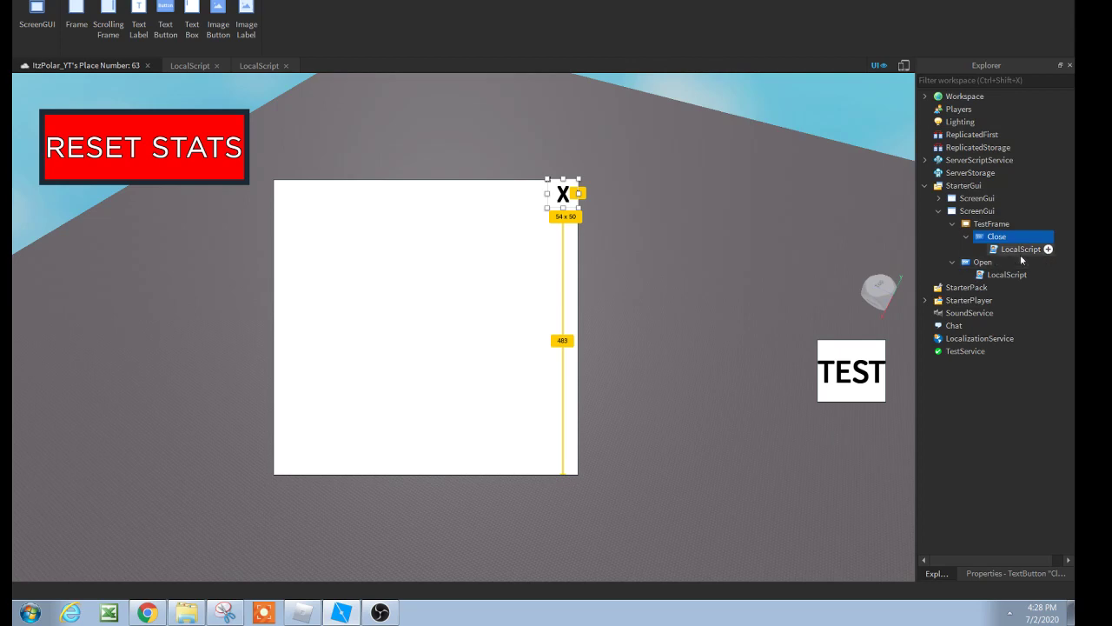
Step: Insert a TextLabel into TestFrame, stretch it to about 465x450, and set text 'This is a test frame.'
left_click(990, 223)
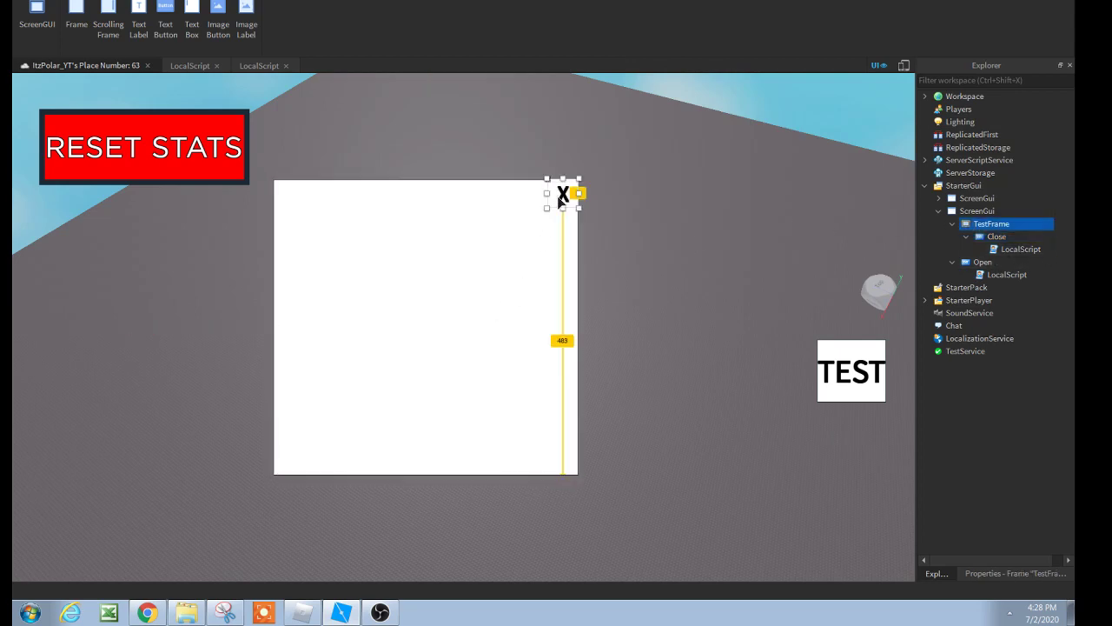
left_click(998, 224)
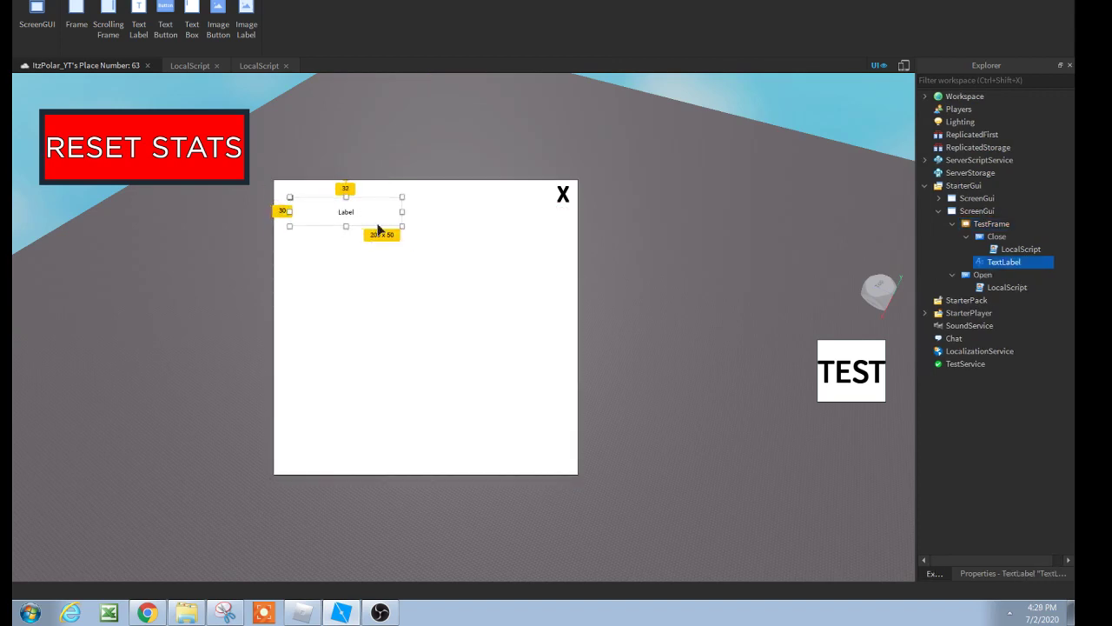
left_click_drag(401, 226, 564, 456)
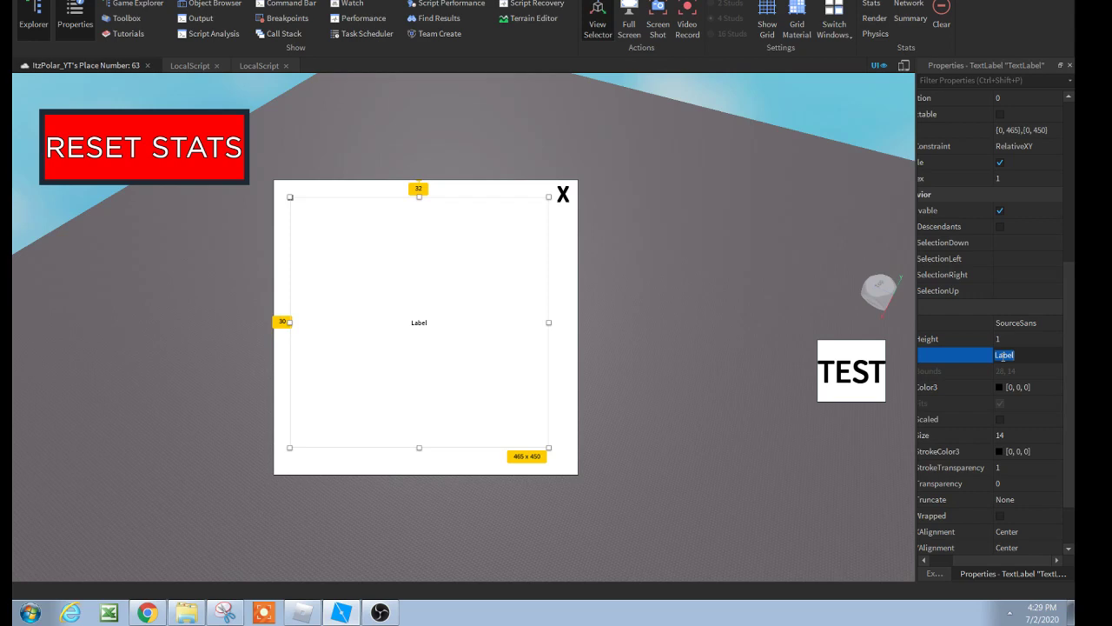
type("This is a test fra...")
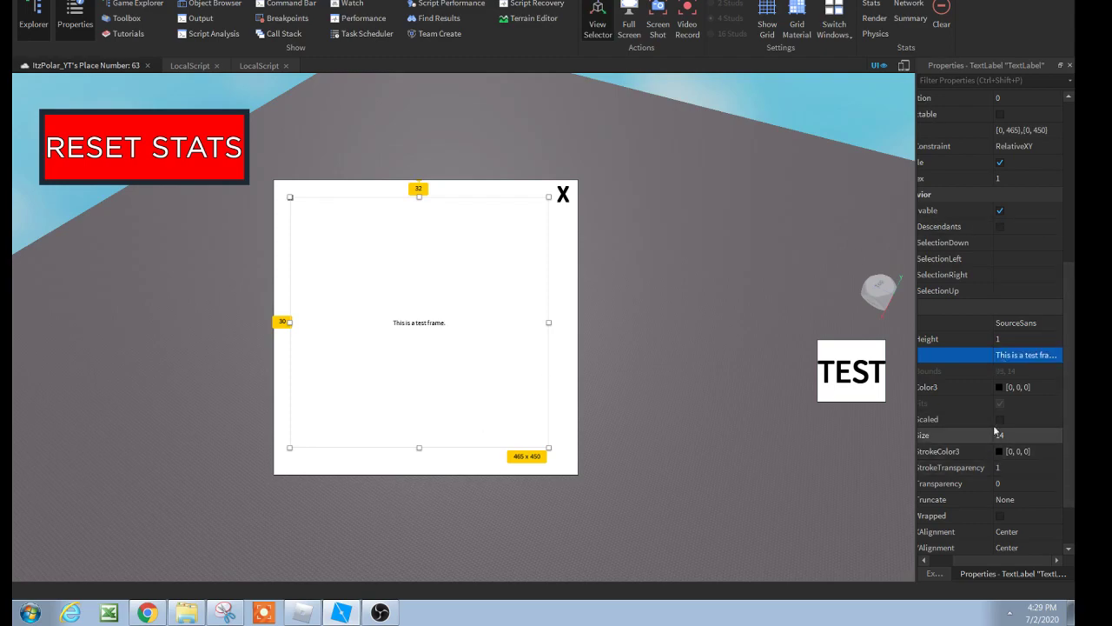
left_click(380, 613)
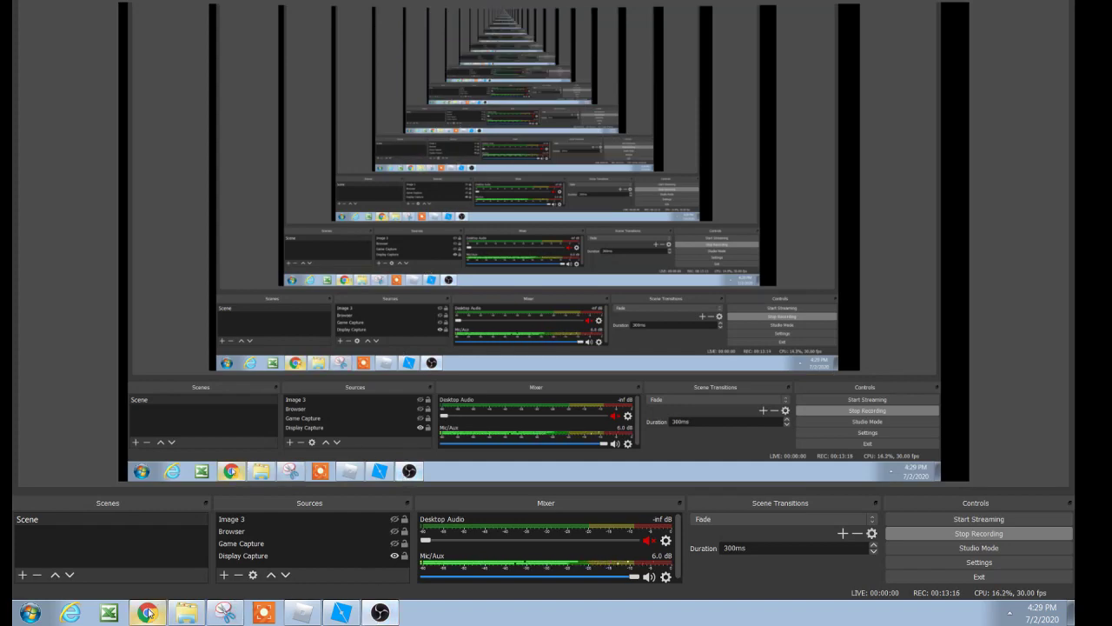
Step: Enable TextScaled on the TextLabel and set its TextStrokeTransparency to 0
left_click(146, 612)
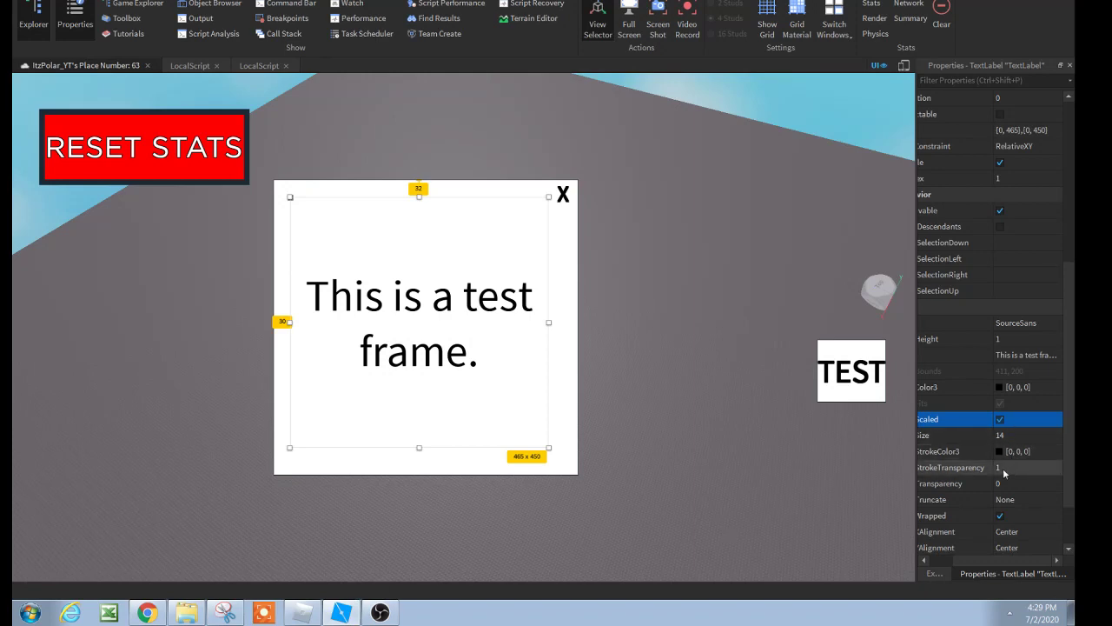
left_click(1026, 467)
type("0")
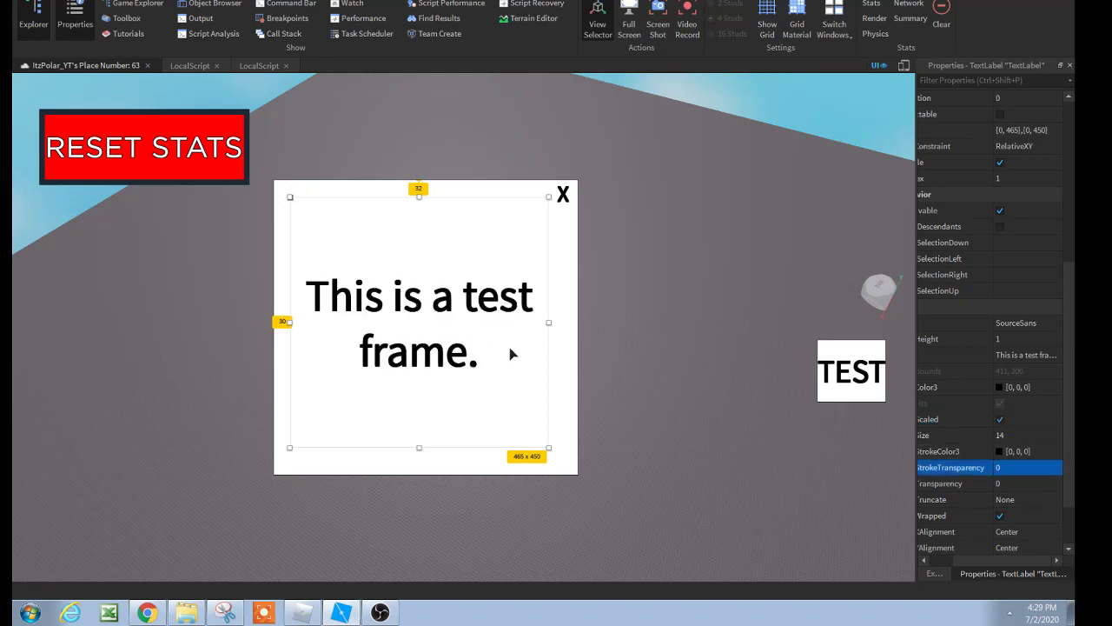
mouse_move(452, 423)
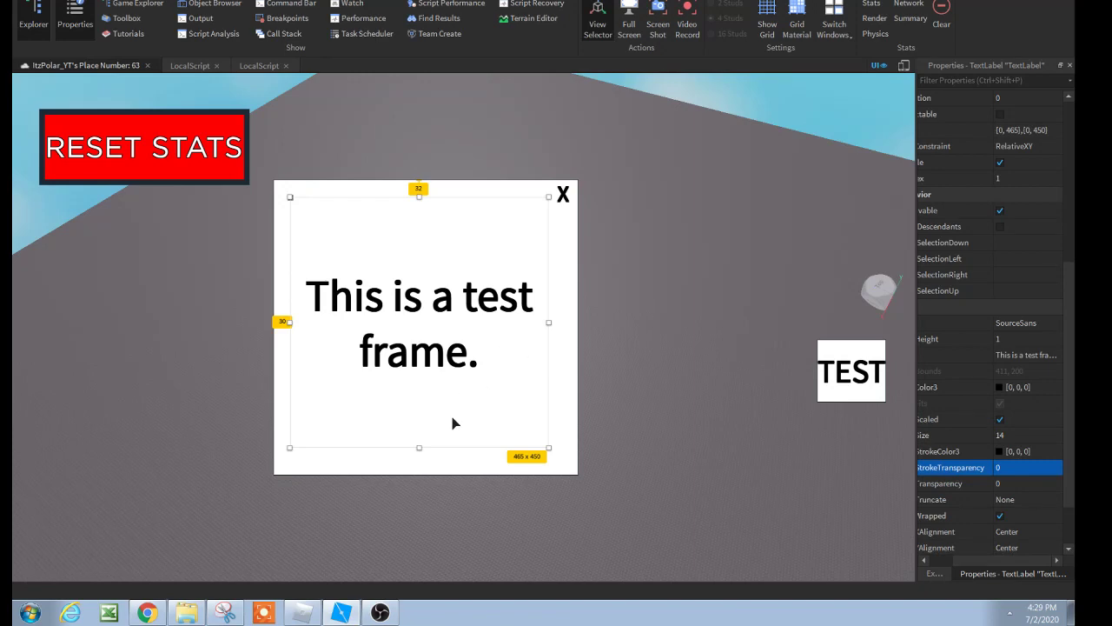
mouse_move(960, 510)
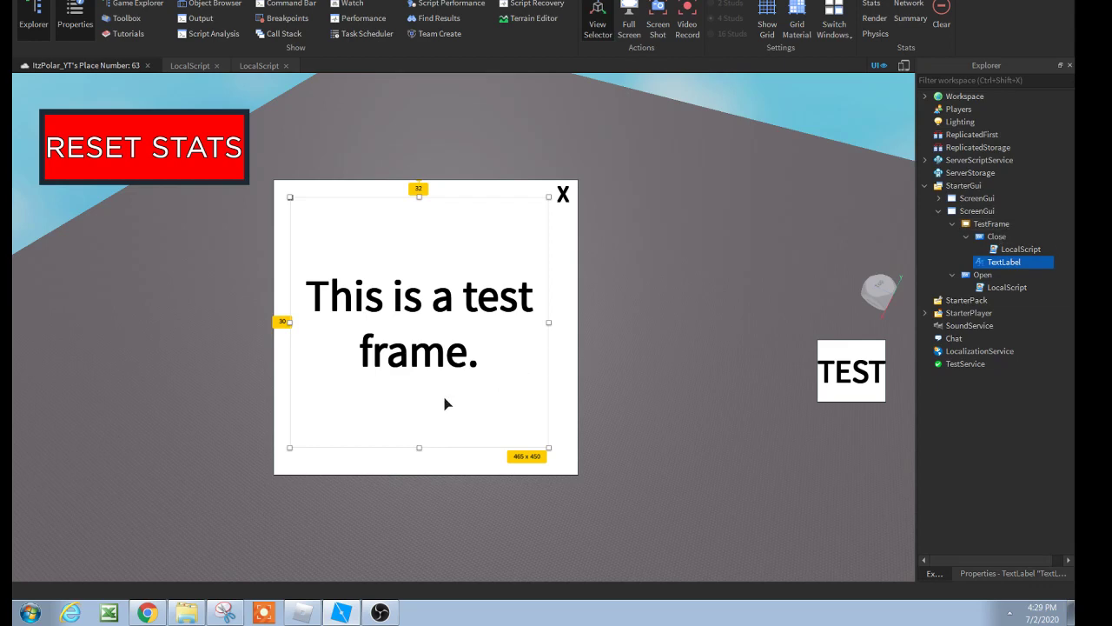
mouse_move(405, 374)
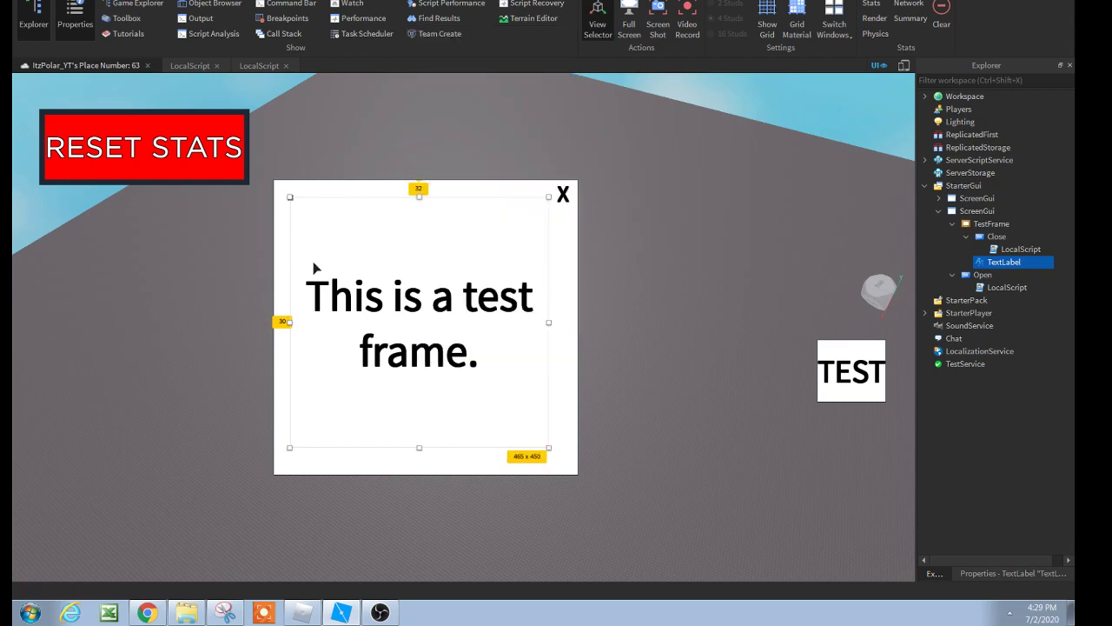
left_click(992, 224)
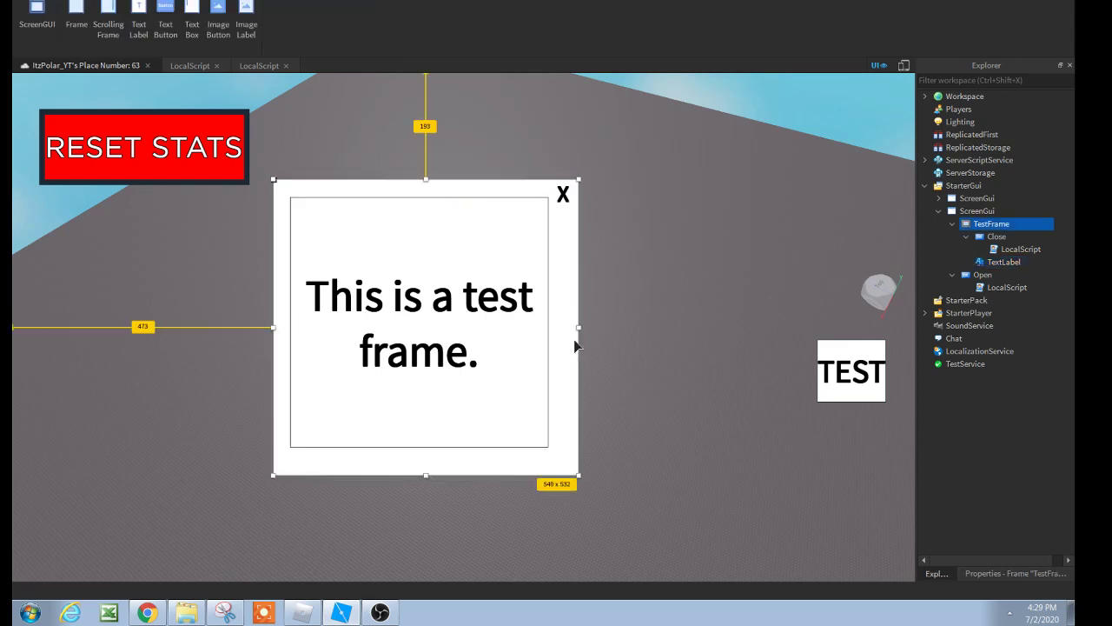
mouse_move(564, 337)
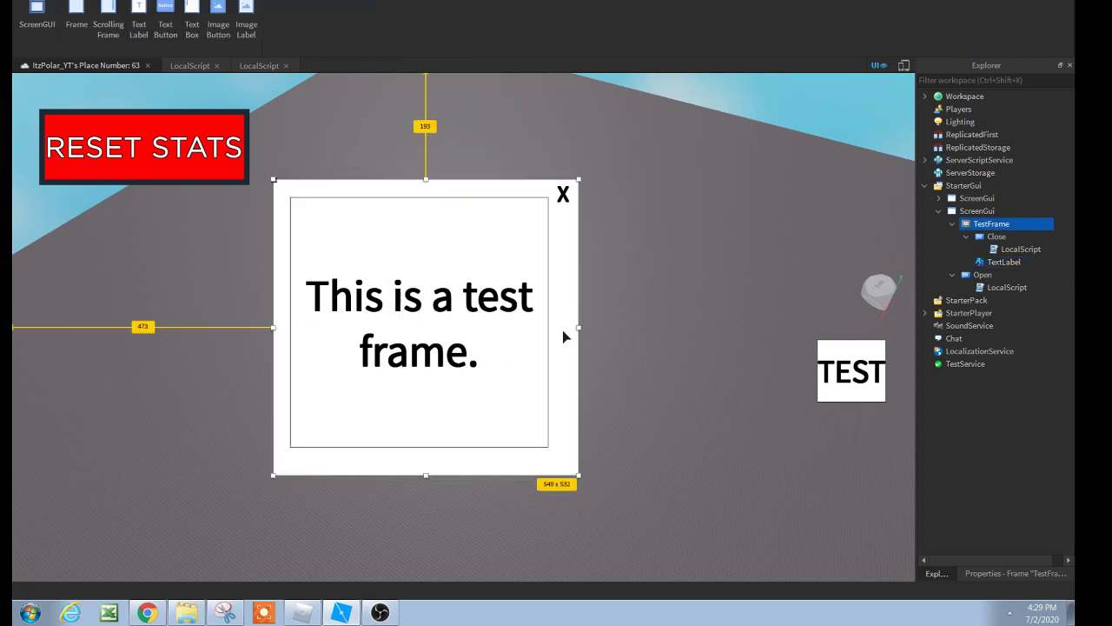
mouse_move(157, 109)
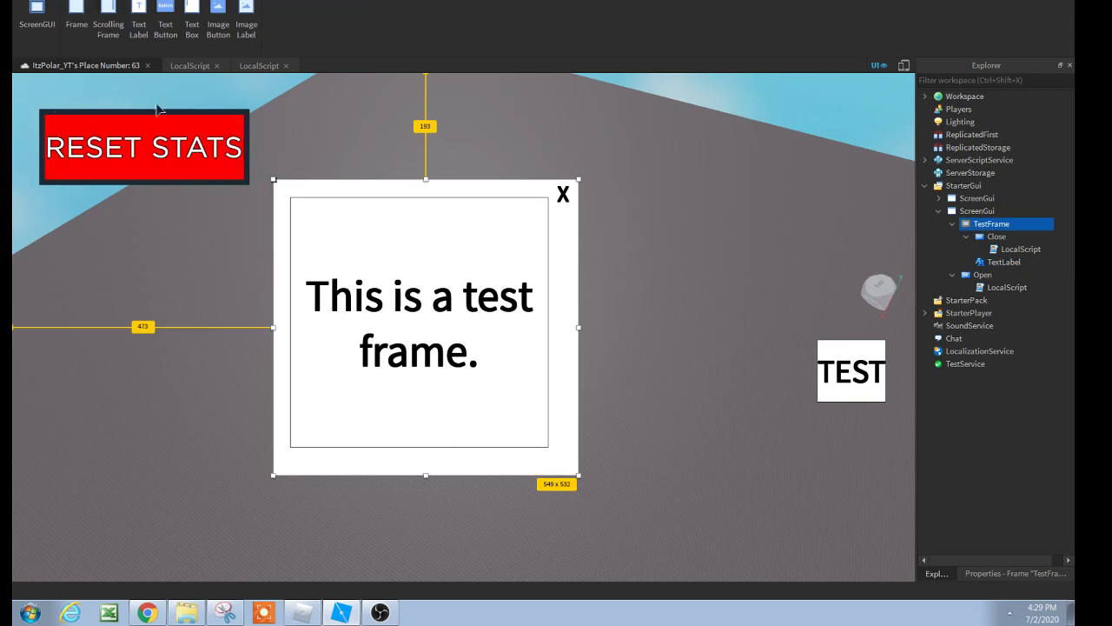
left_click(1016, 572)
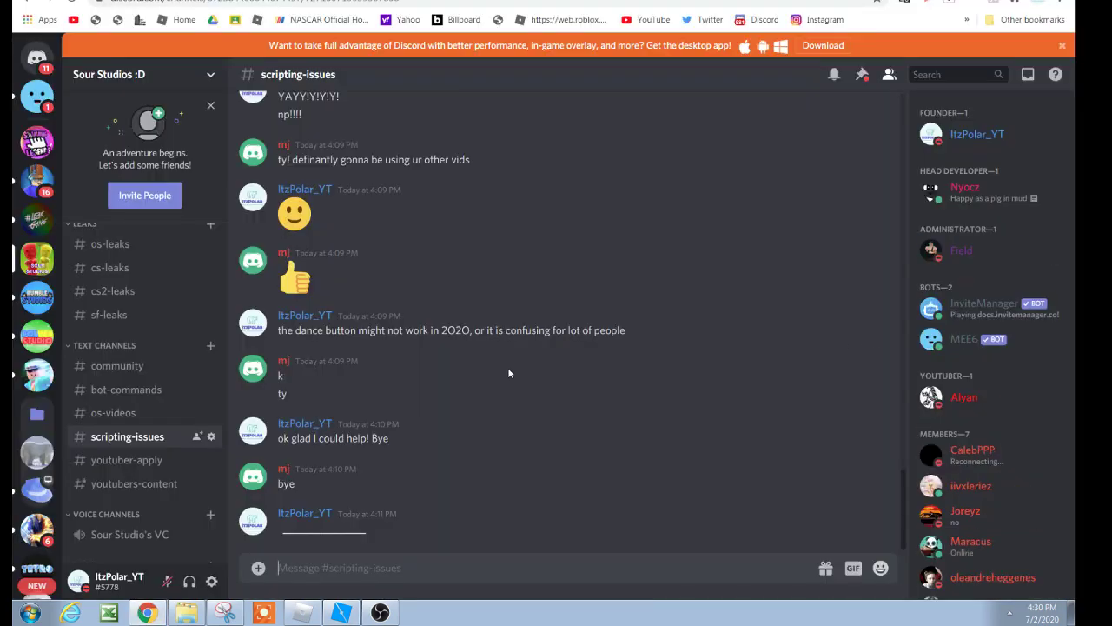
Step: Scroll through the #scripting-issues help conversation about the frame script and back down
scroll("up", 3)
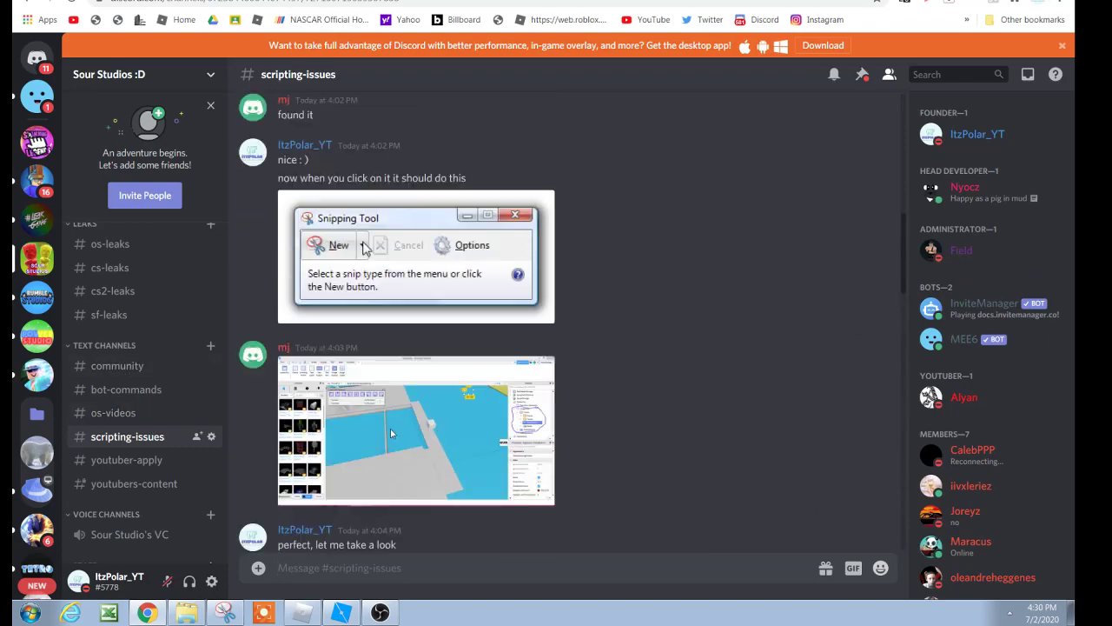
scroll("up", 3)
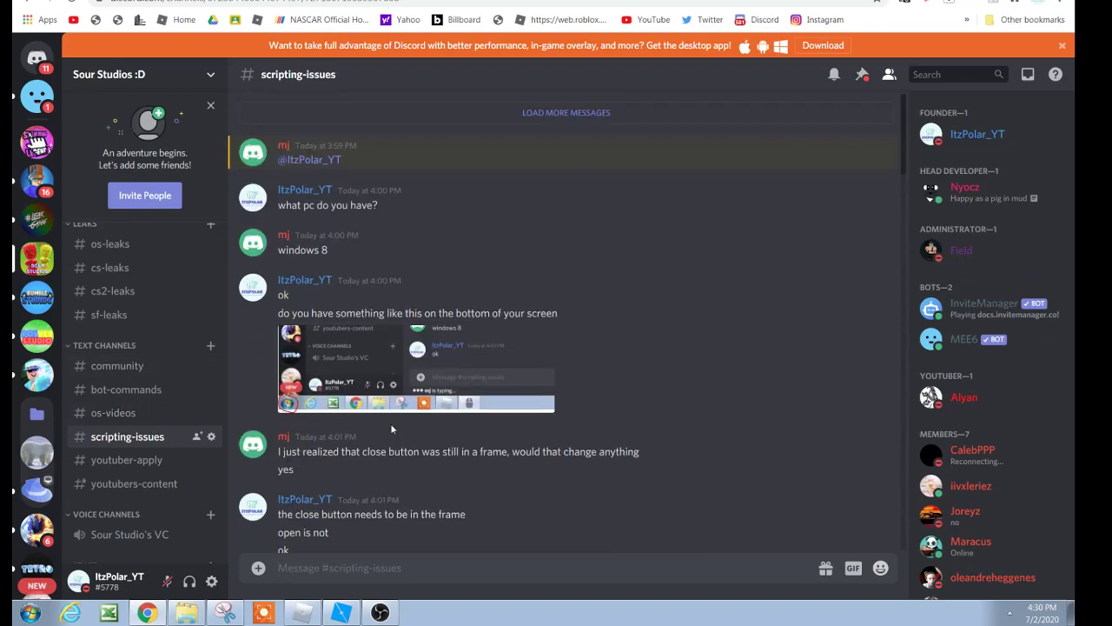
scroll("down", 3)
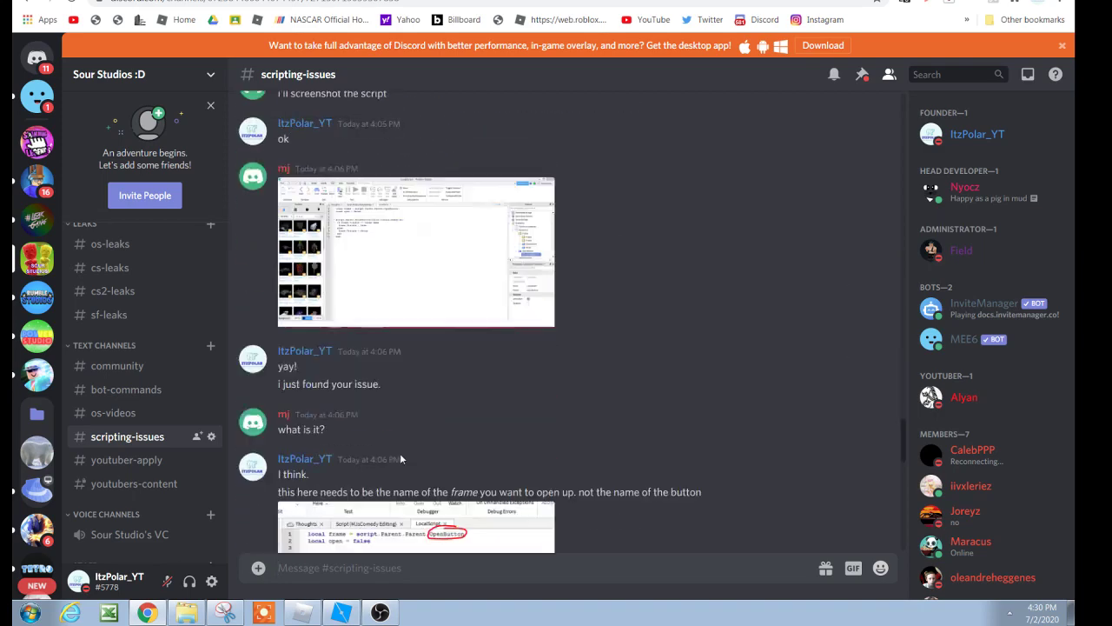
scroll("down", 3)
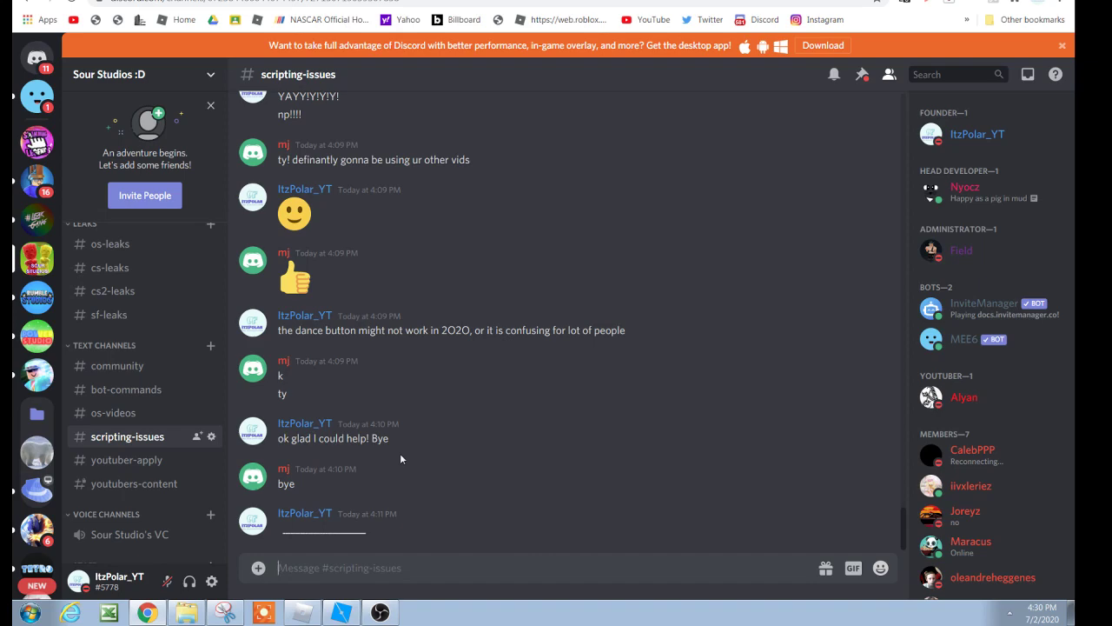
scroll("up", 3)
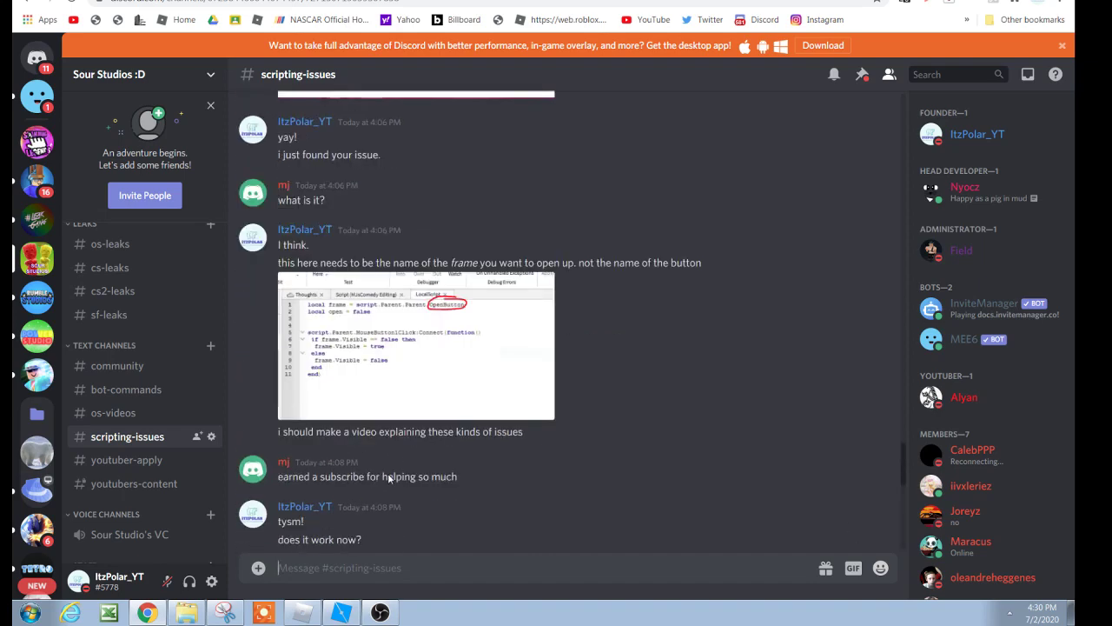
scroll("down", 3)
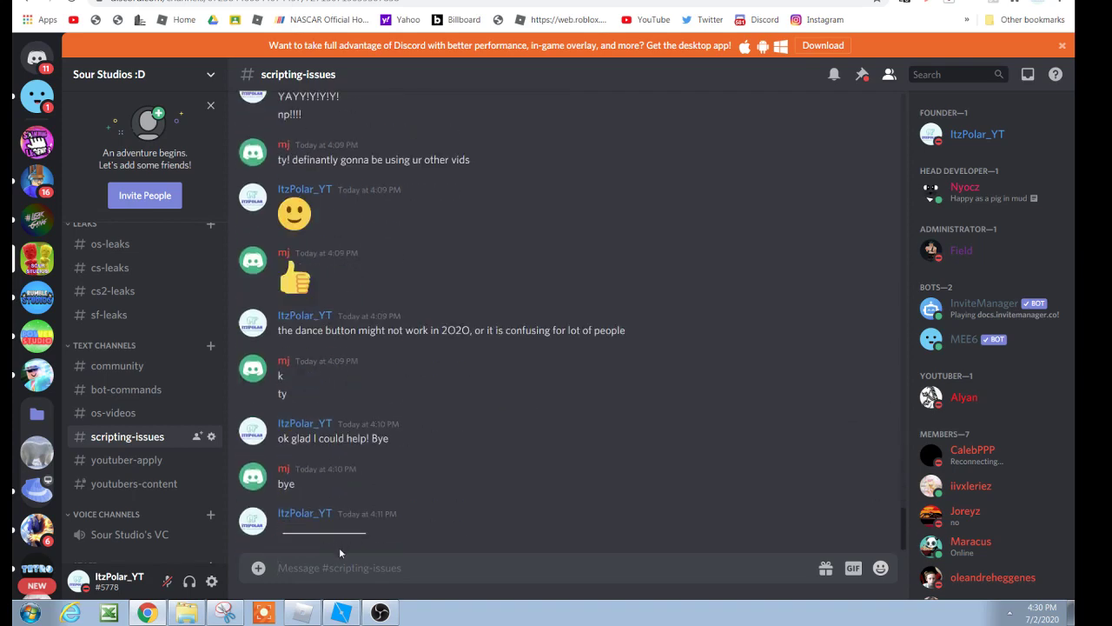
mouse_move(296, 533)
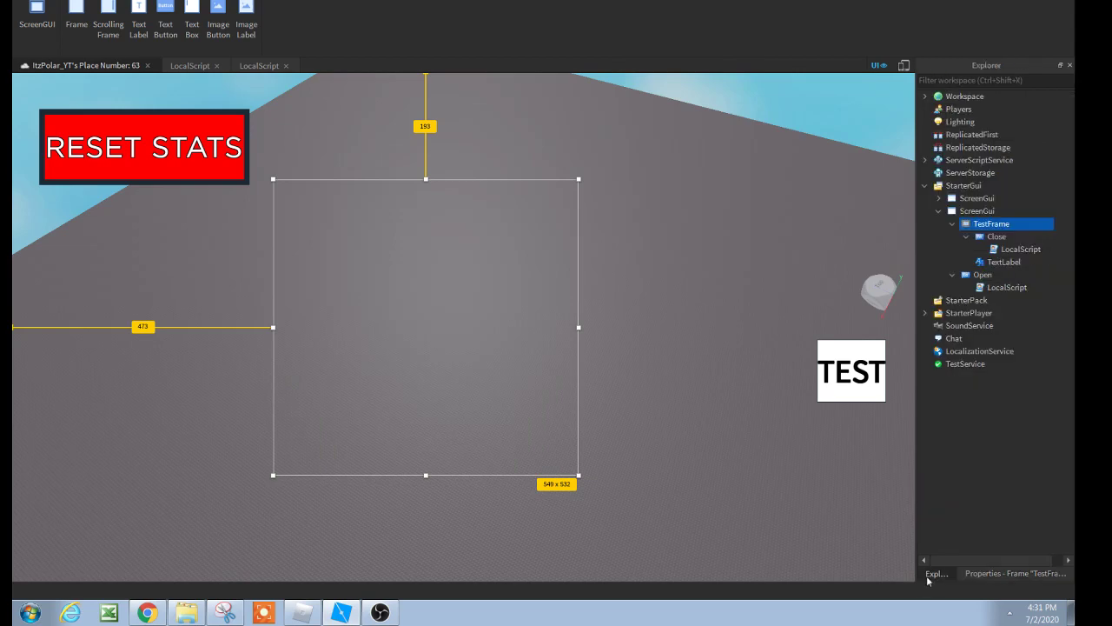
mouse_move(510, 311)
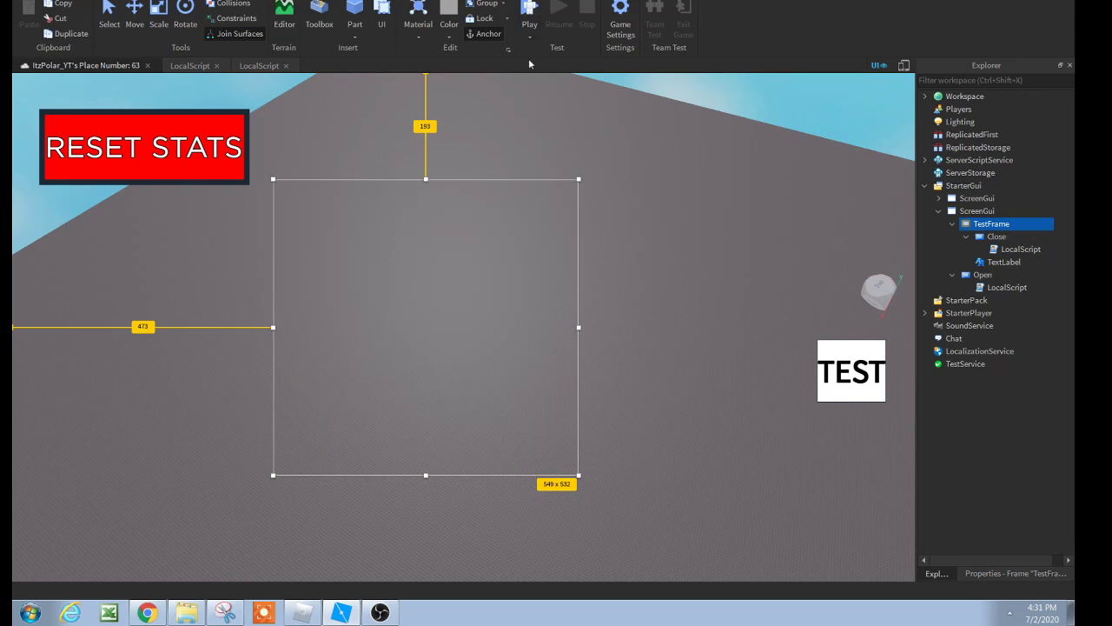
Step: Start a play test and use RESET STATS to zero Cash, Apples and Cookies
left_click(529, 7)
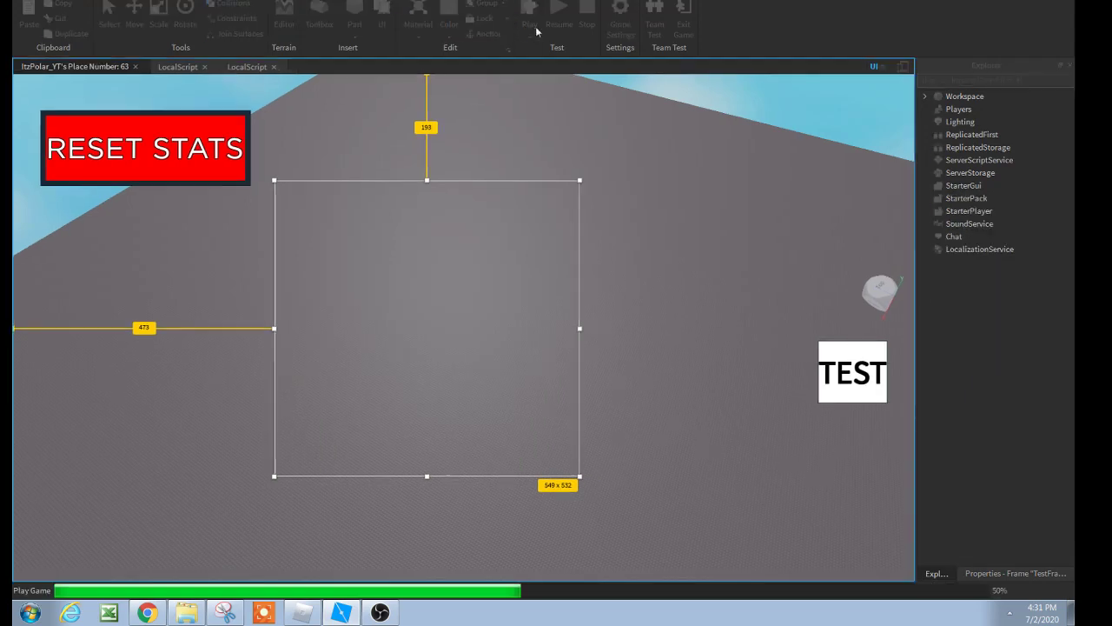
left_click(529, 7)
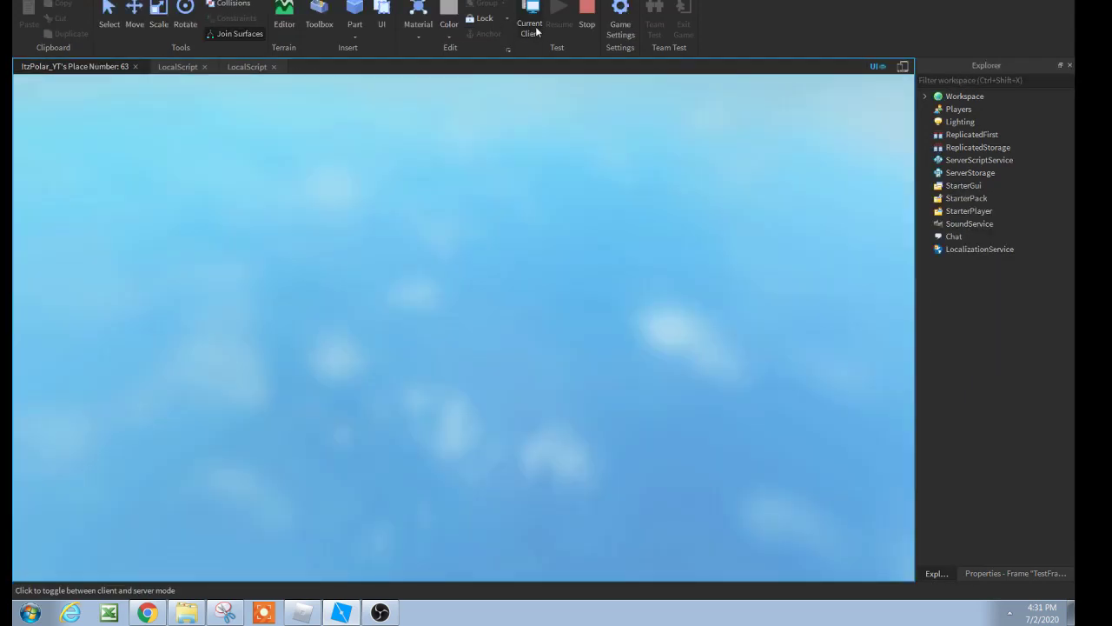
mouse_move(559, 18)
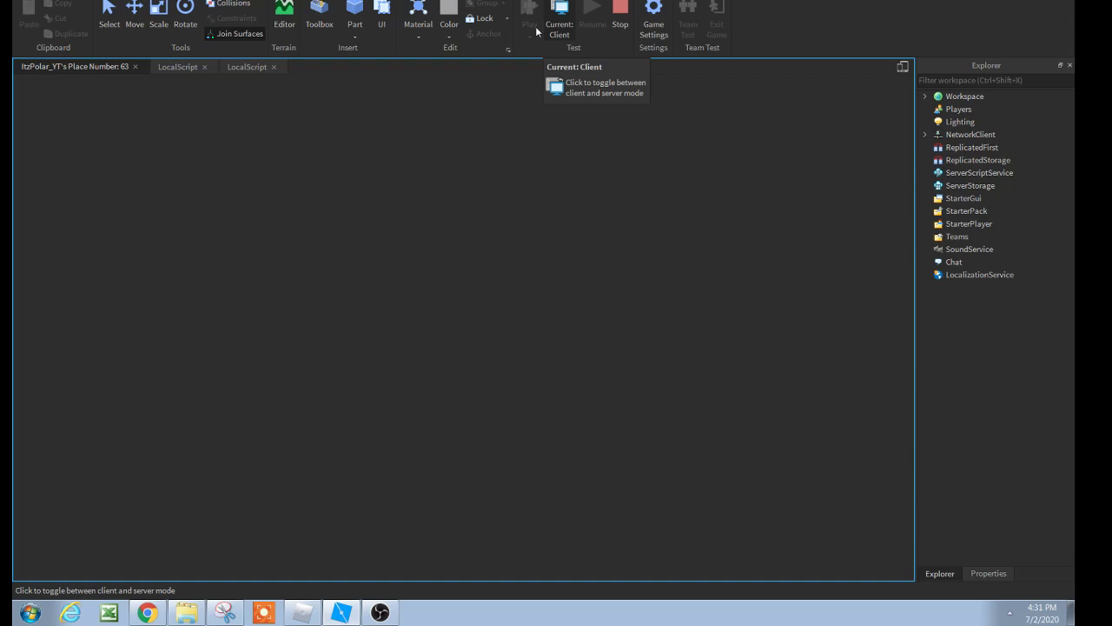
left_click(530, 7)
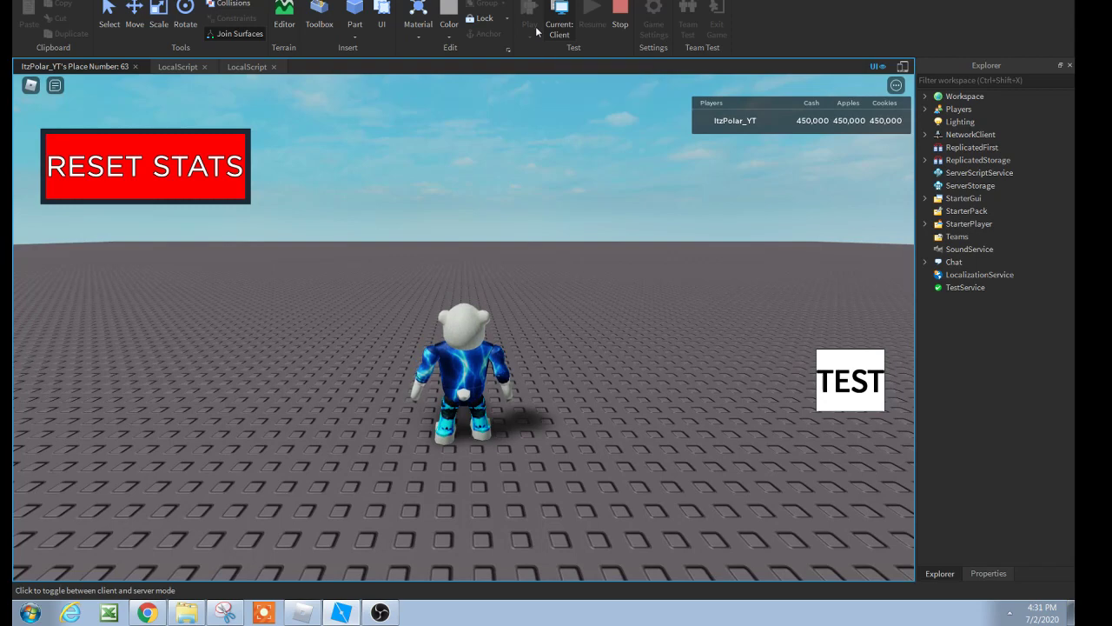
mouse_move(1064, 38)
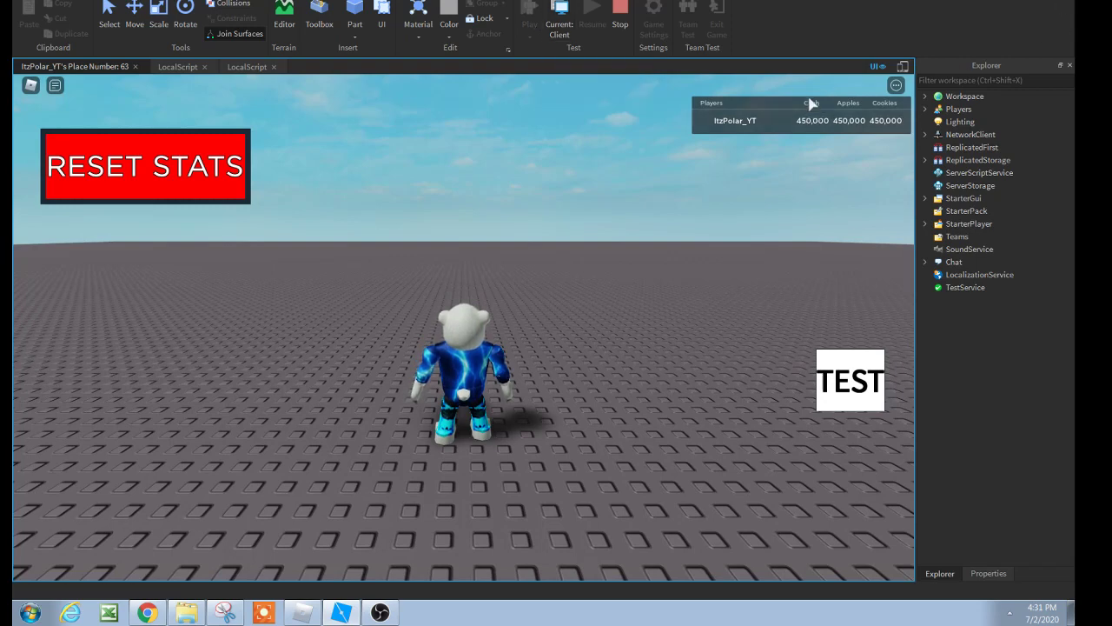
mouse_move(120, 270)
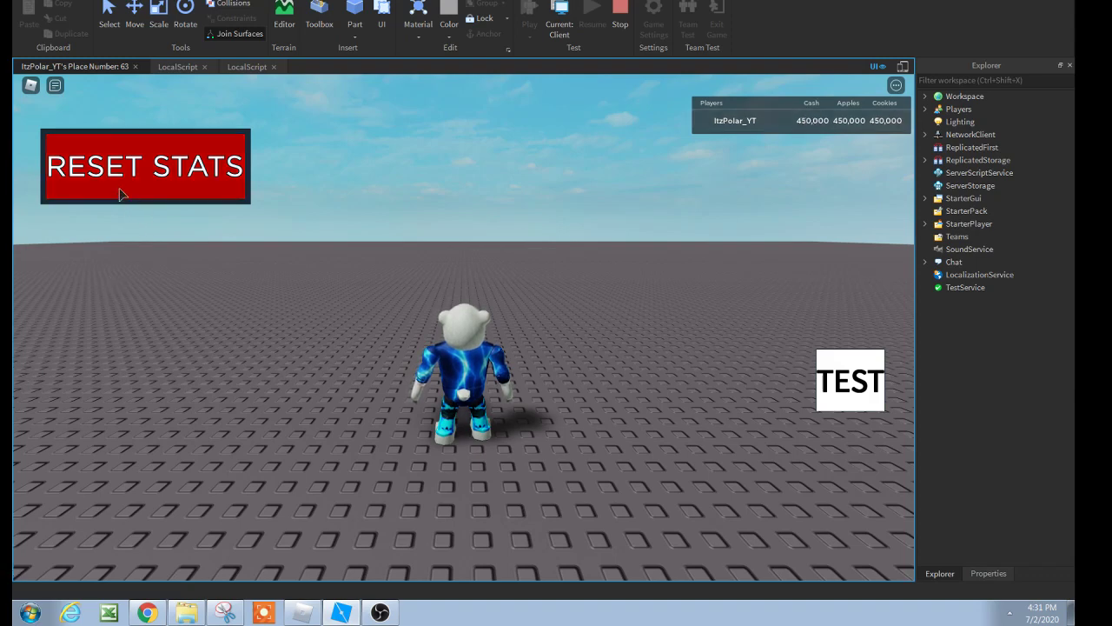
left_click(145, 166)
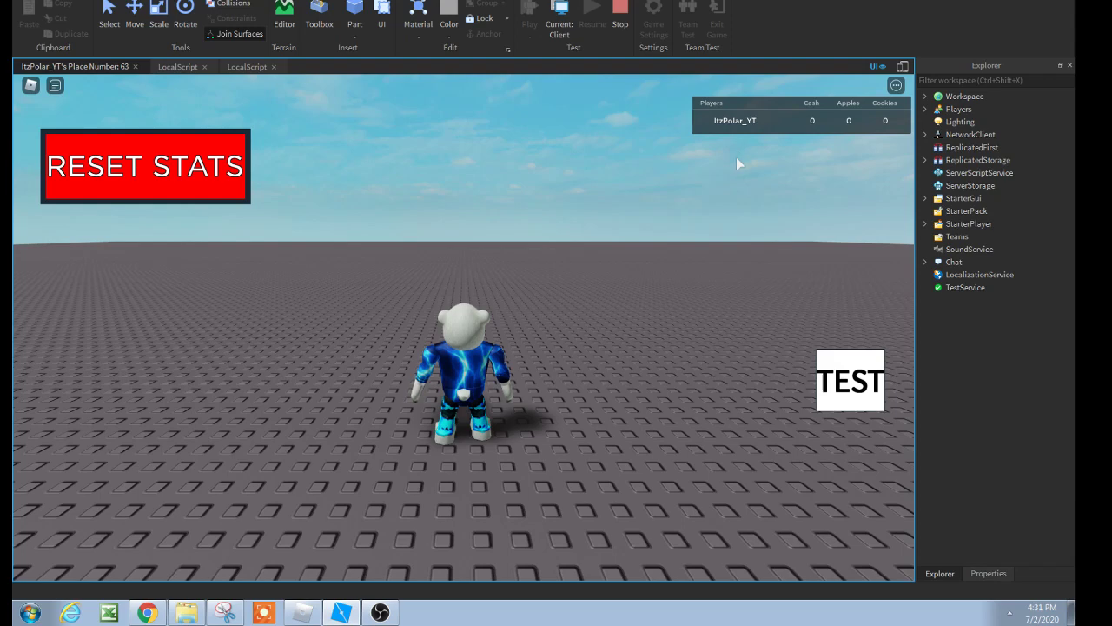
mouse_move(786, 167)
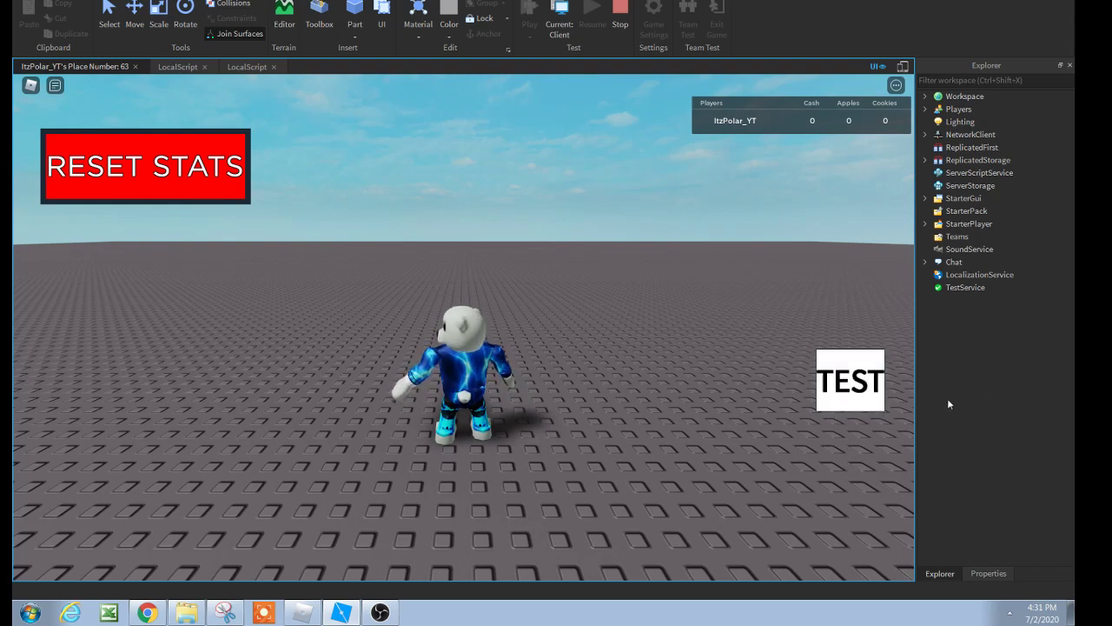
Step: Toggle the test frame with TEST, close it with X, then stop the play test
left_click(849, 380)
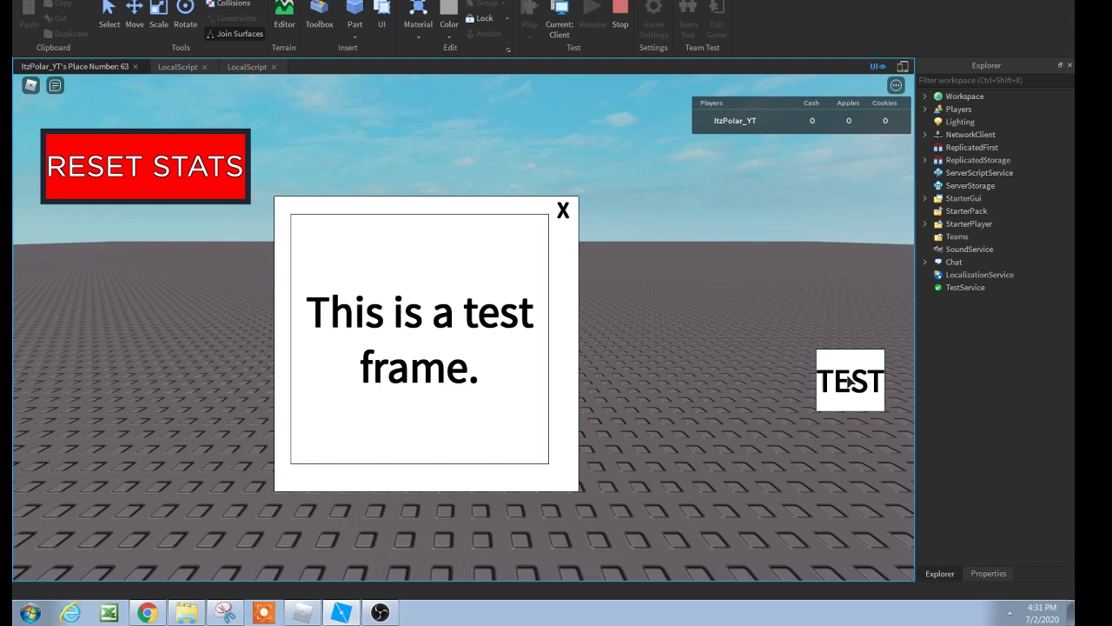
left_click(563, 210)
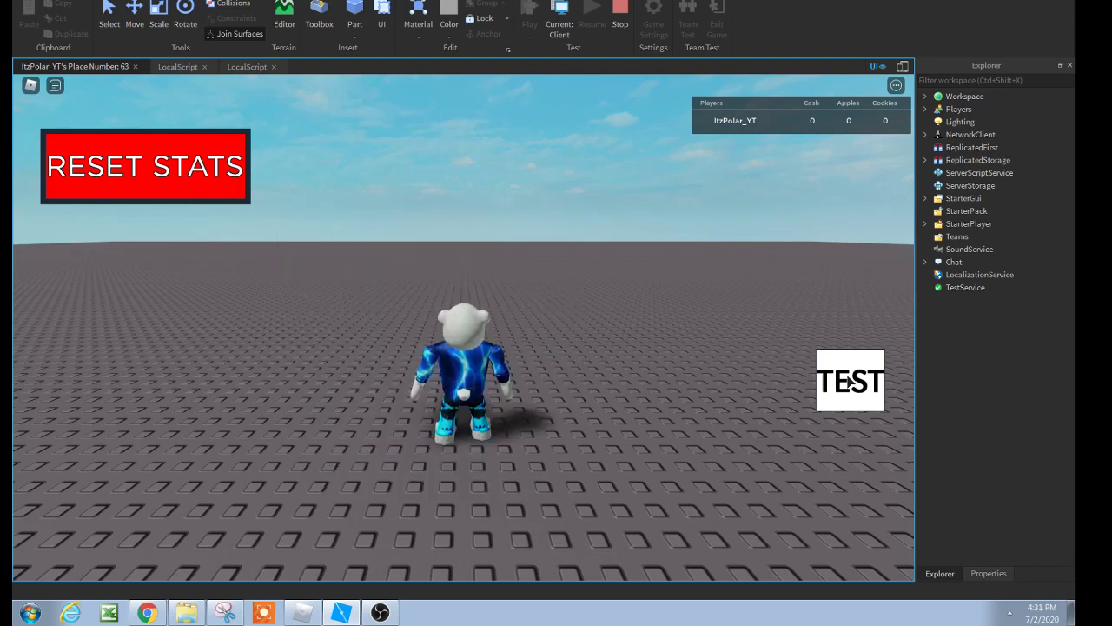
left_click(850, 380)
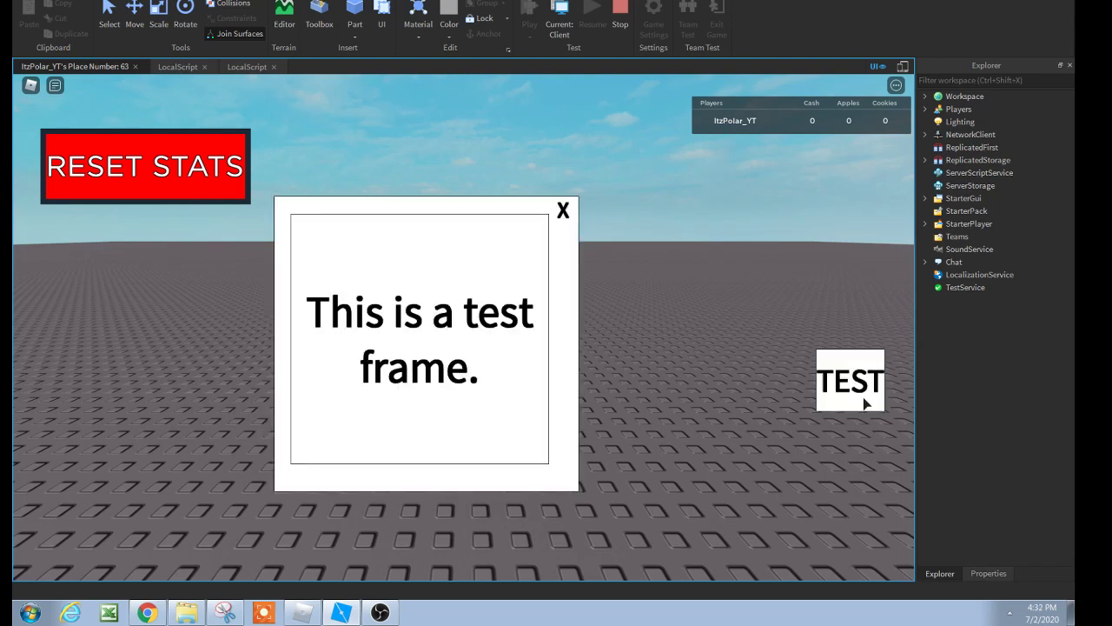
mouse_move(569, 238)
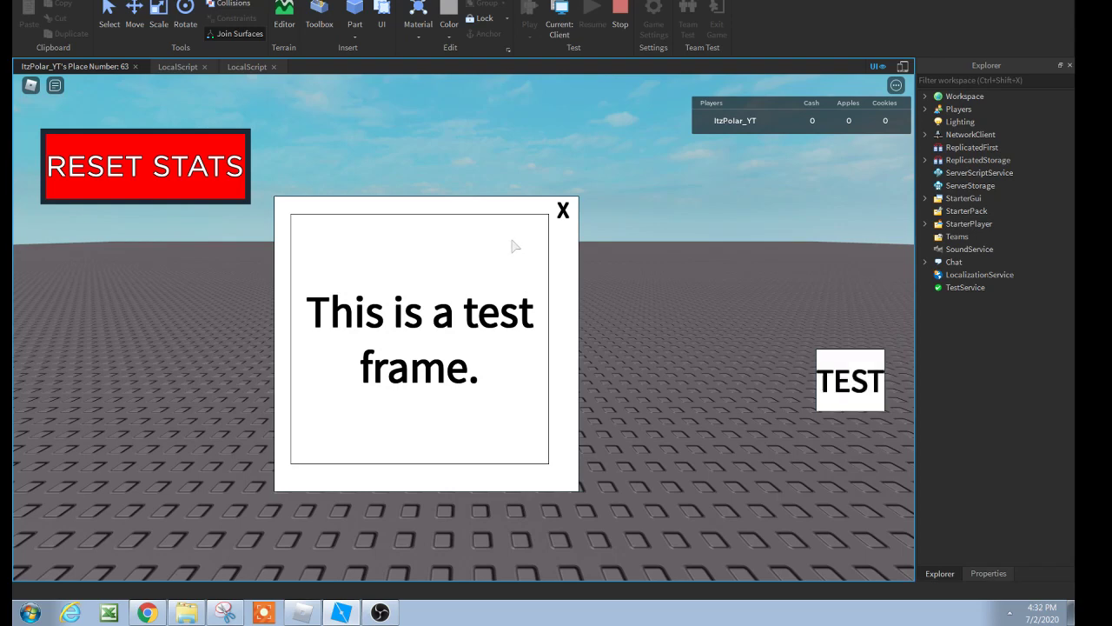
mouse_move(424, 337)
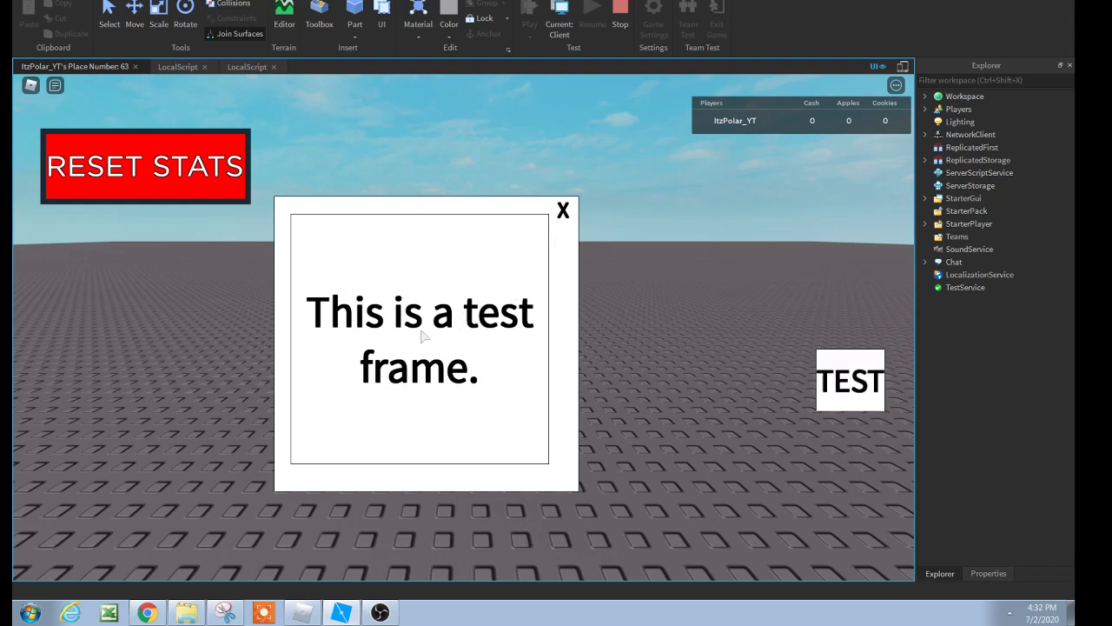
mouse_move(597, 443)
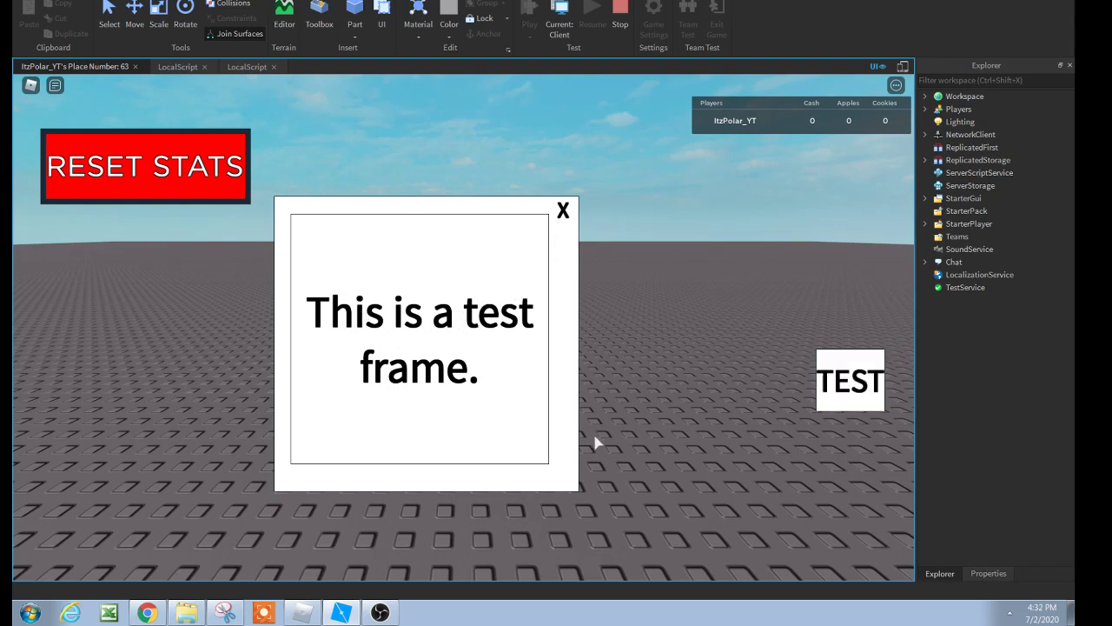
mouse_move(565, 235)
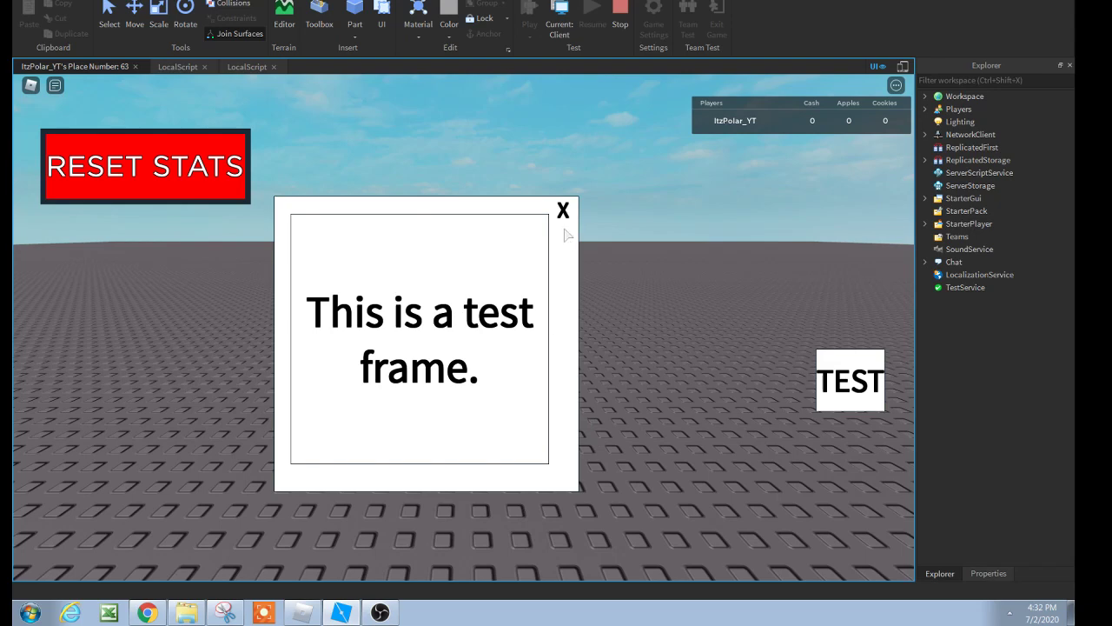
mouse_move(564, 216)
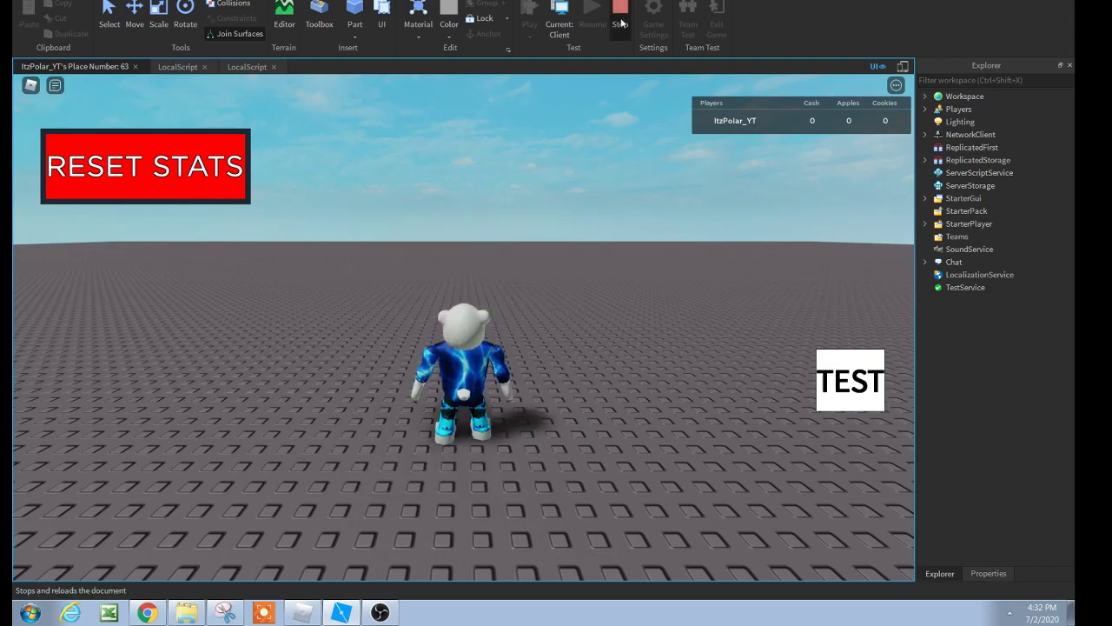
left_click(619, 7)
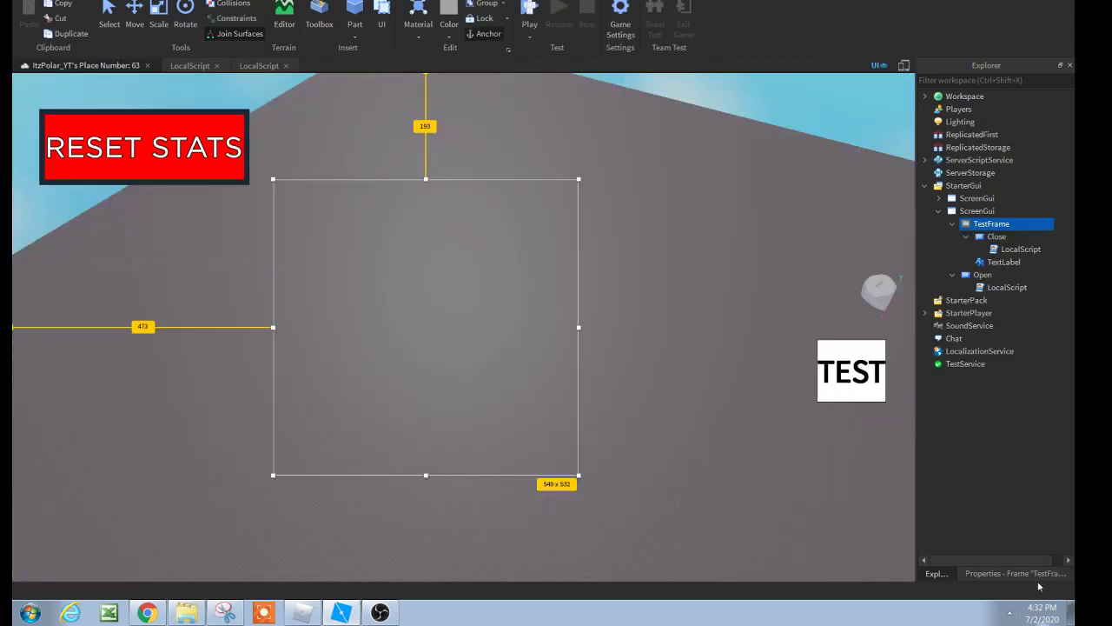
left_click(967, 236)
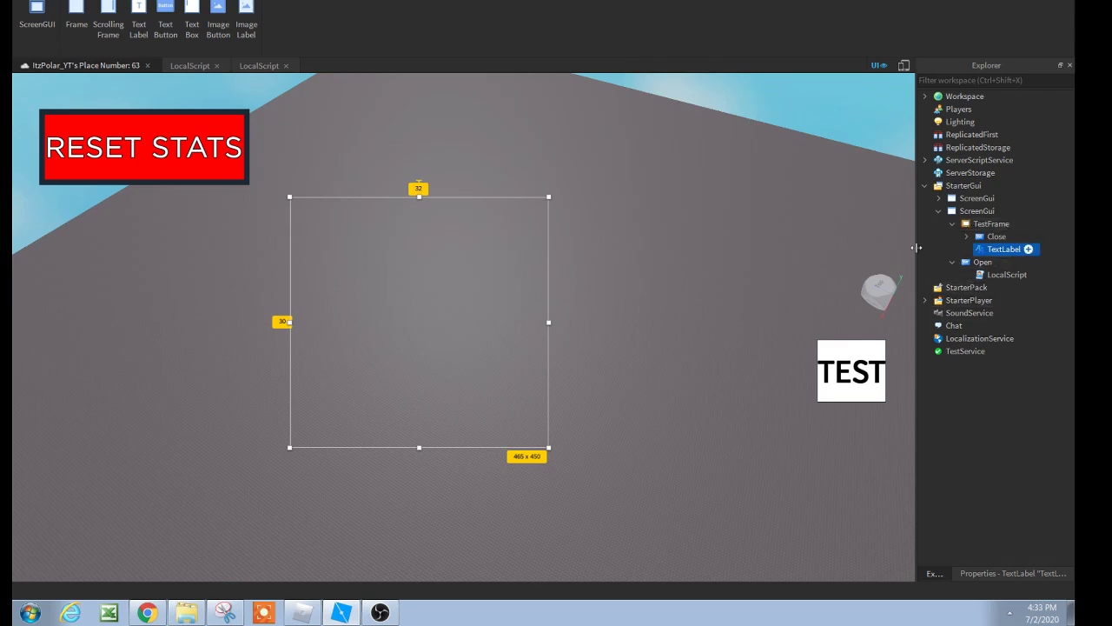
mouse_move(699, 253)
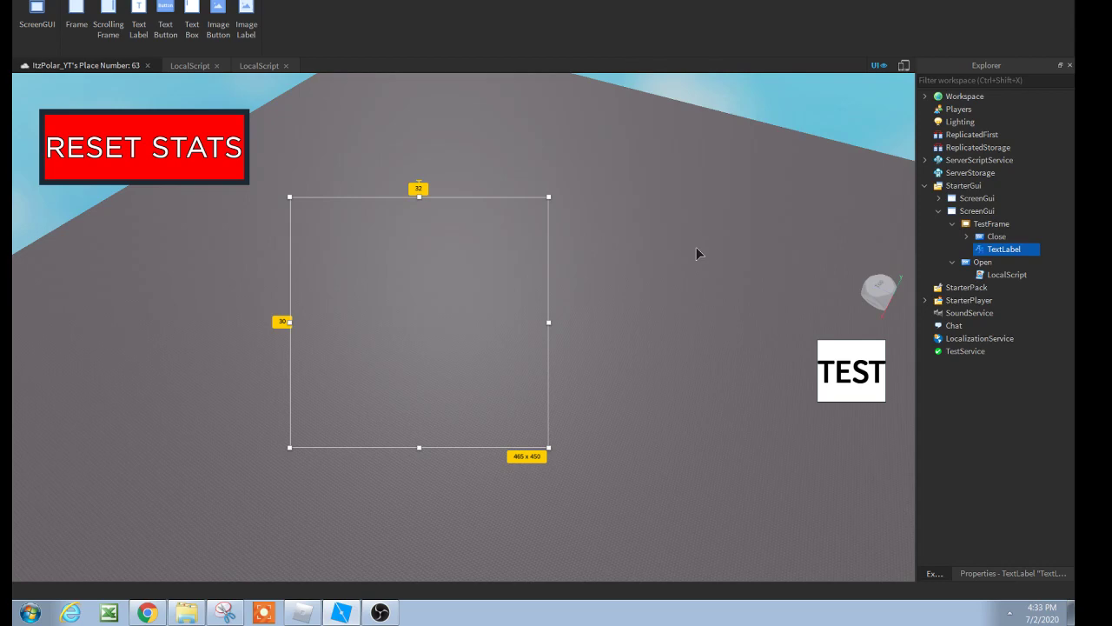
mouse_move(608, 319)
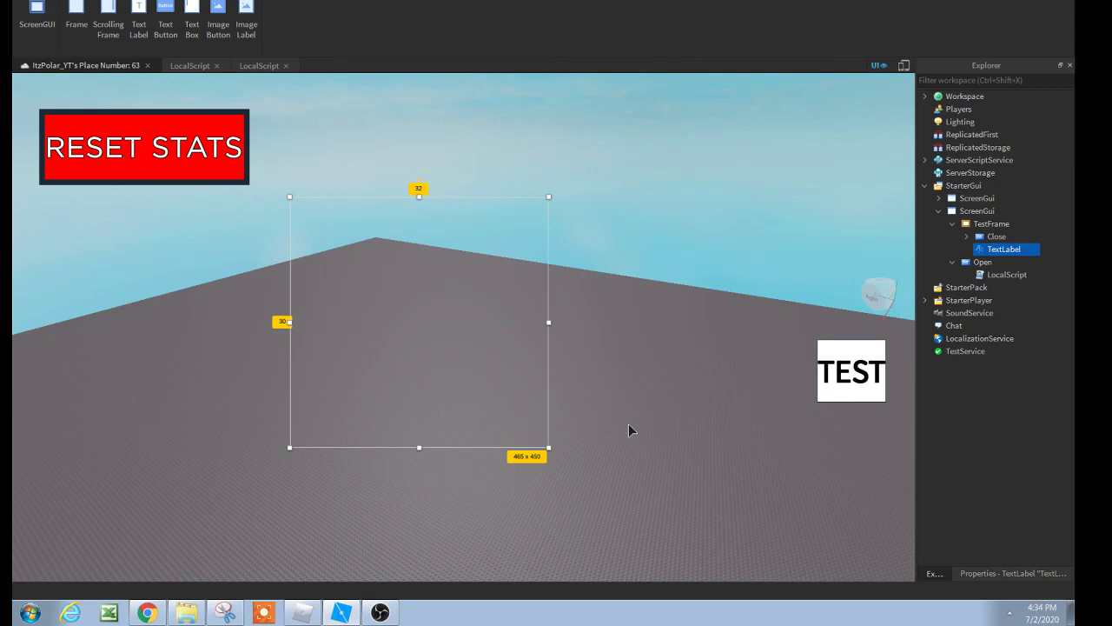
mouse_move(1017, 223)
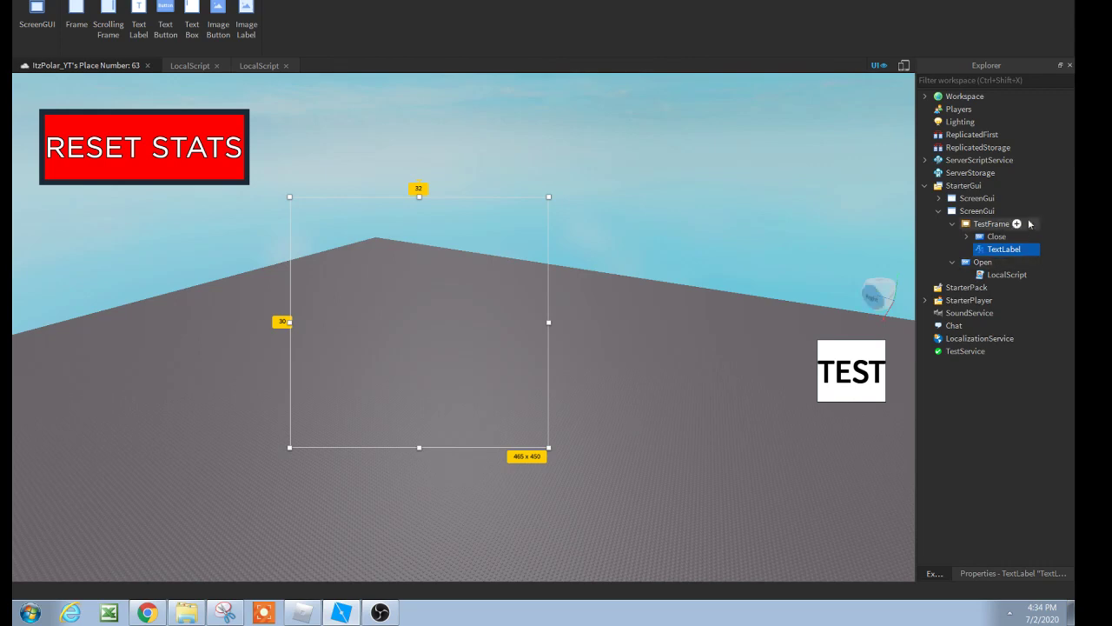
left_click(982, 261)
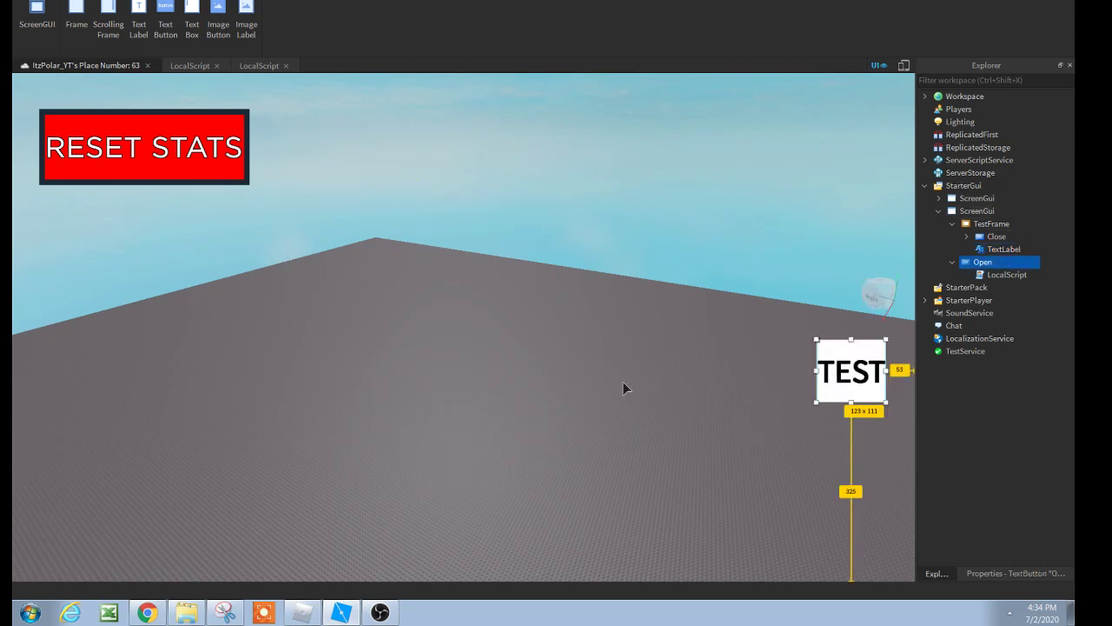